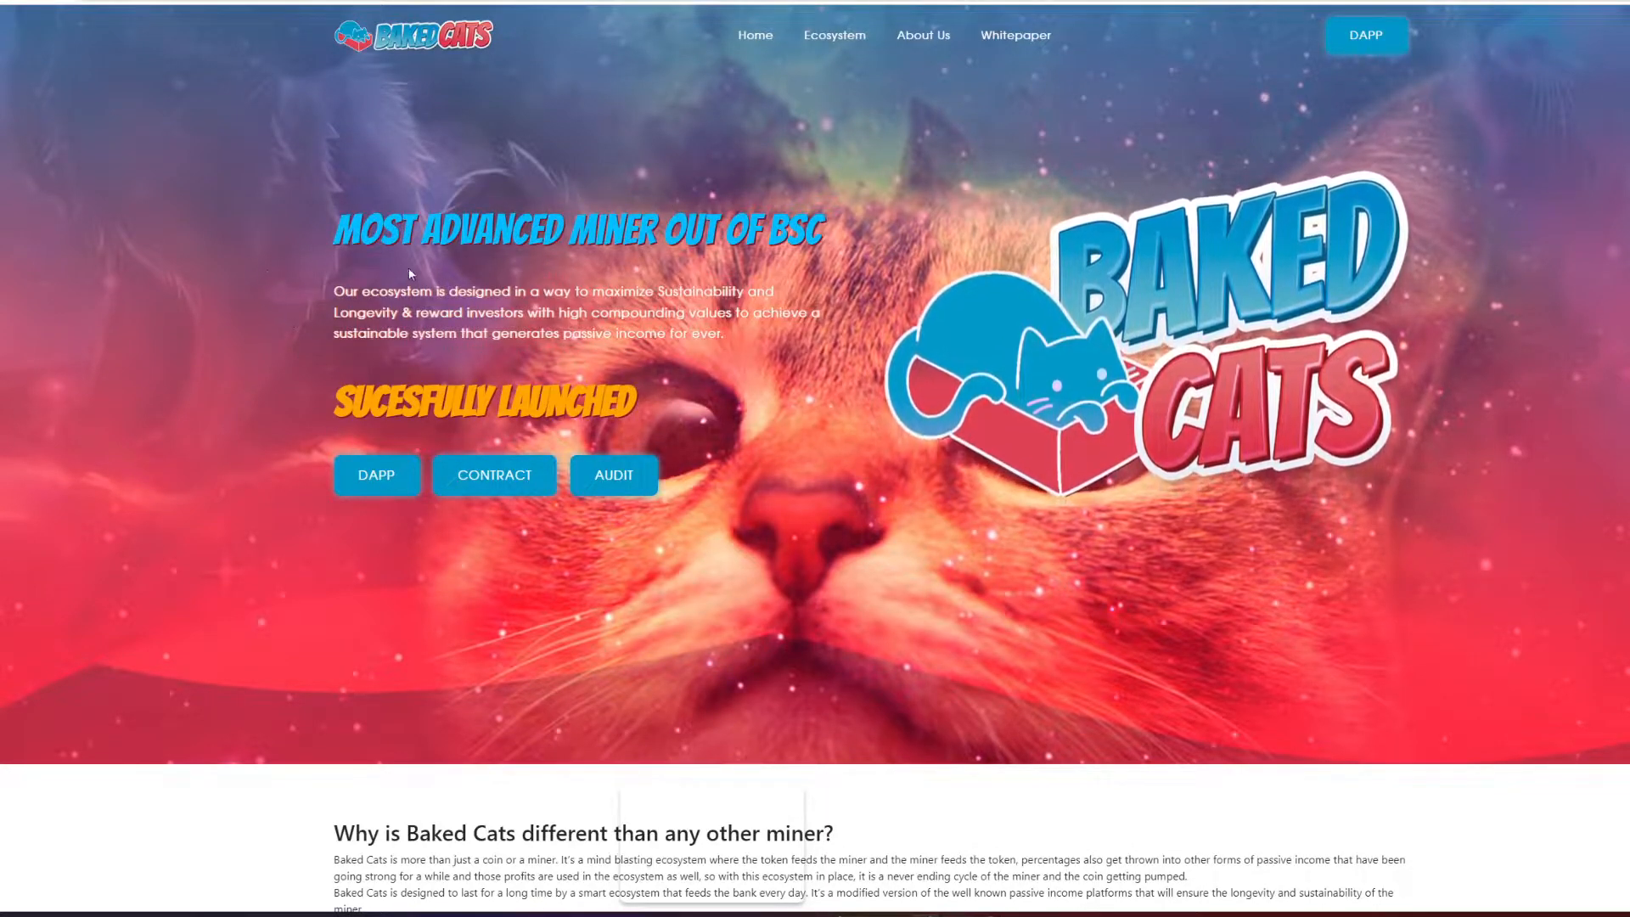
{"action": "mouse_move", "coordinate": [974, 281]}
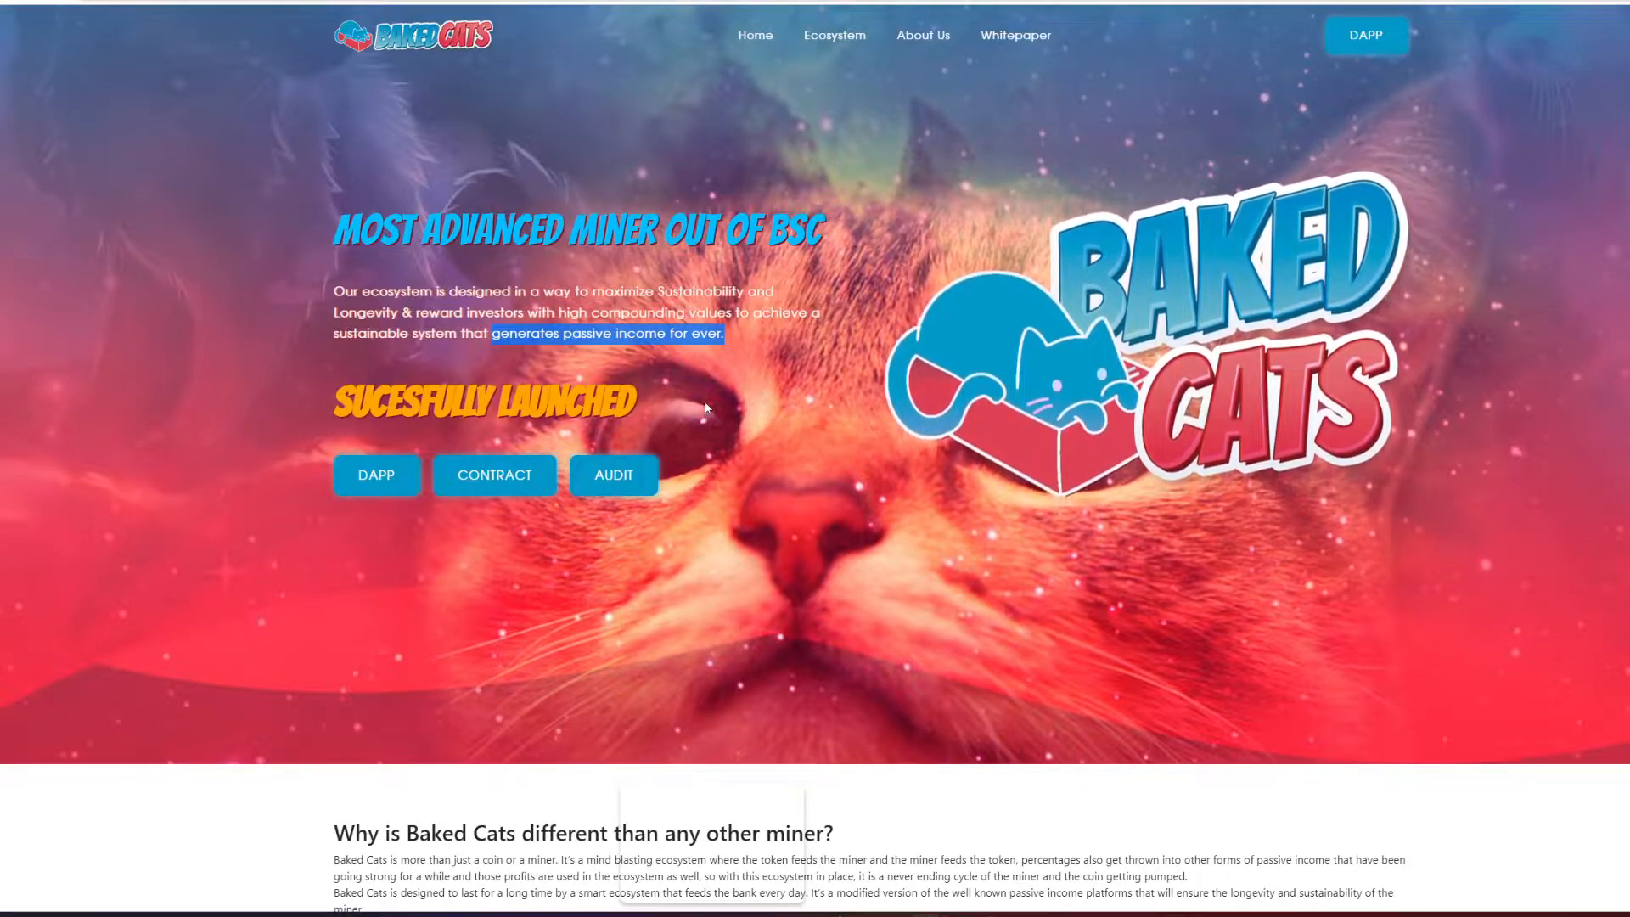
Scroll down to the audit link and bring up, then dismiss, its link options.
{"action": "scroll", "scroll_direction": "down", "scroll_amount": 3}
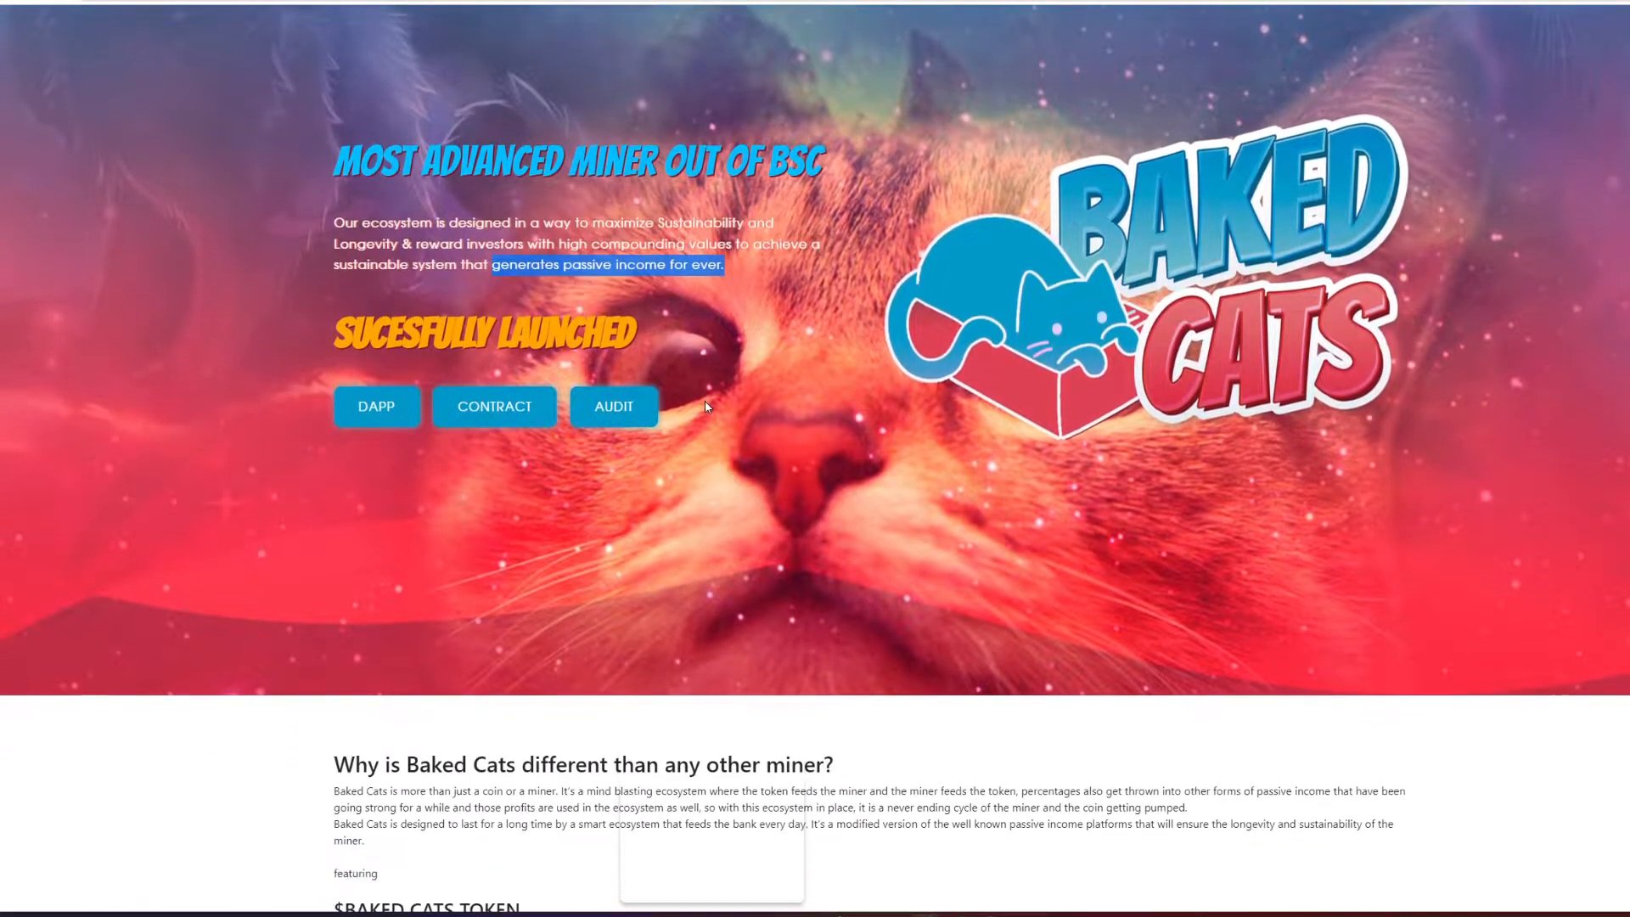
{"action": "scroll", "scroll_direction": "down", "scroll_amount": 3}
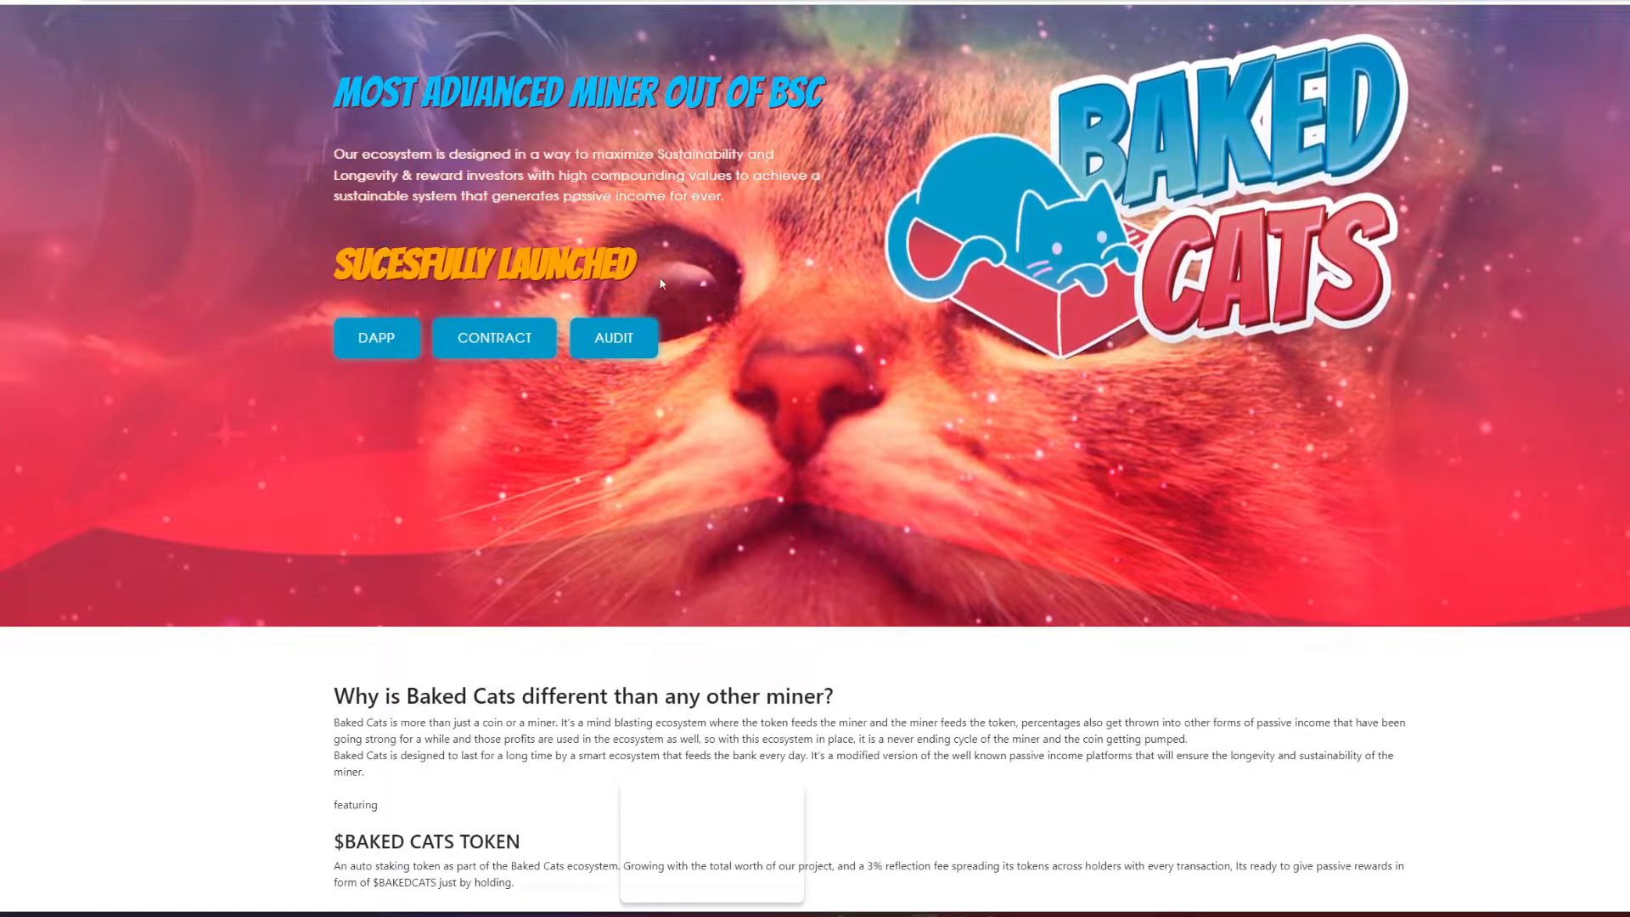
{"action": "right_click", "coordinate": [613, 337]}
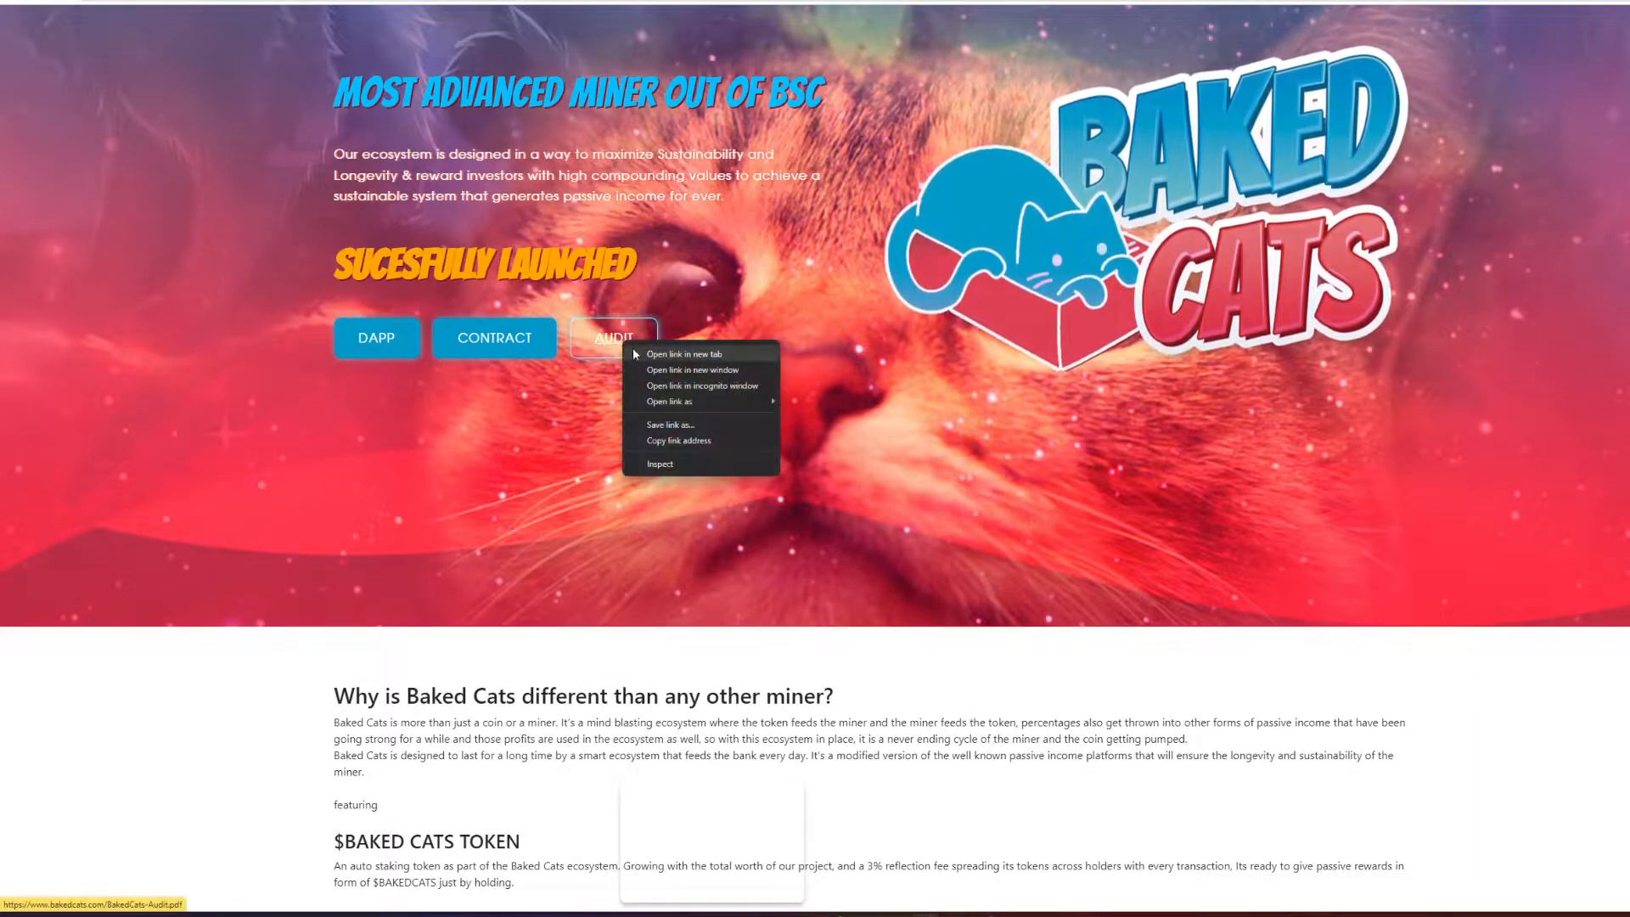
{"action": "left_click", "coordinate": [904, 337]}
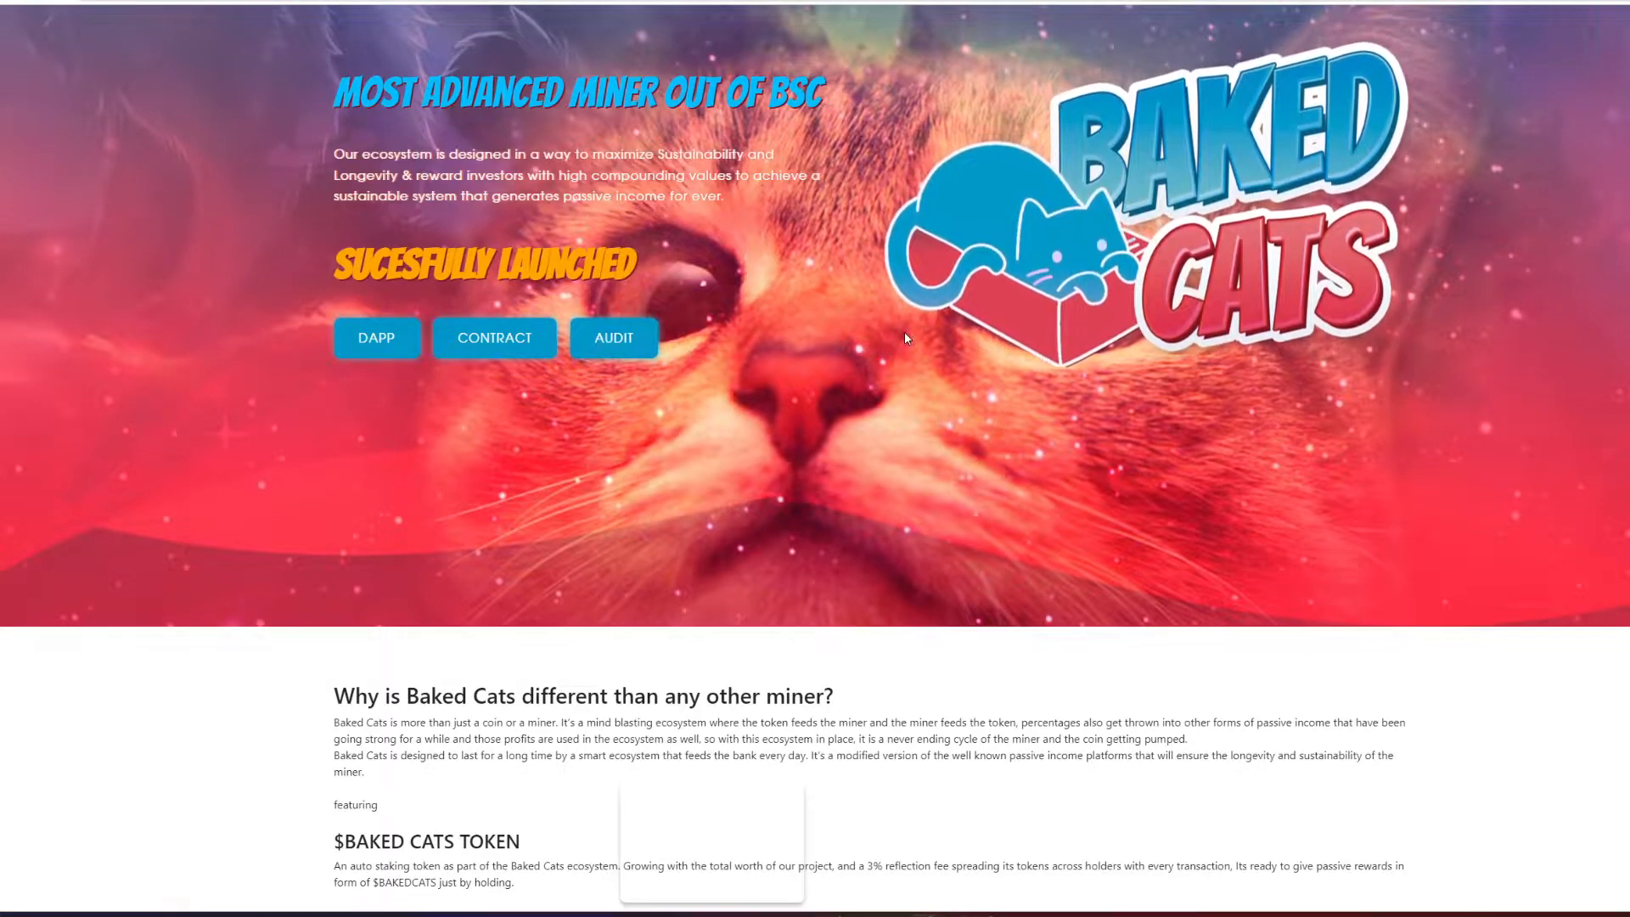
{"action": "mouse_move", "coordinate": [494, 337]}
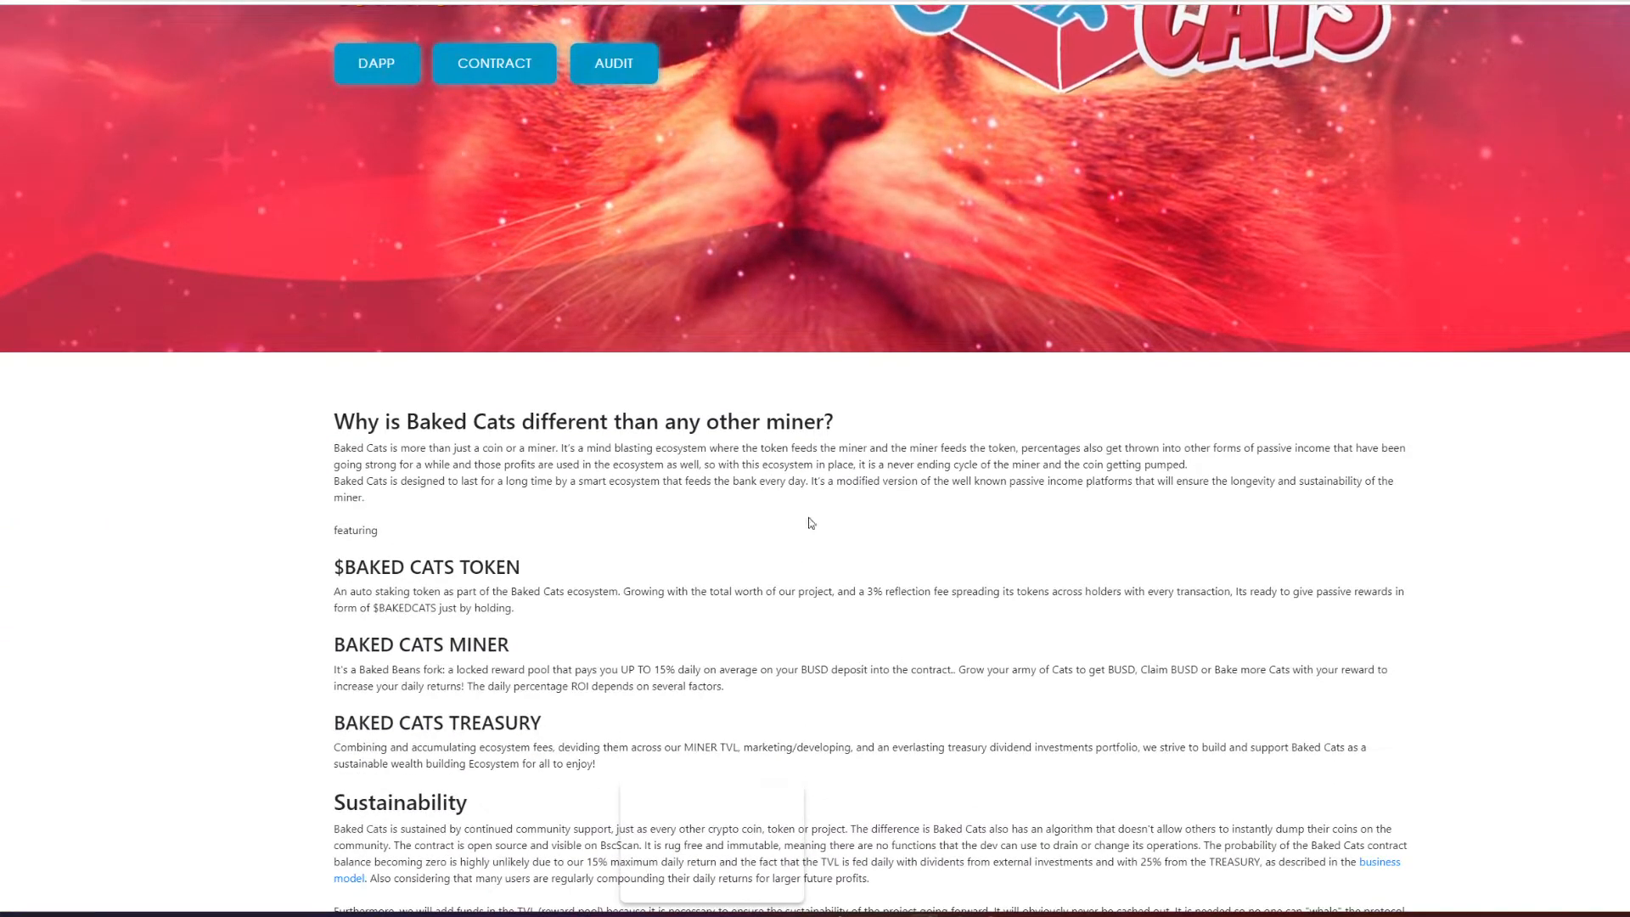
Scroll past the values cards to the three-phase Journey roadmap and site footer.
{"action": "scroll", "scroll_direction": "down", "scroll_amount": 3}
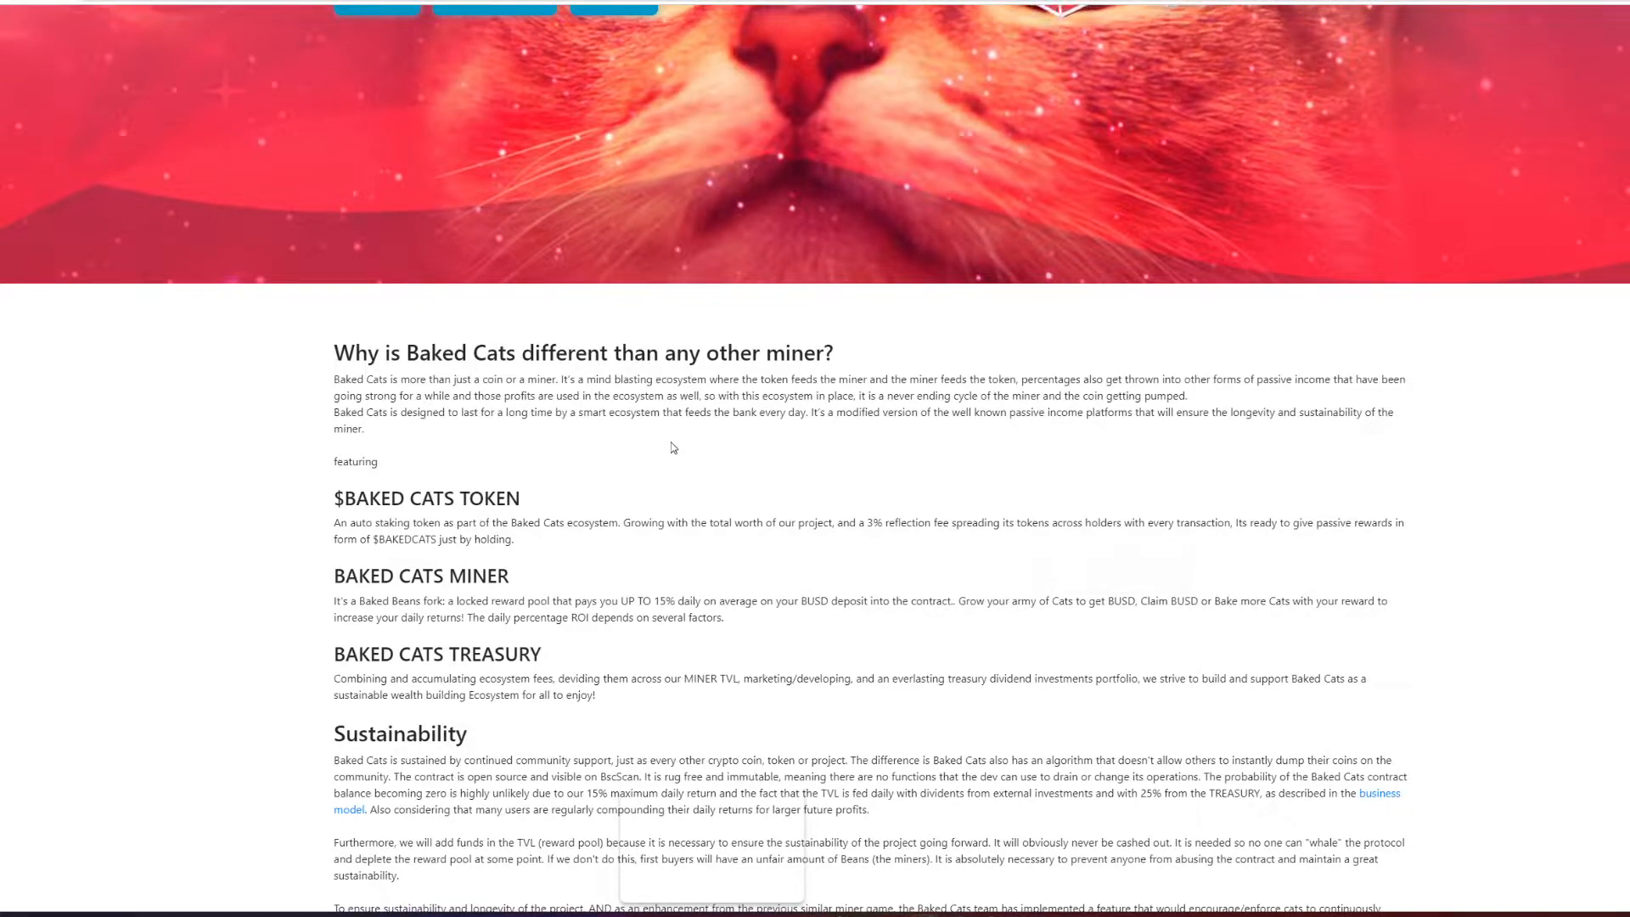
{"action": "mouse_move", "coordinate": [826, 466]}
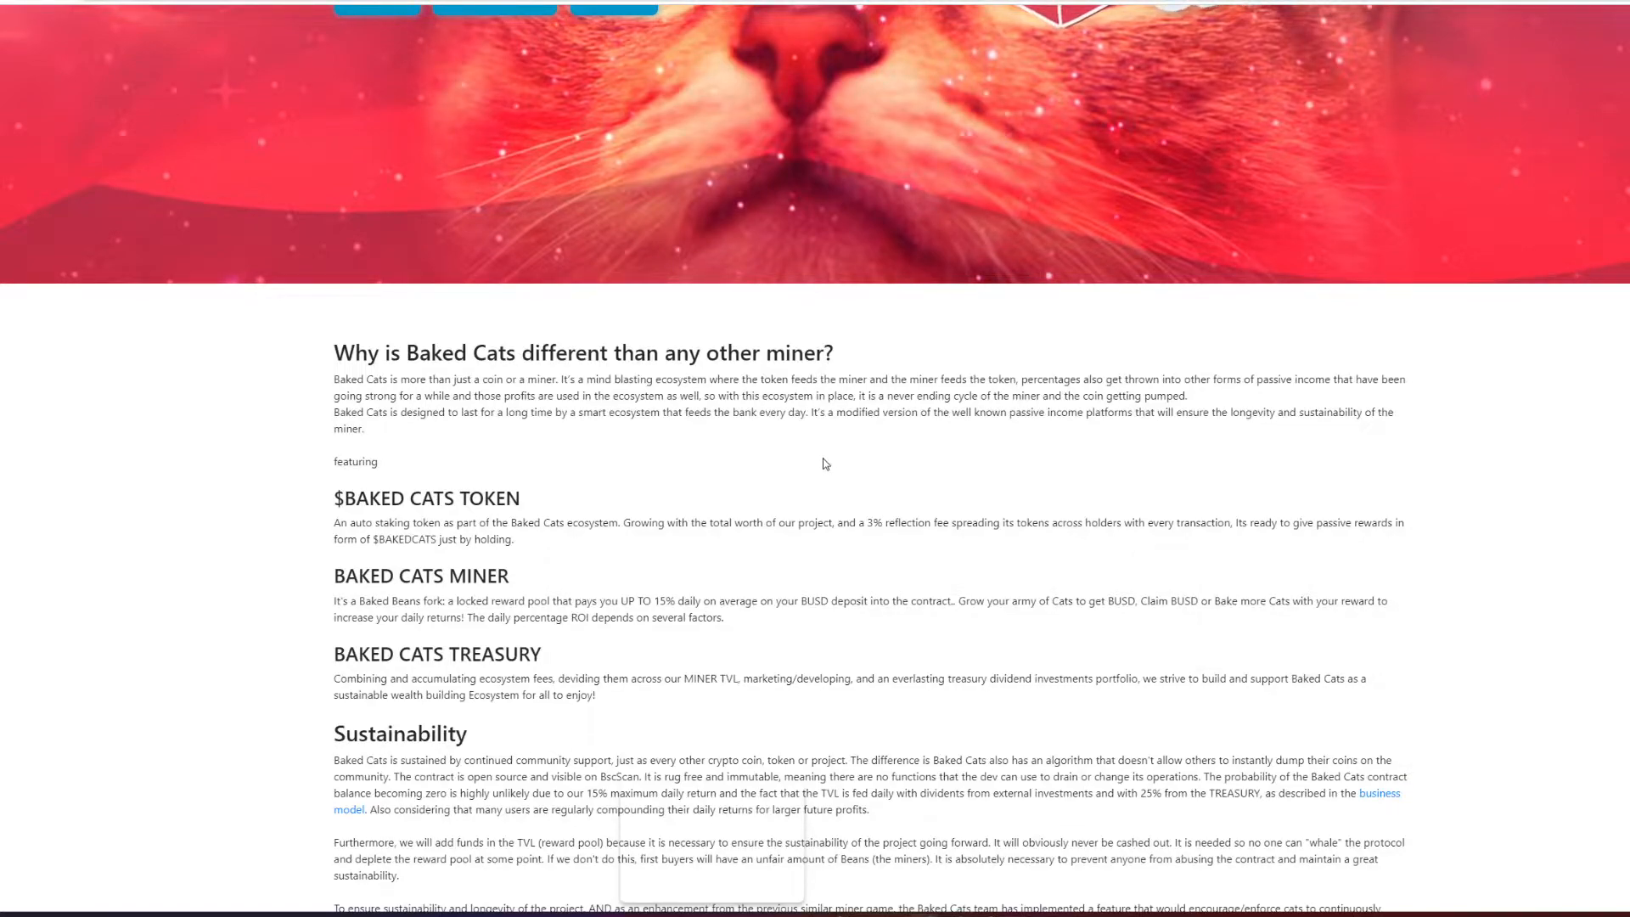
{"action": "mouse_move", "coordinate": [958, 434]}
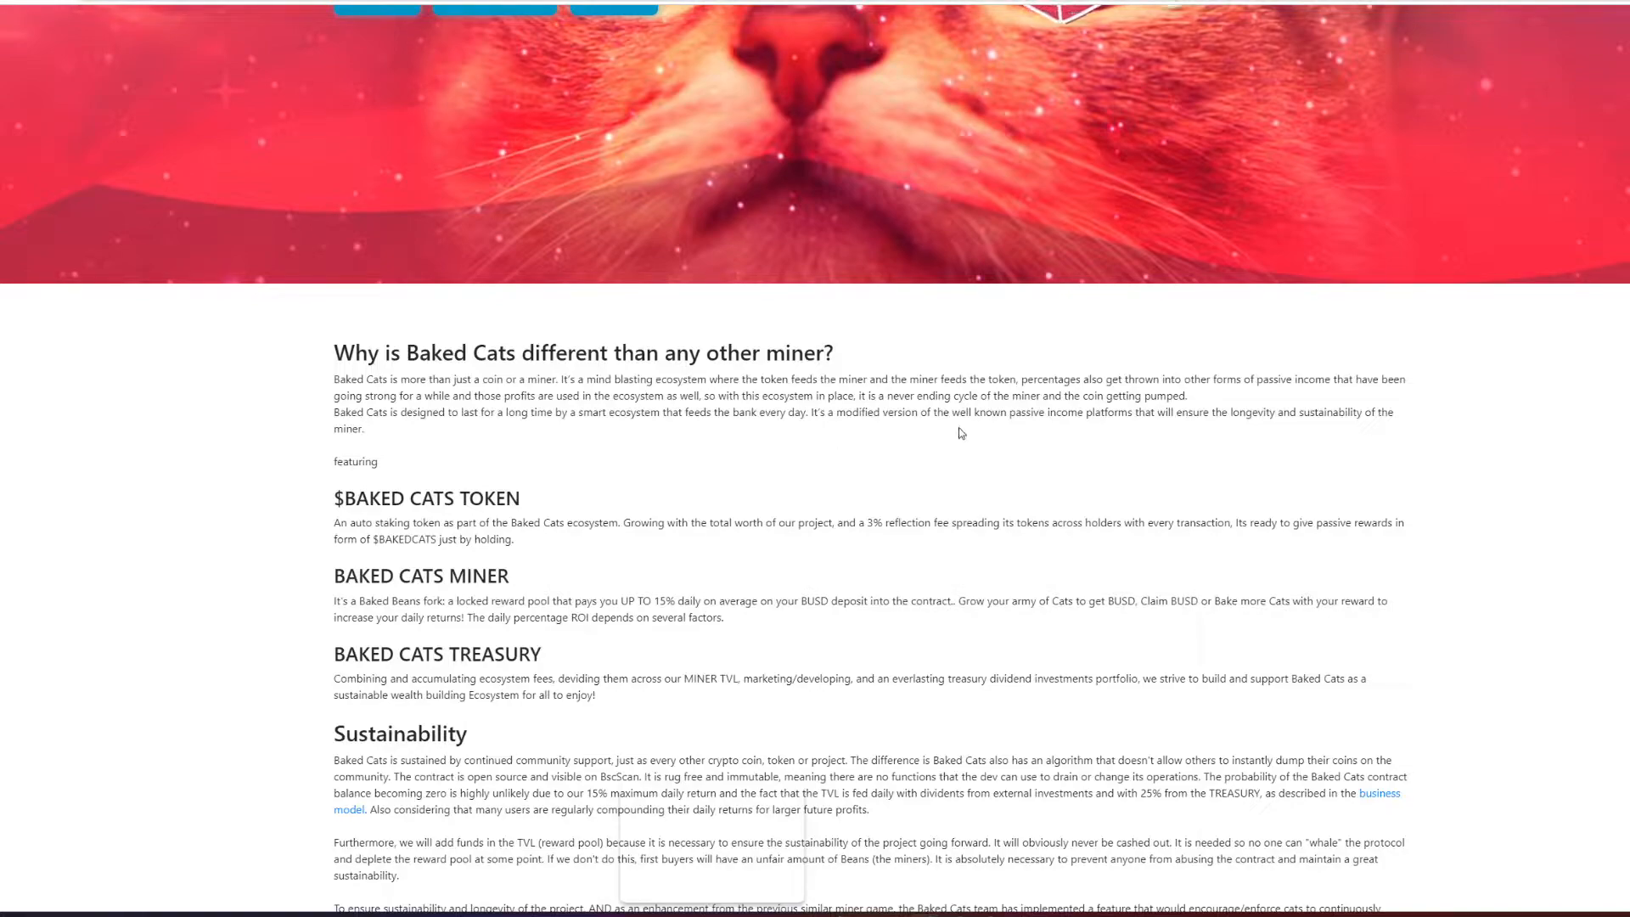
{"action": "mouse_move", "coordinate": [1249, 434]}
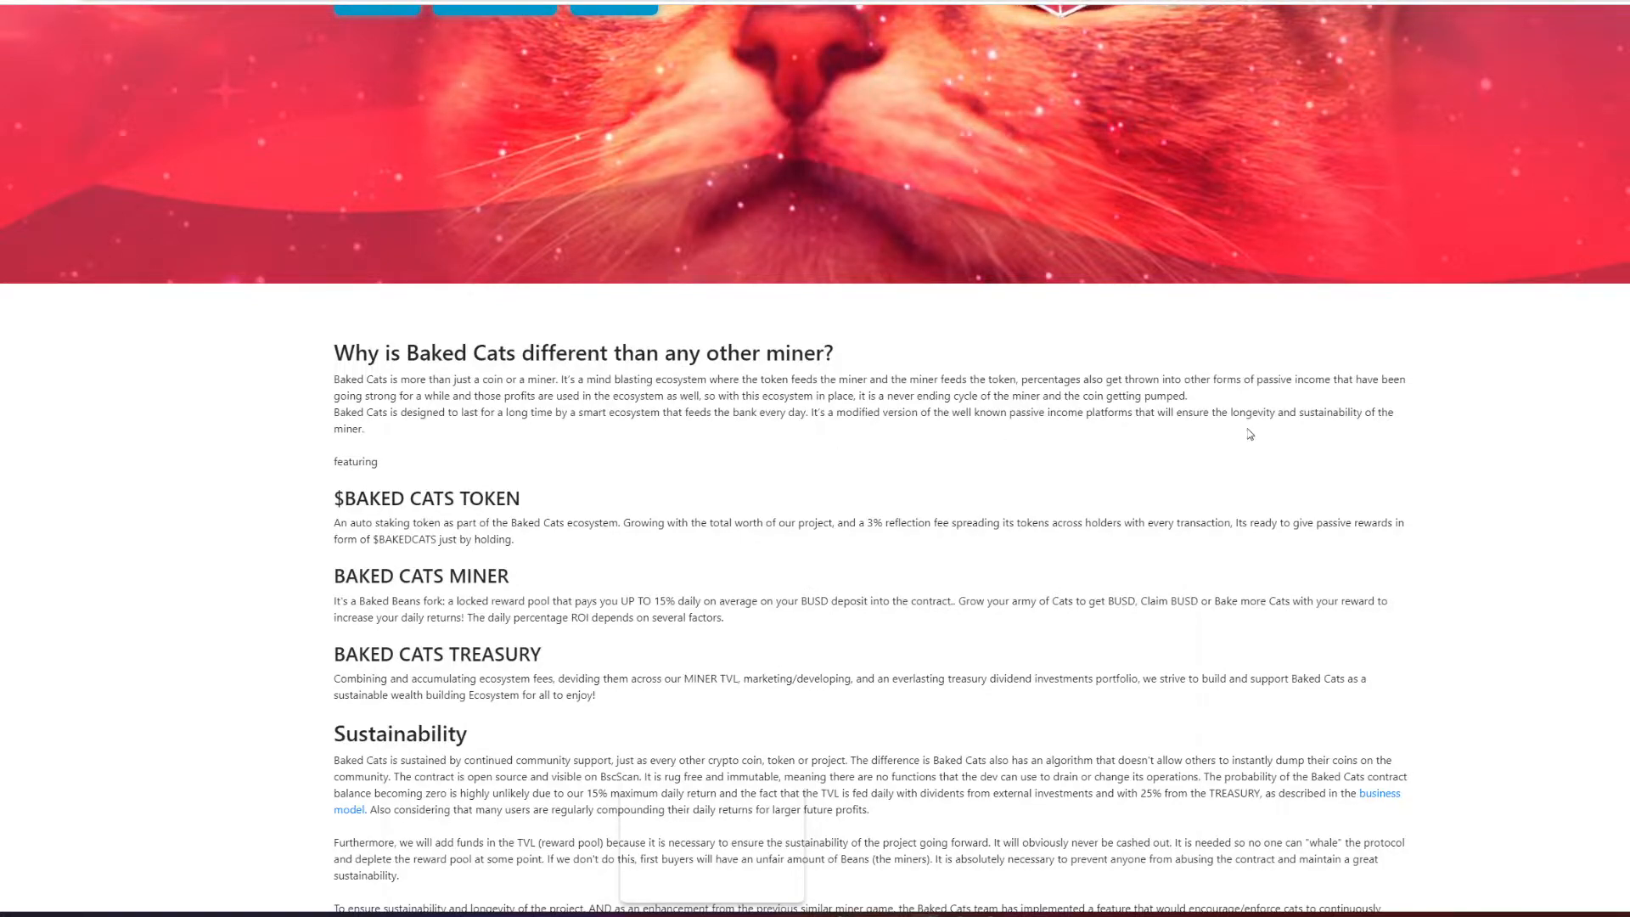
{"action": "scroll", "scroll_direction": "down", "scroll_amount": 3}
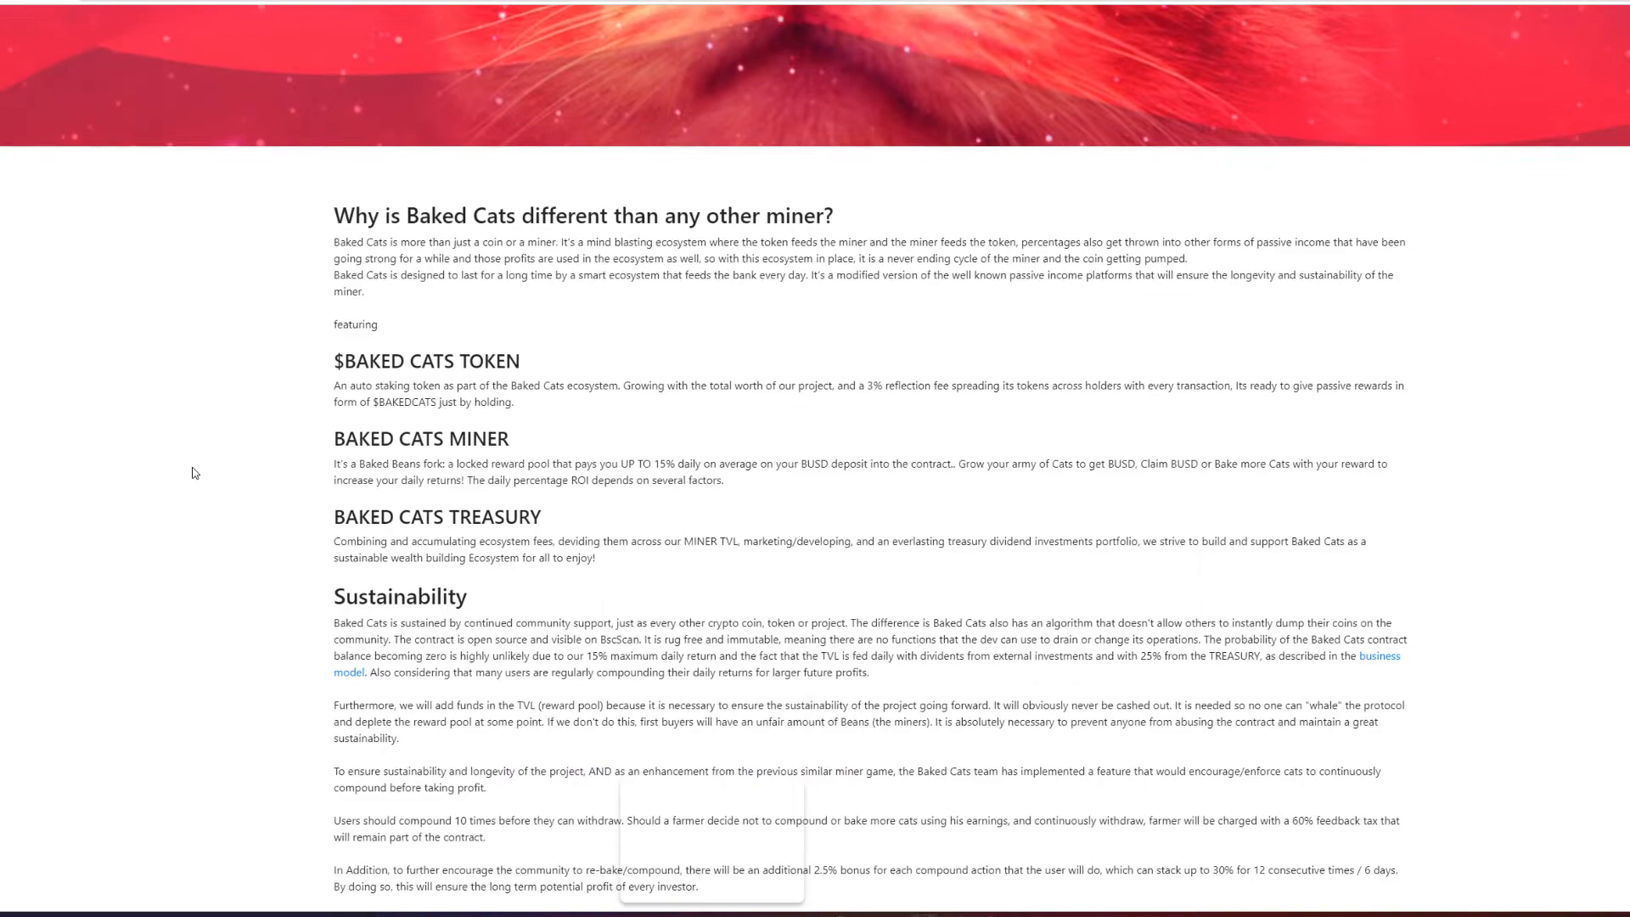
{"action": "scroll", "scroll_direction": "up", "scroll_amount": 3}
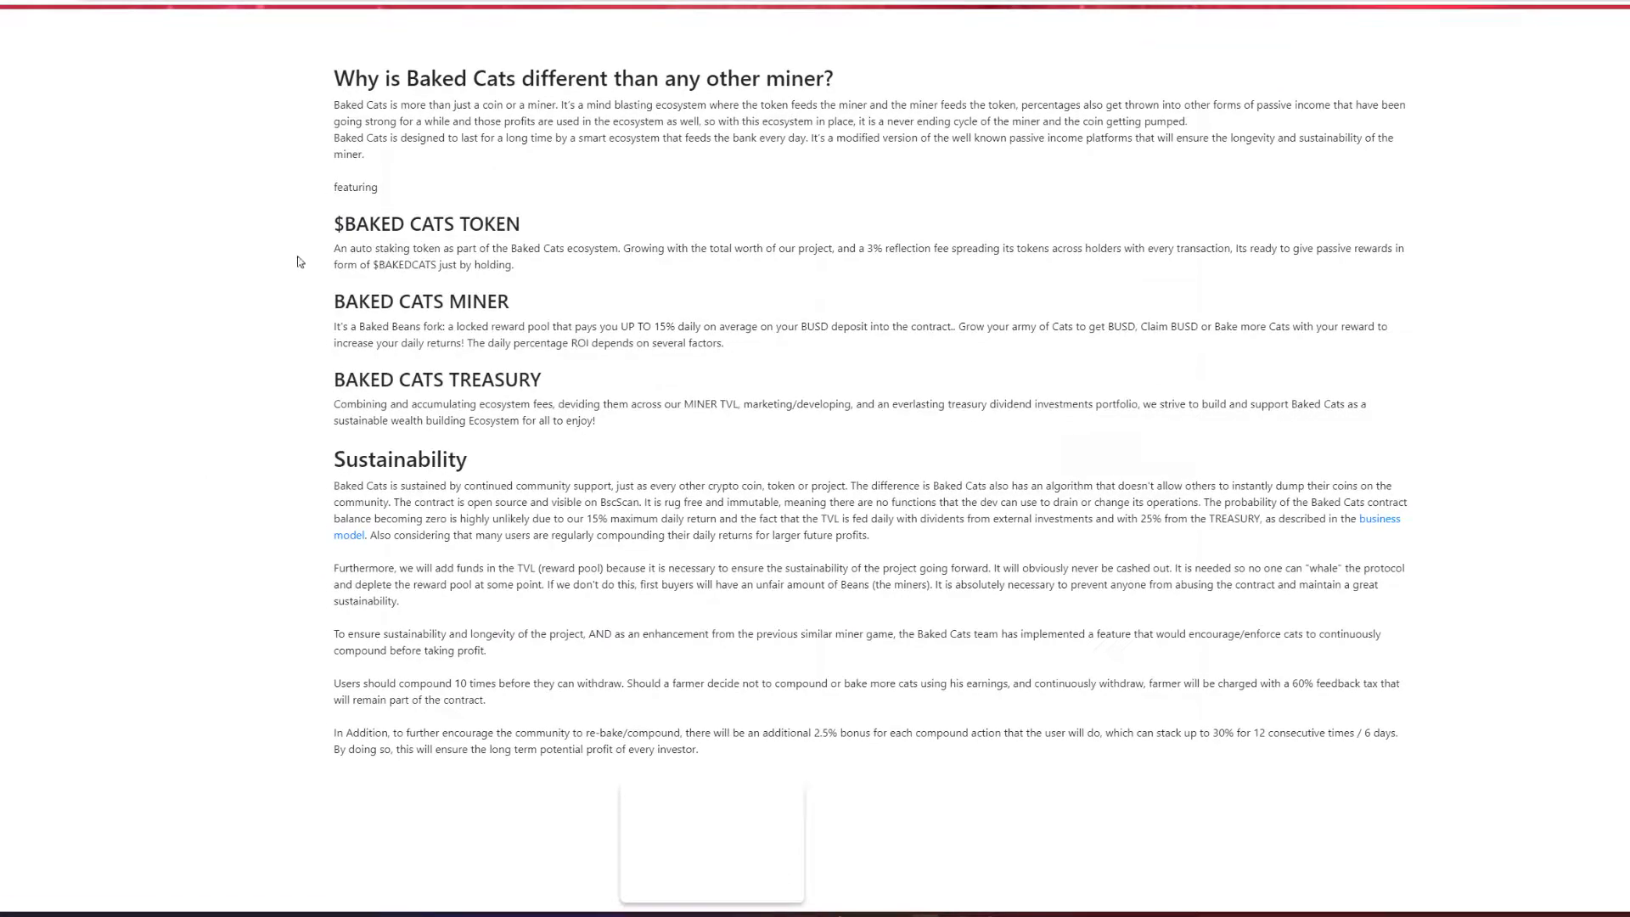
{"action": "mouse_move", "coordinate": [589, 265]}
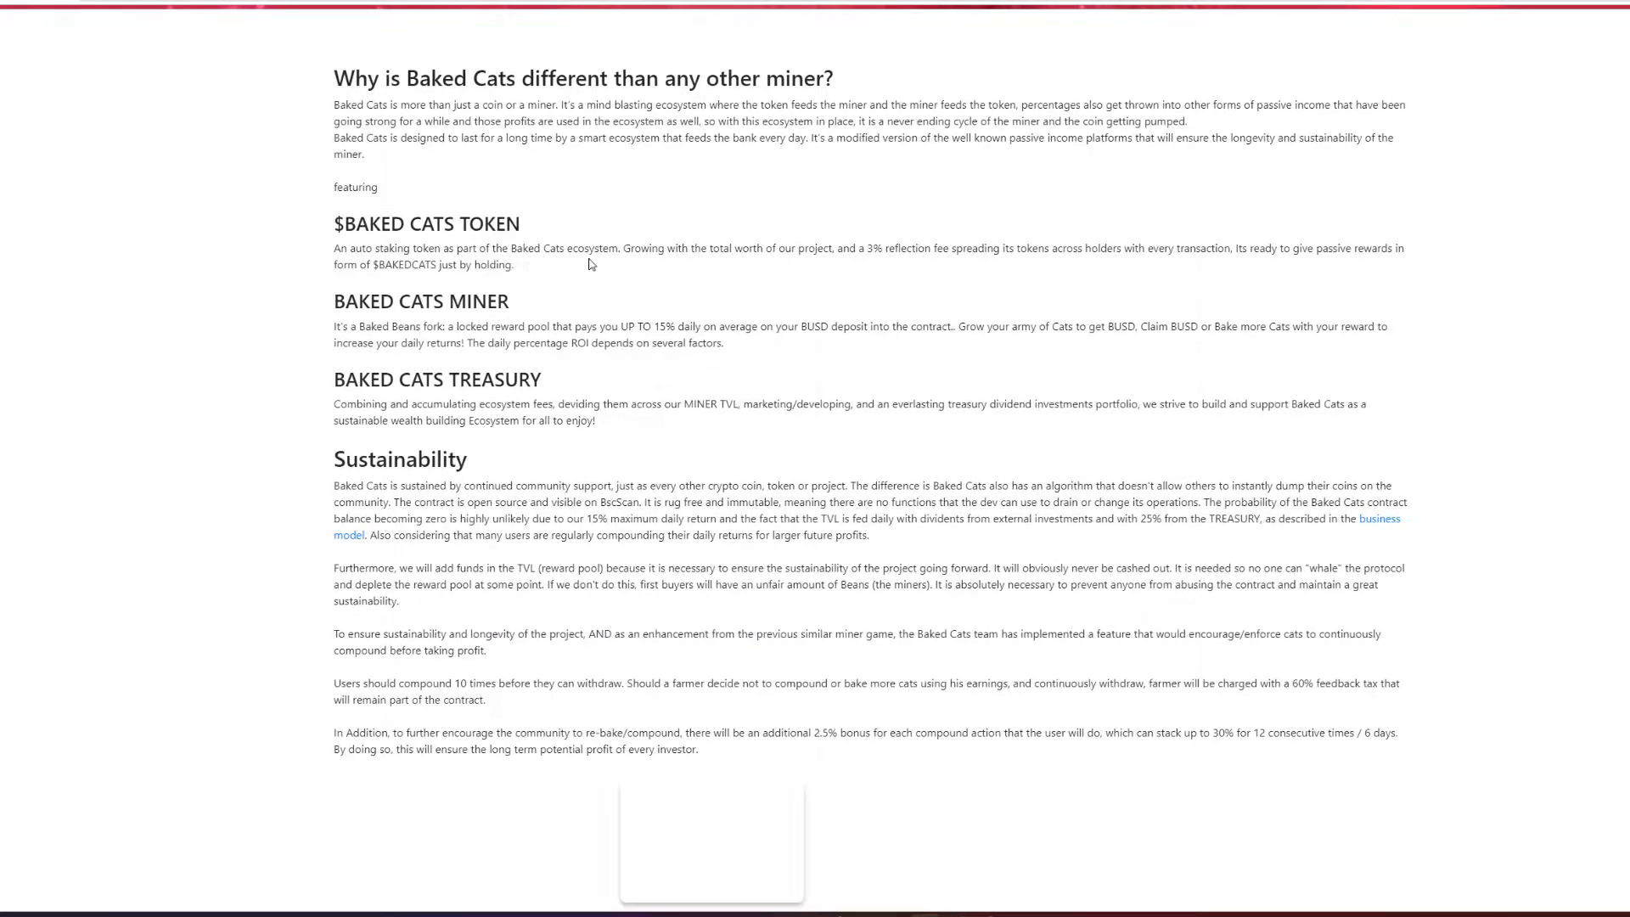
{"action": "mouse_move", "coordinate": [741, 264]}
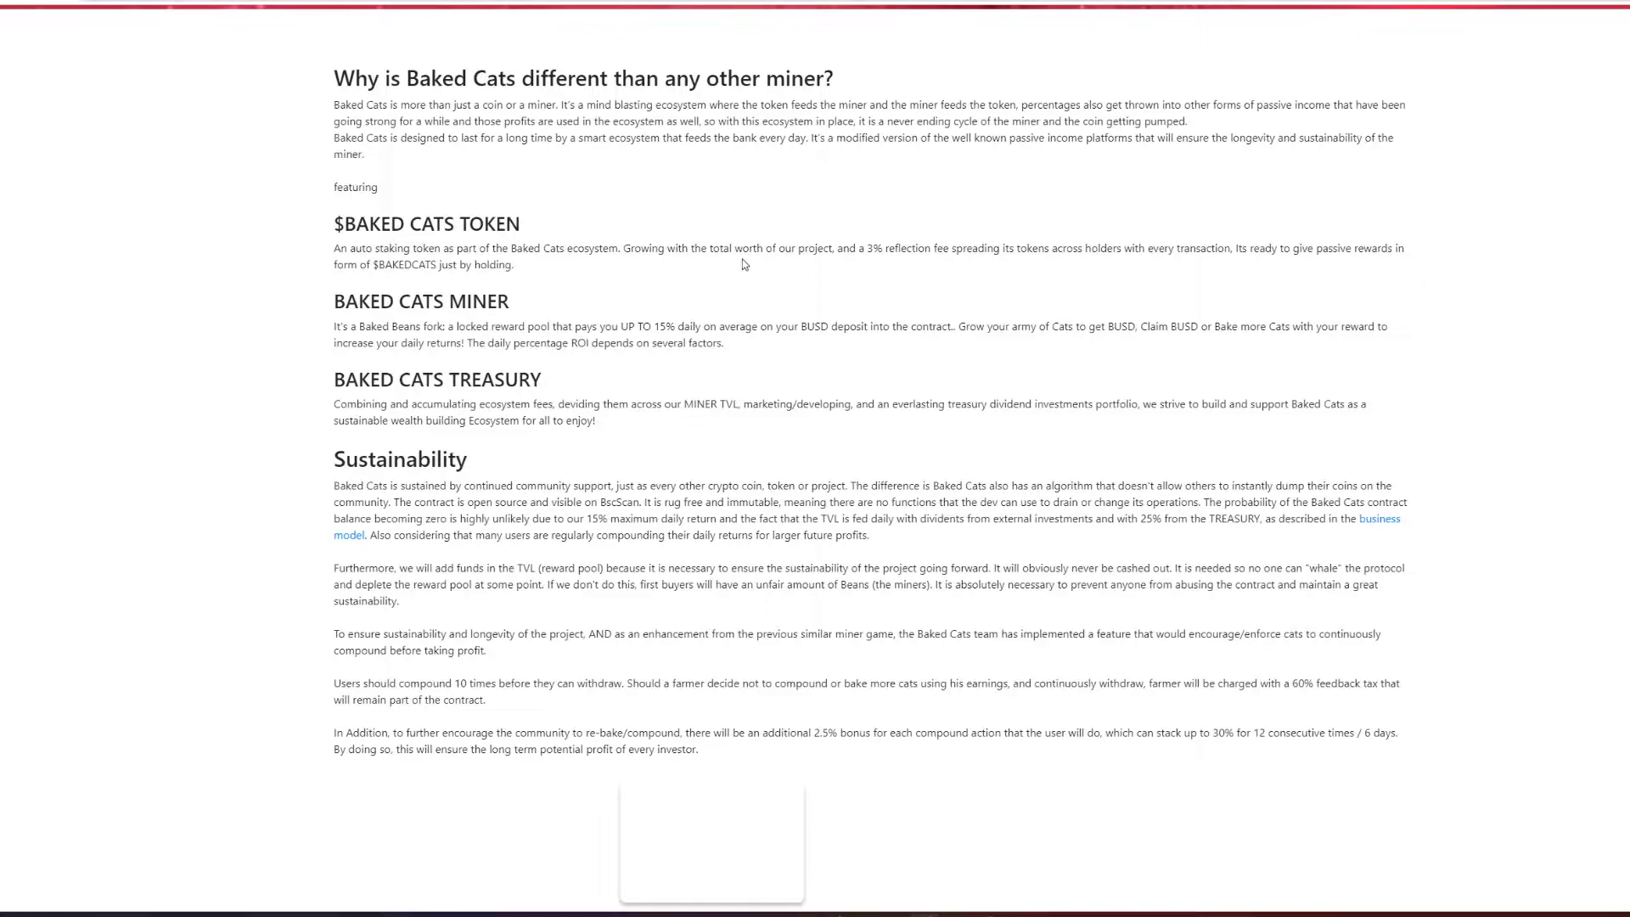
{"action": "mouse_move", "coordinate": [902, 266]}
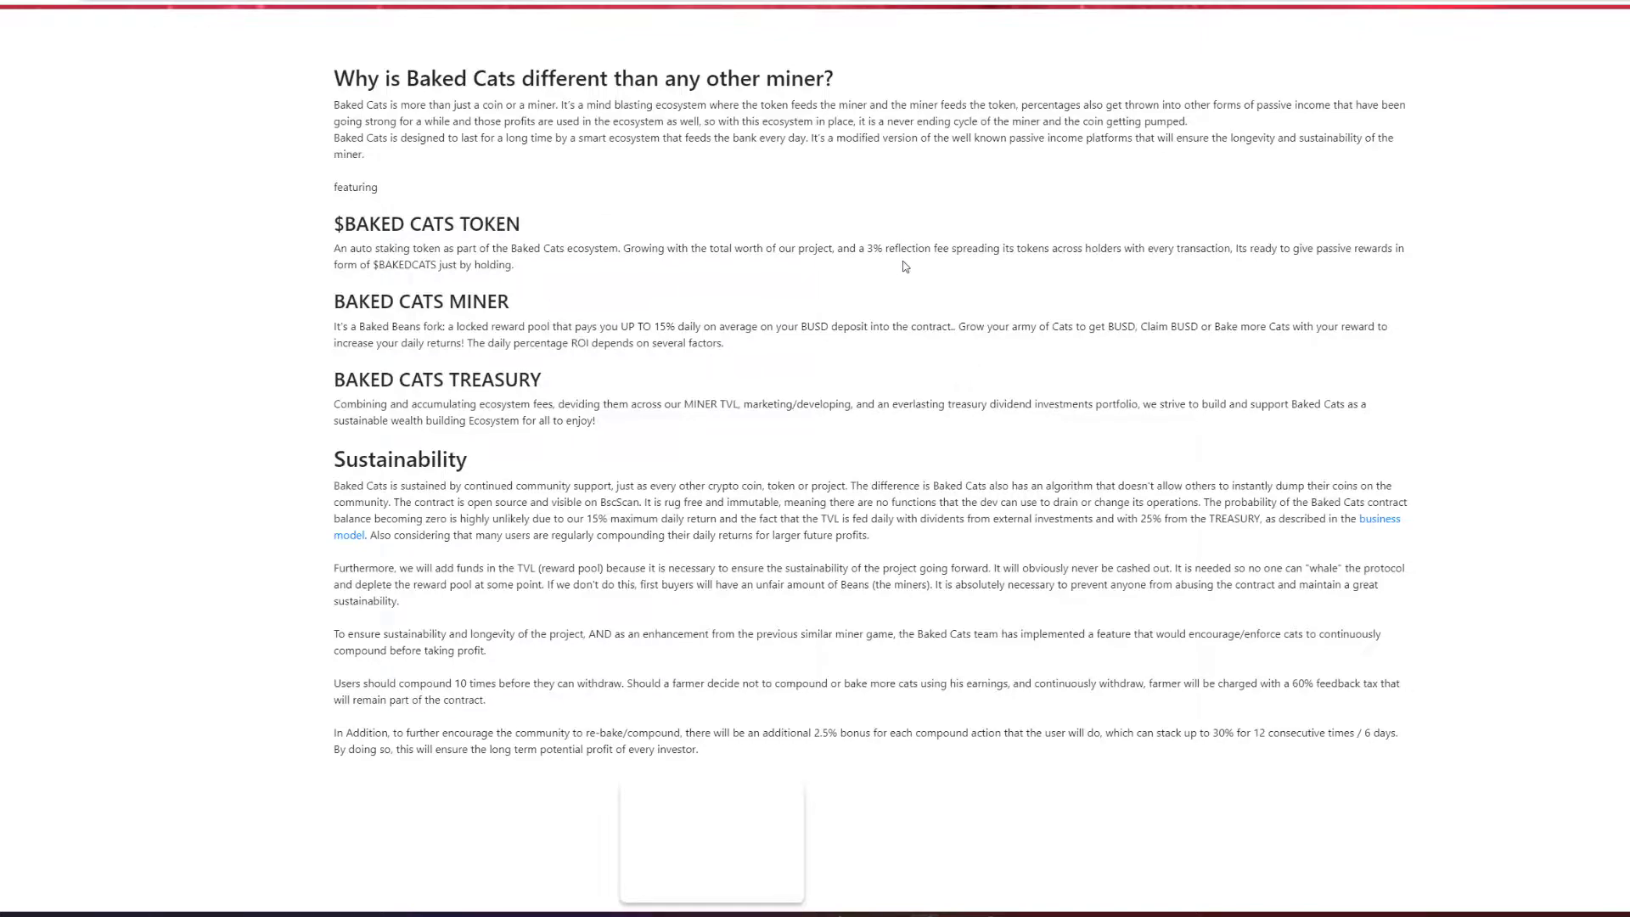
{"action": "mouse_move", "coordinate": [1027, 264]}
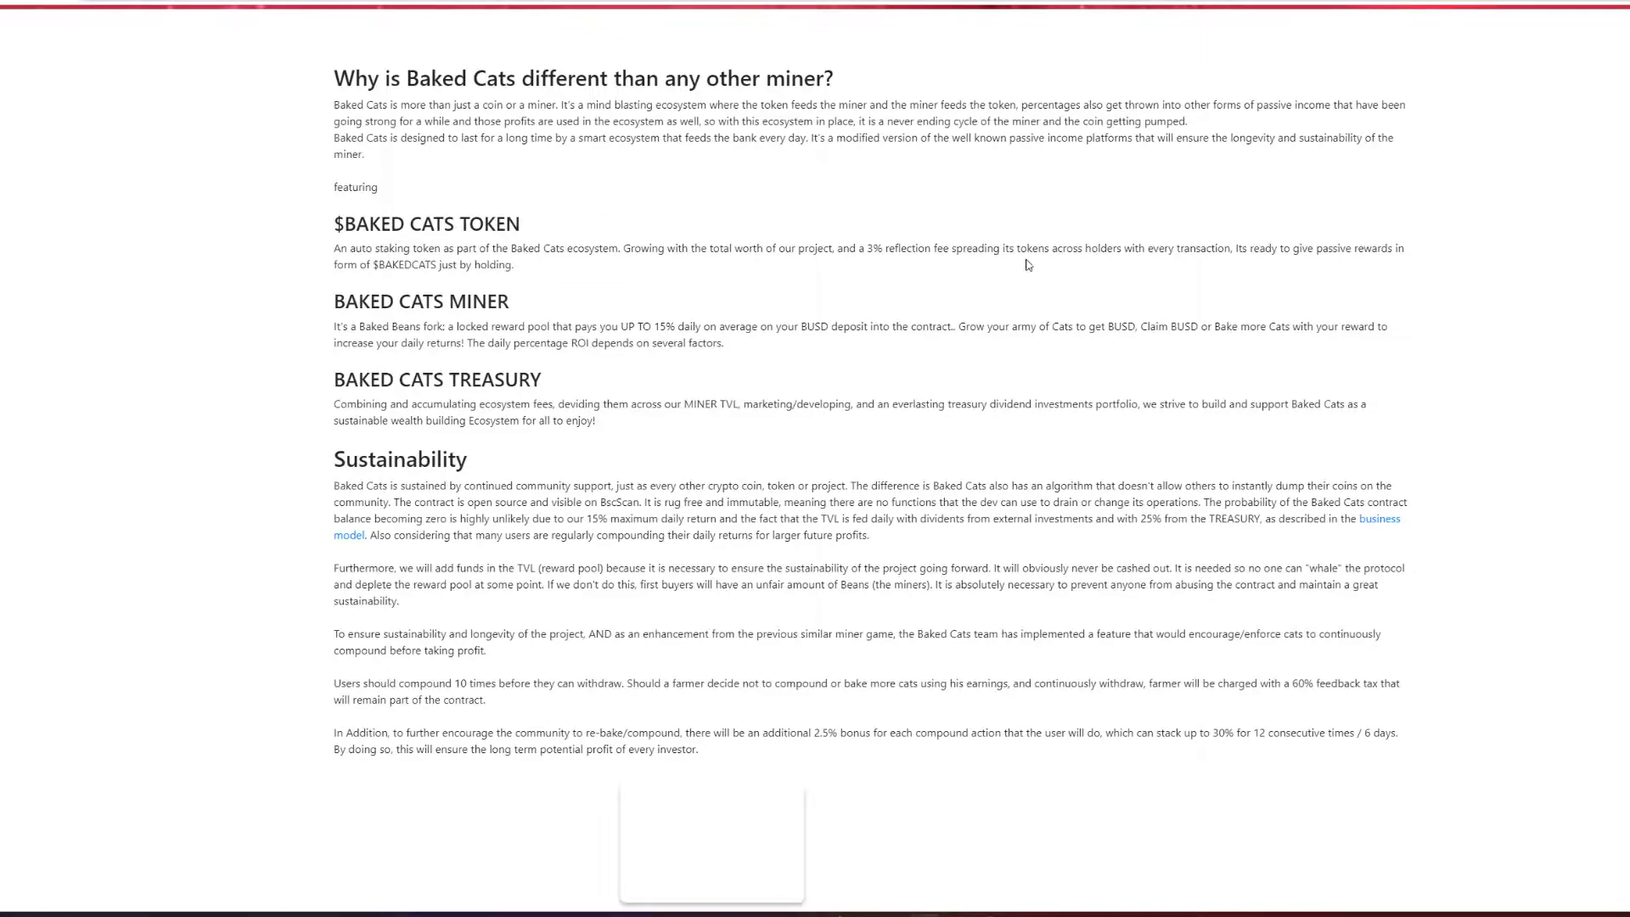
{"action": "mouse_move", "coordinate": [1316, 286]}
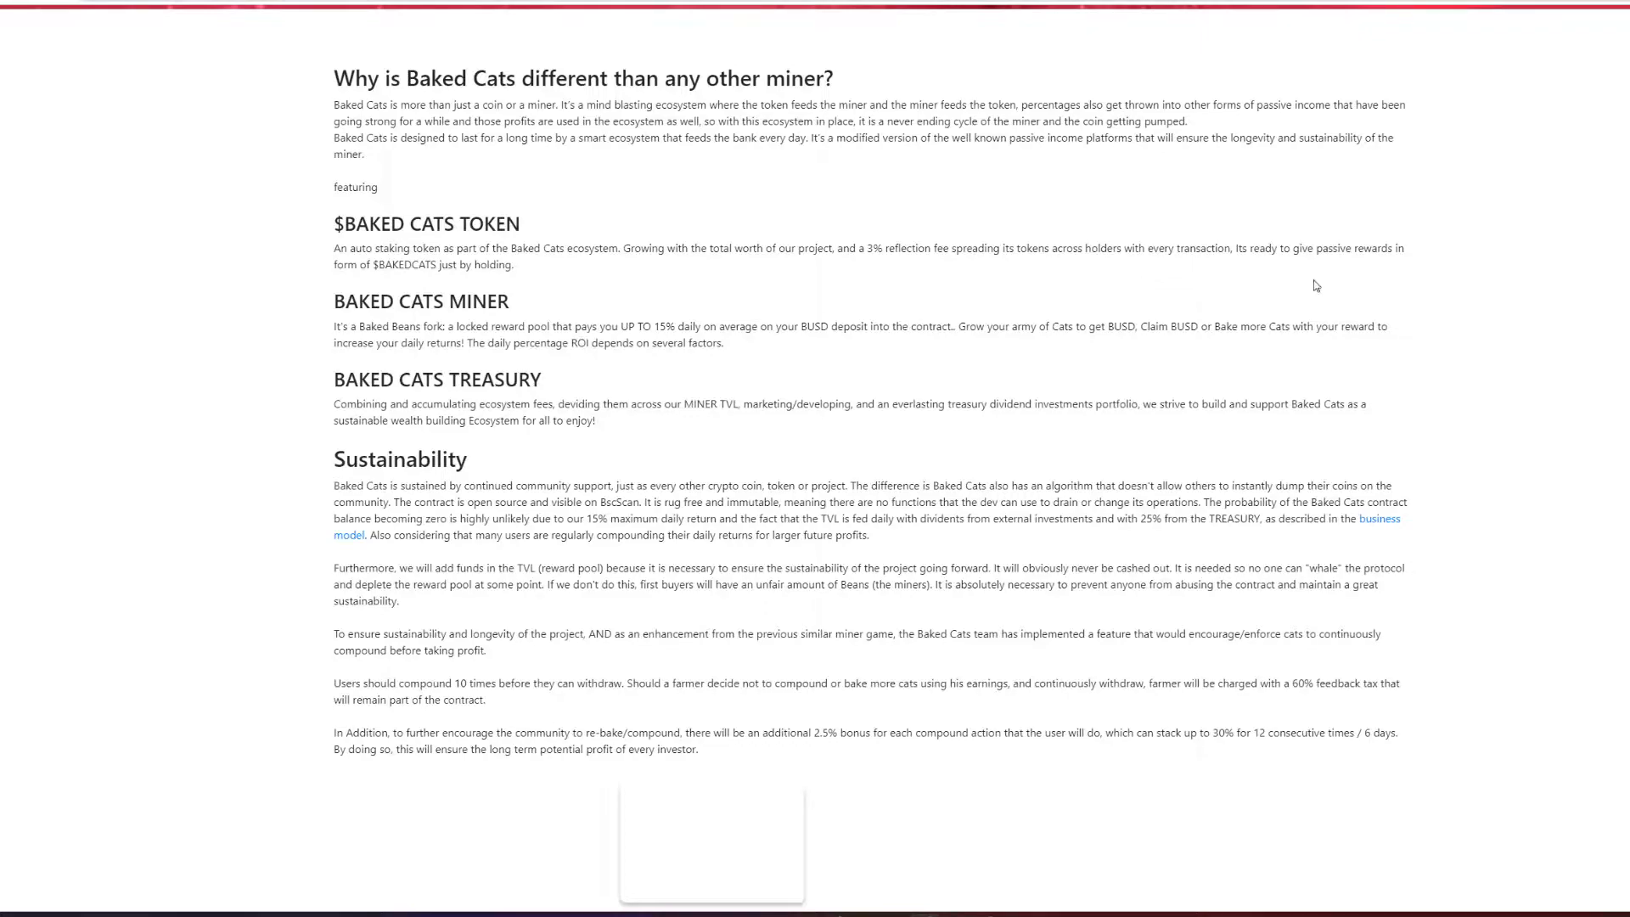
{"action": "mouse_move", "coordinate": [205, 346]}
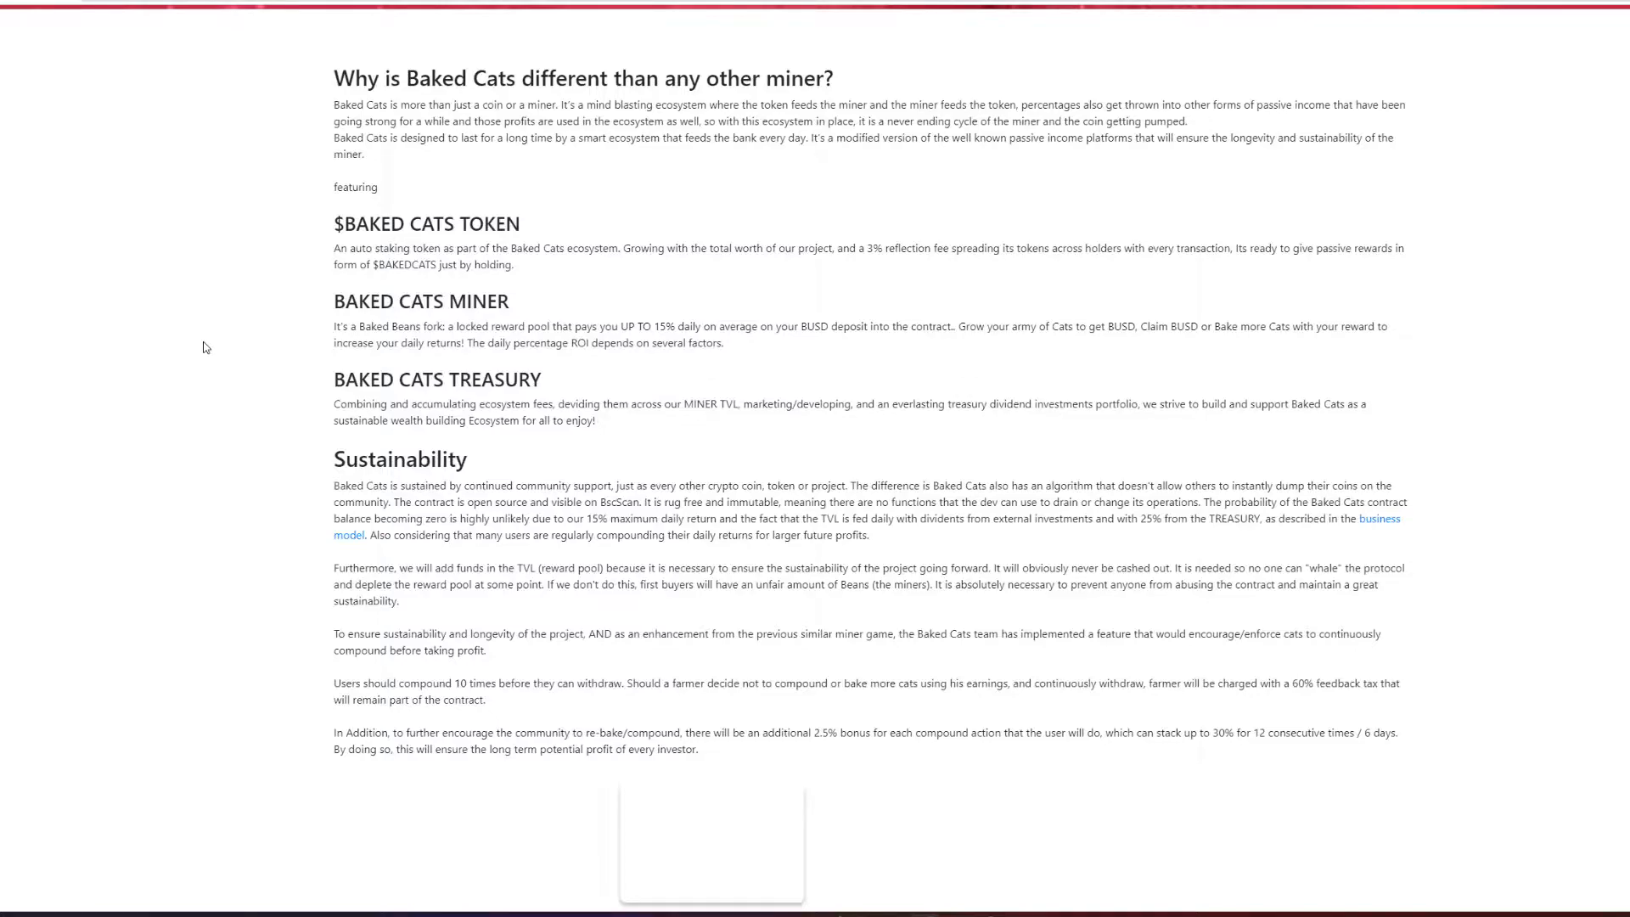
{"action": "scroll", "scroll_direction": "down", "scroll_amount": 3}
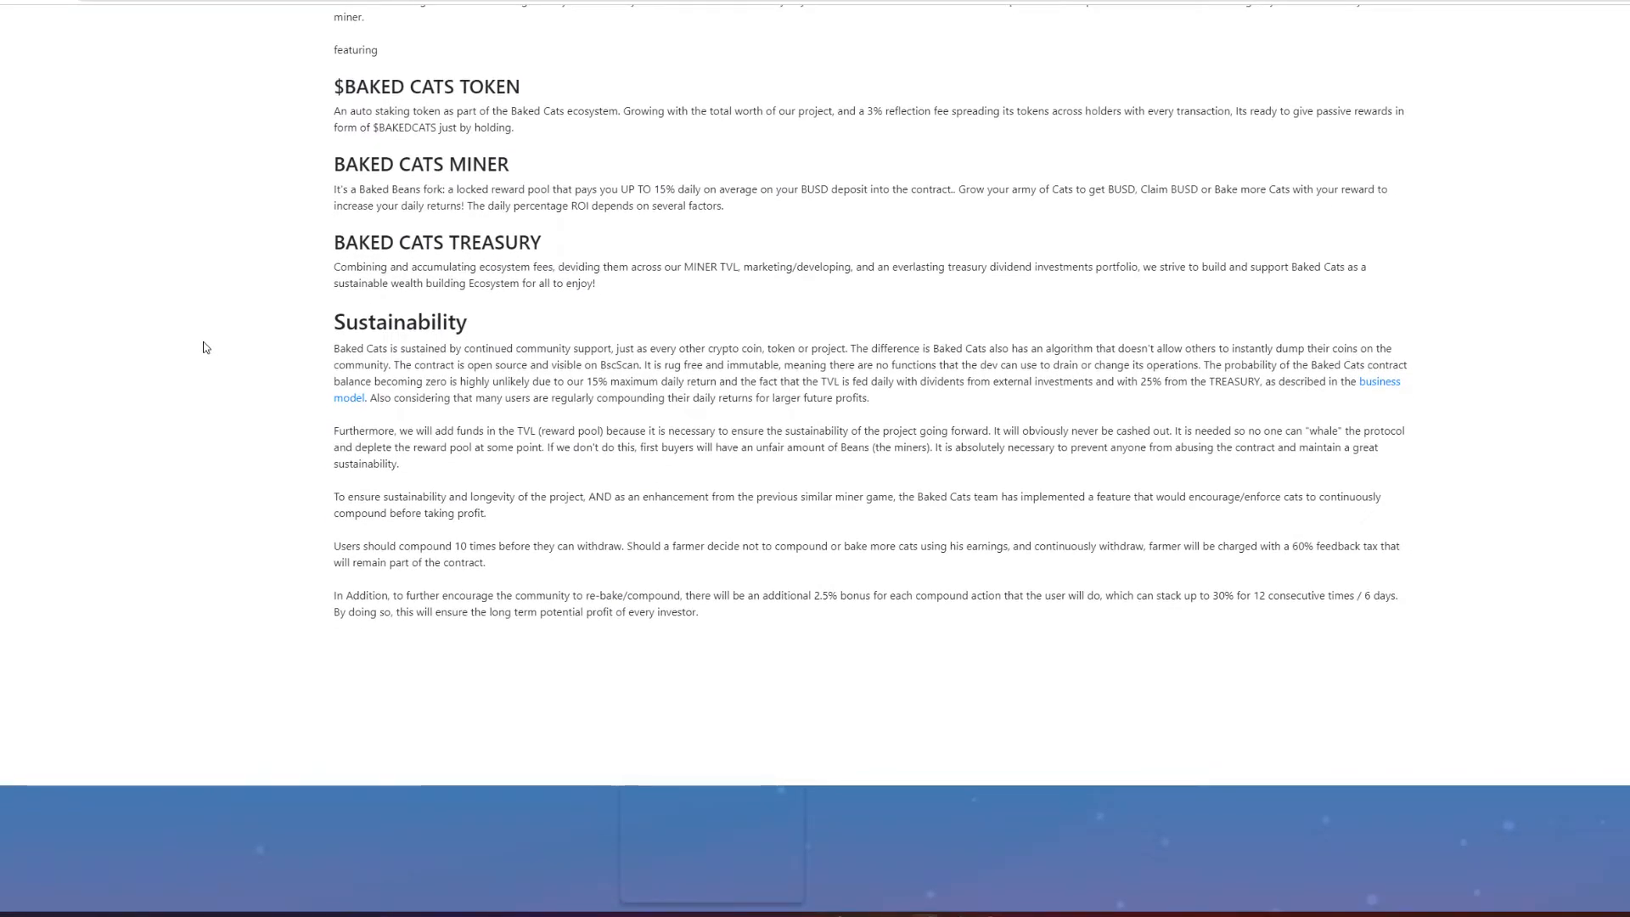
{"action": "scroll", "scroll_direction": "down", "scroll_amount": 3}
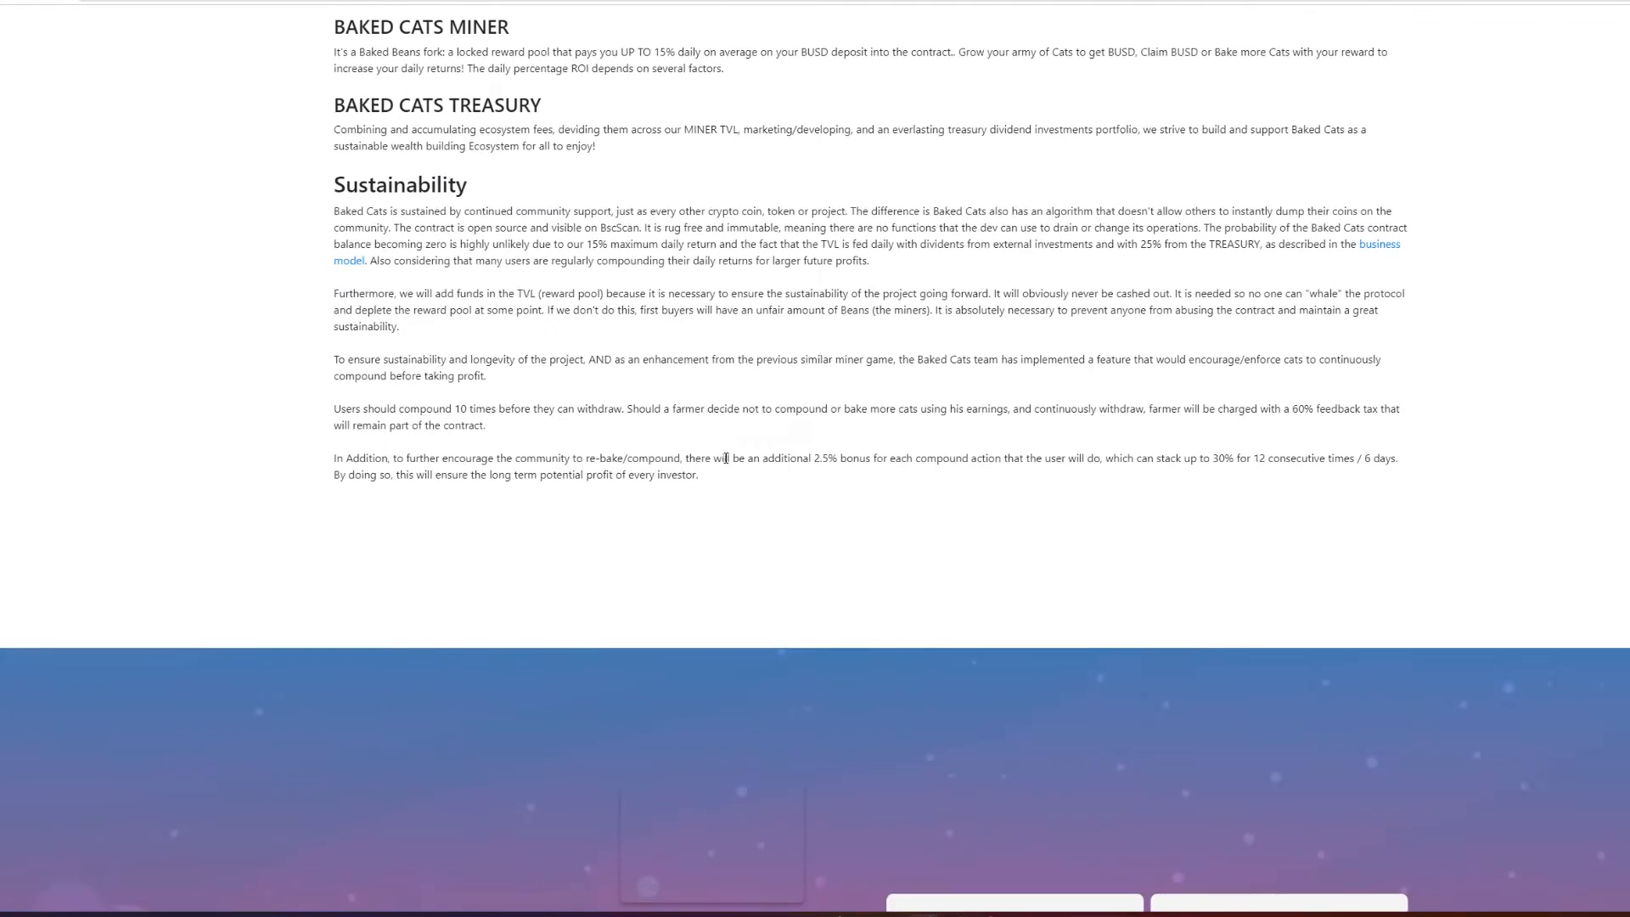
{"action": "mouse_move", "coordinate": [568, 426]}
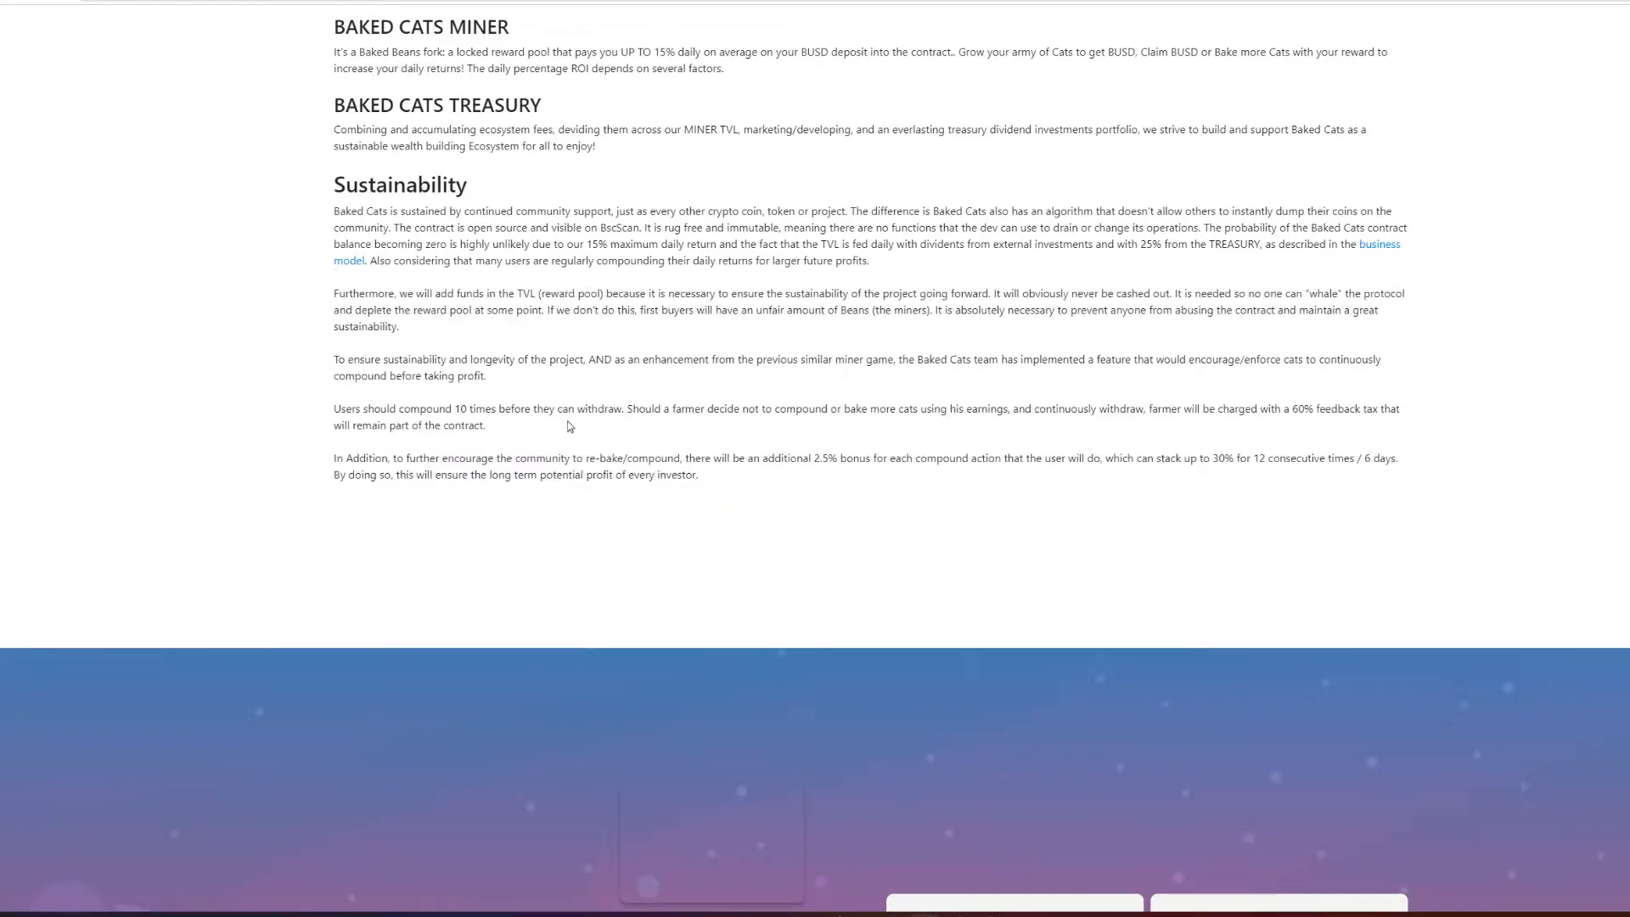
{"action": "scroll", "scroll_direction": "down", "scroll_amount": 3}
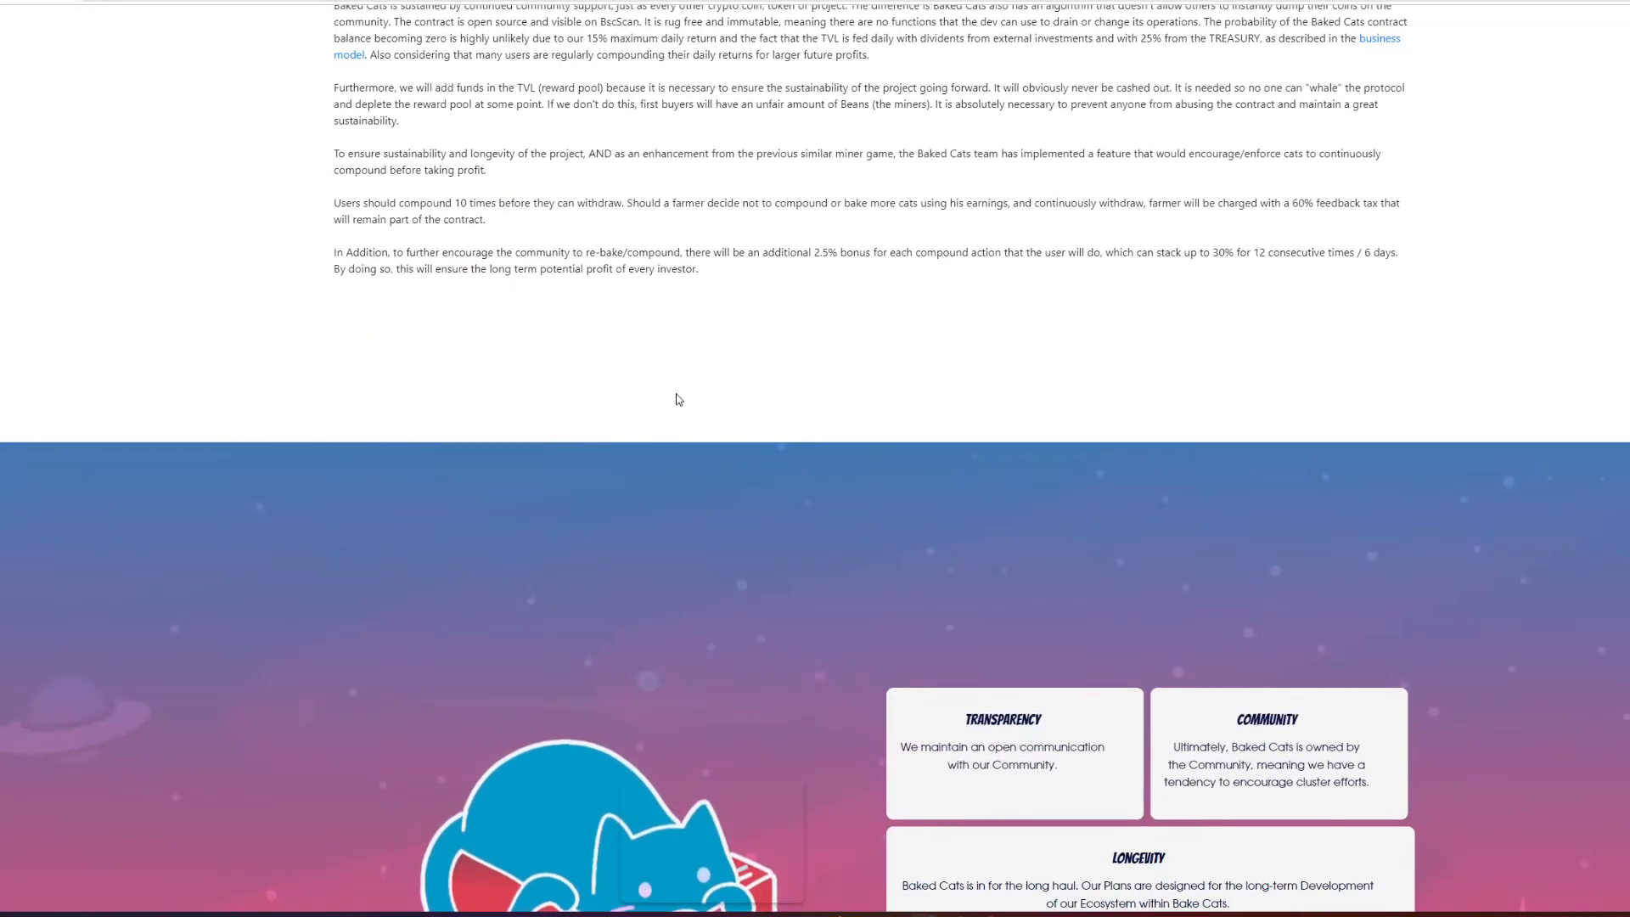
{"action": "scroll", "scroll_direction": "down", "scroll_amount": 3}
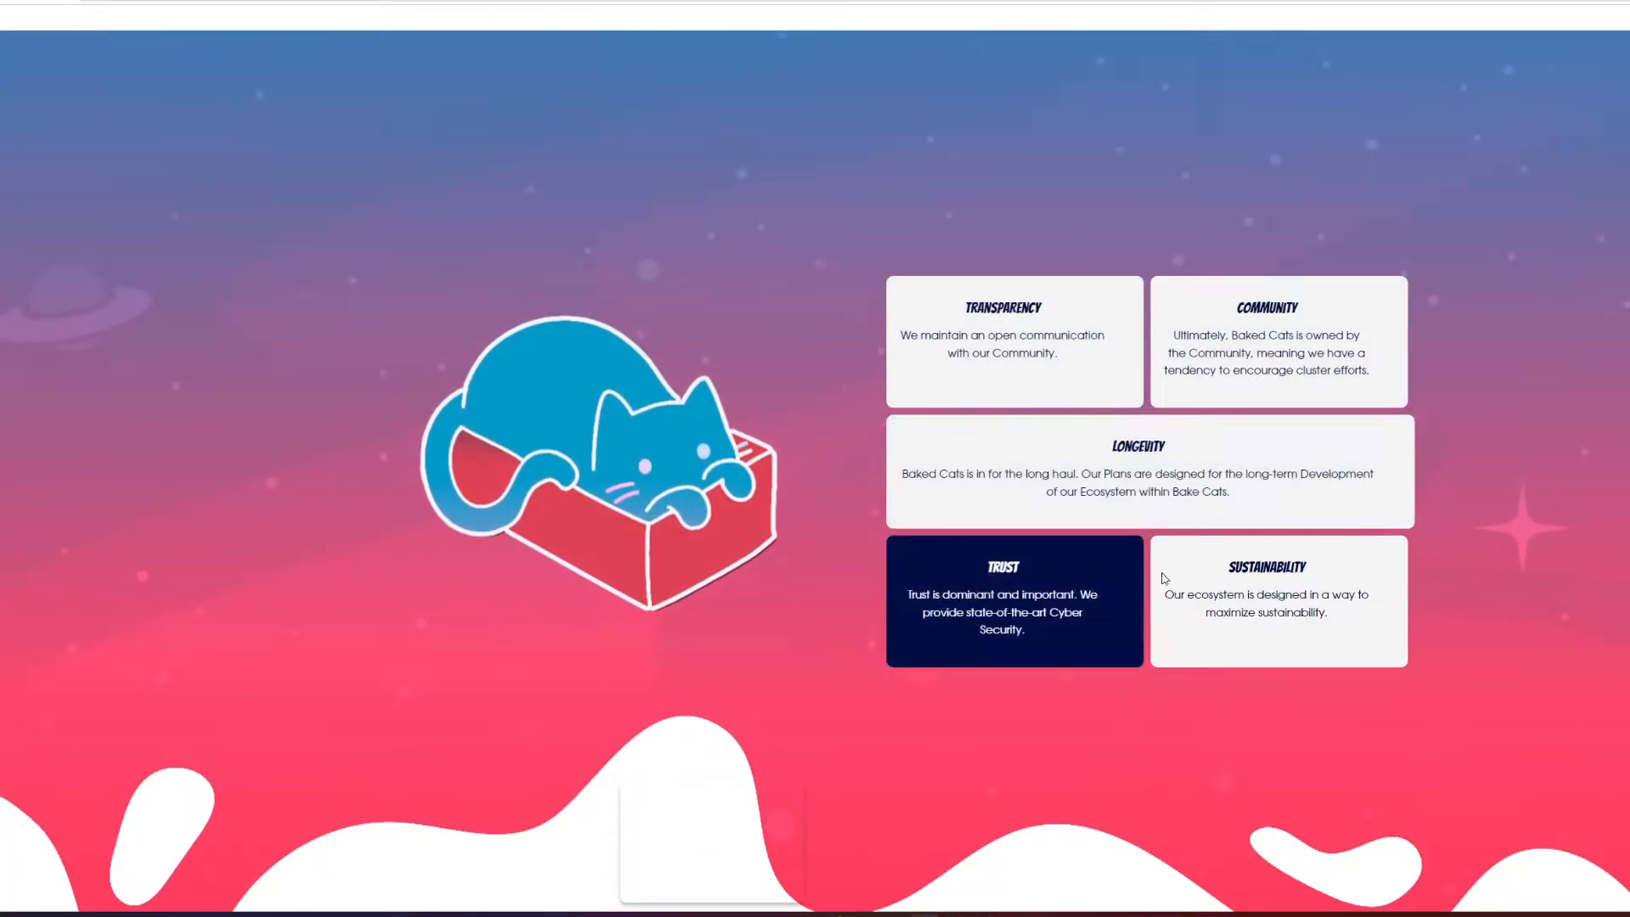
{"action": "scroll", "scroll_direction": "down", "scroll_amount": 3}
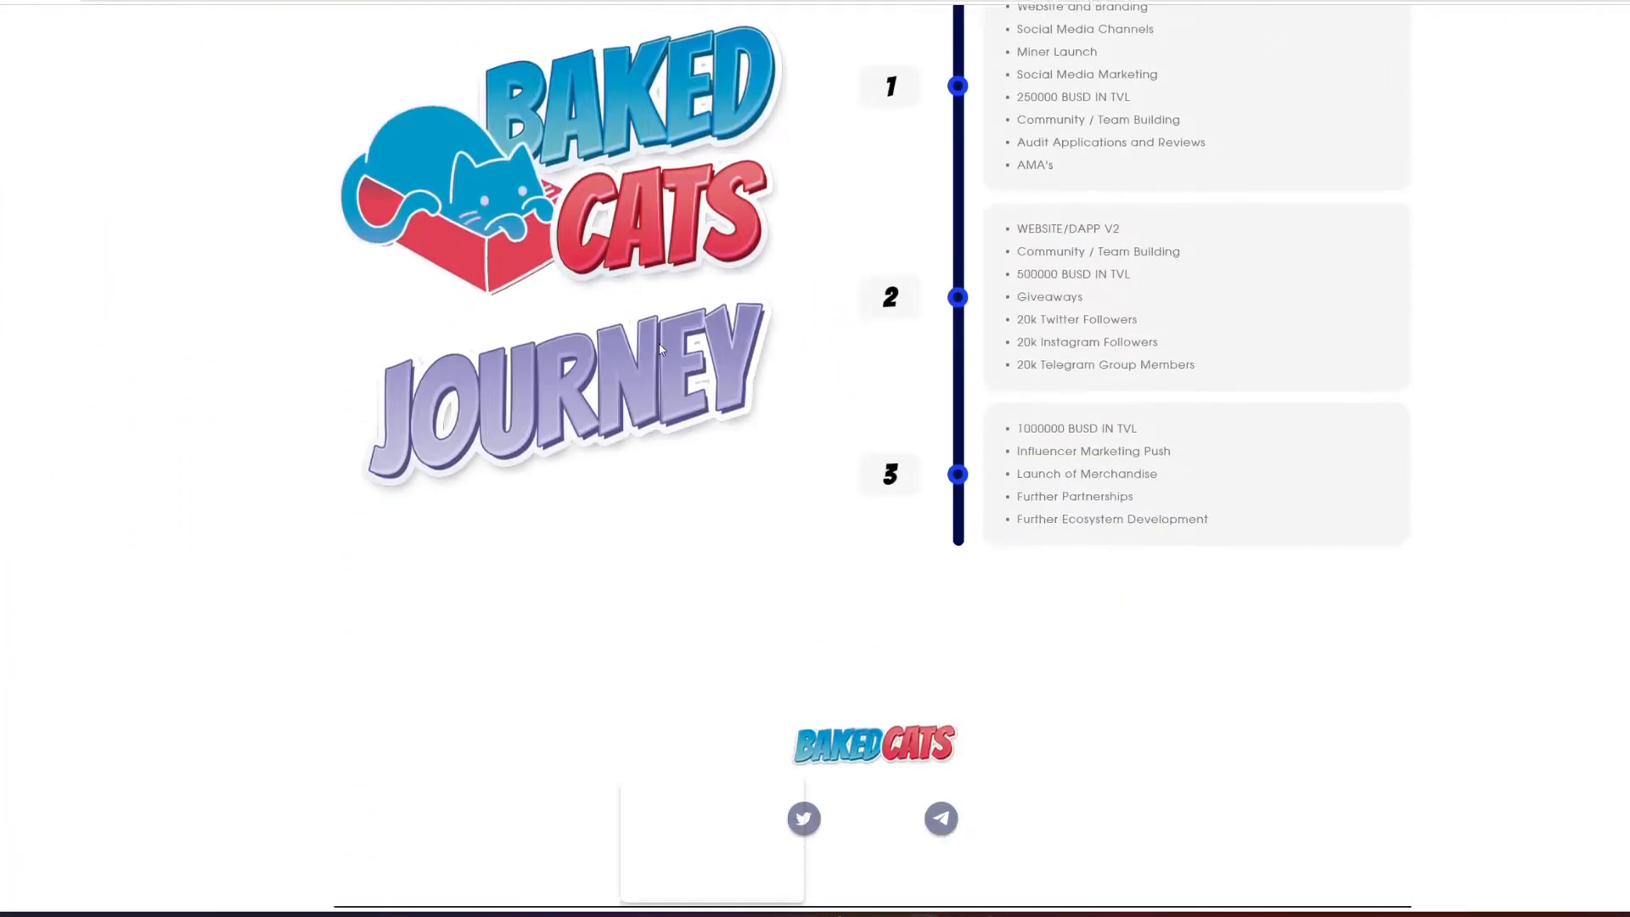
Nudge the page up and back down near the footer.
{"action": "scroll", "scroll_direction": "up", "scroll_amount": 3}
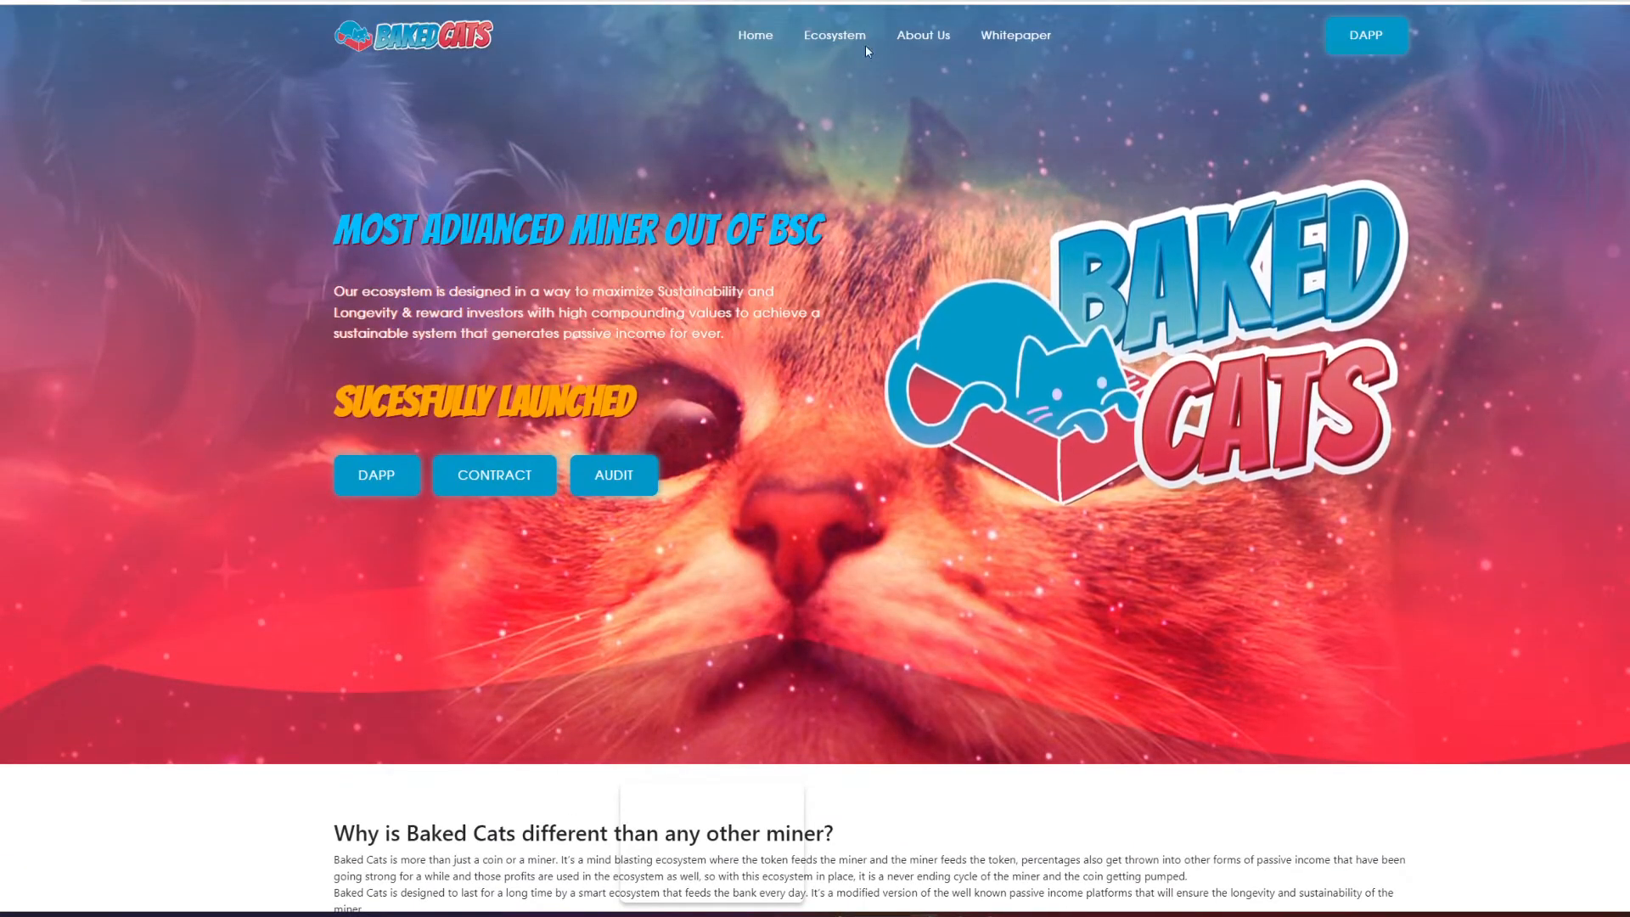
{"action": "scroll", "scroll_direction": "down", "scroll_amount": 3}
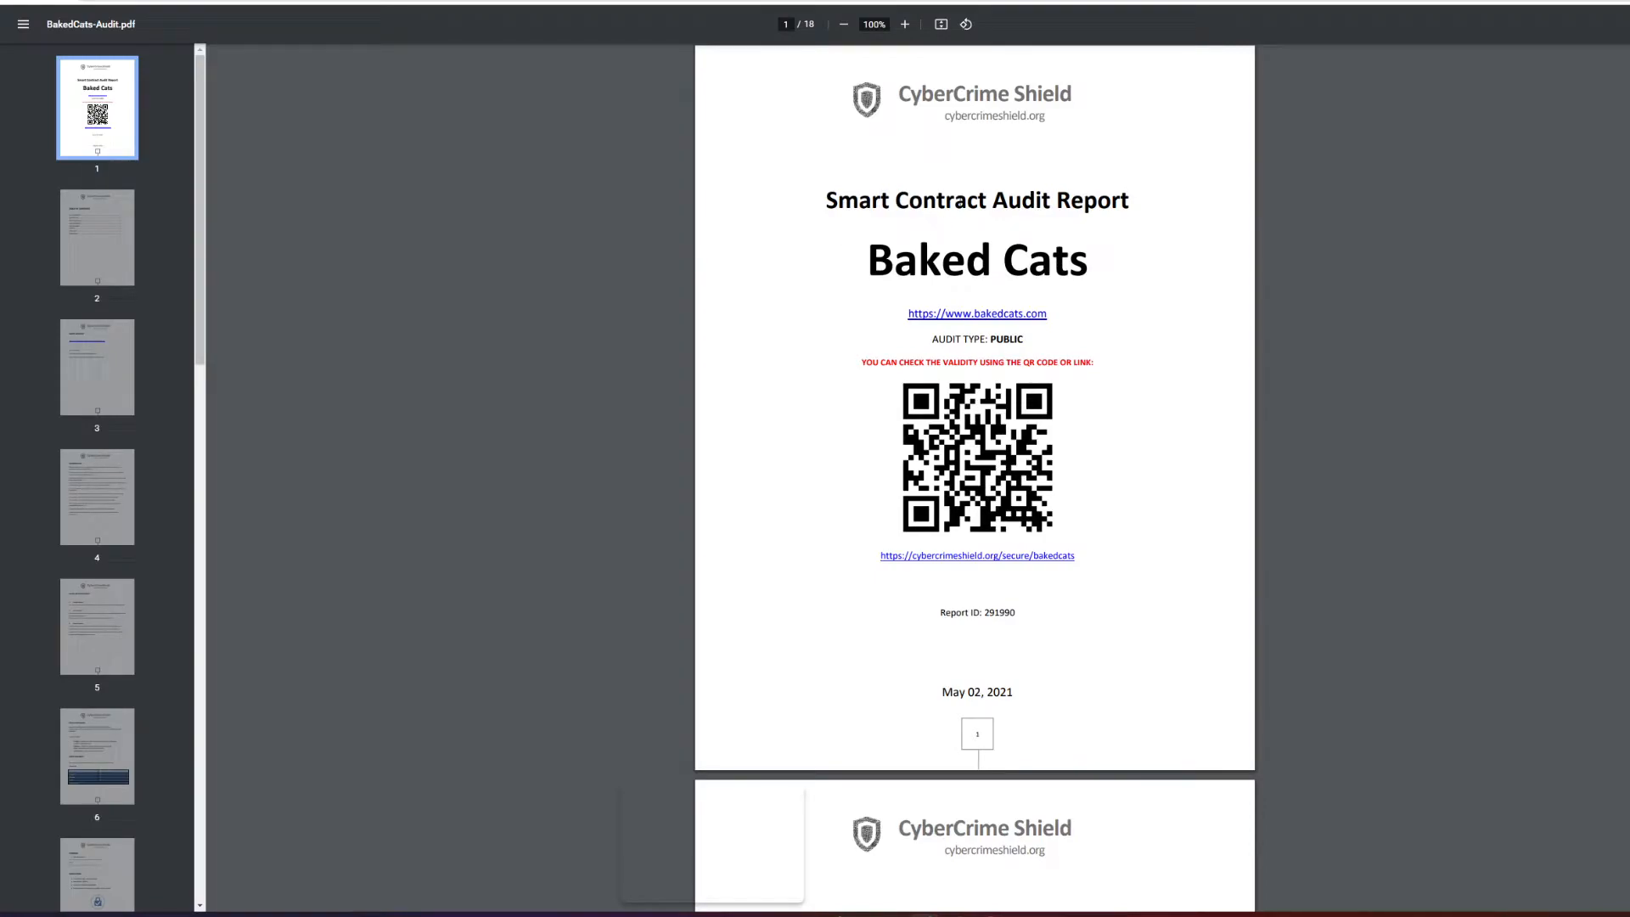
{"action": "mouse_move", "coordinate": [620, 85]}
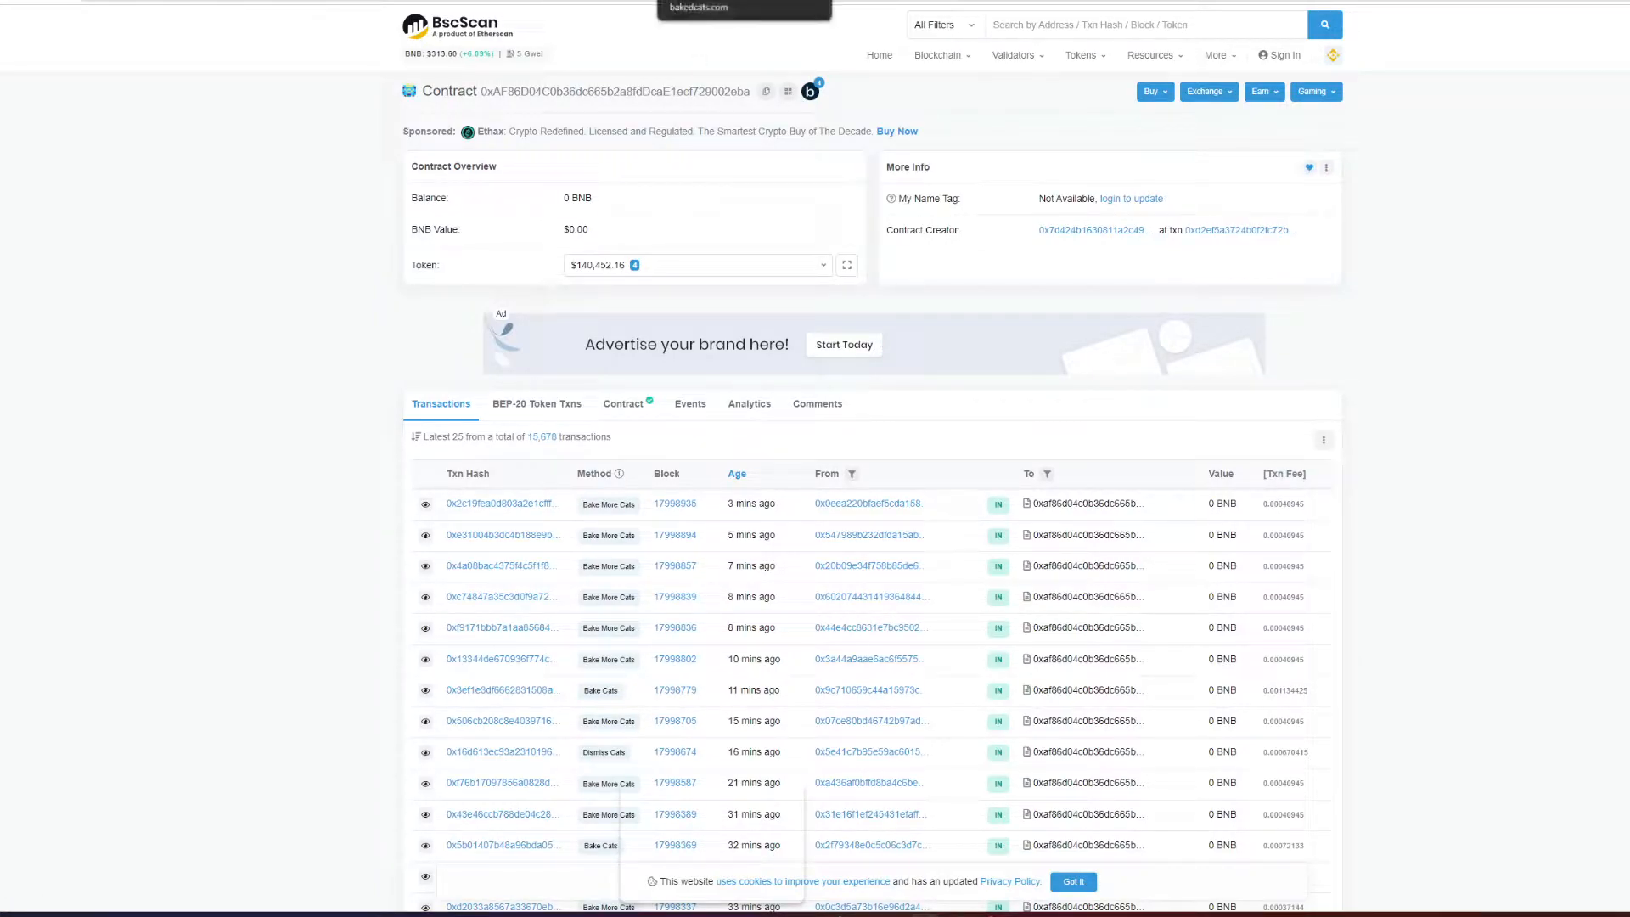
Switch to the Baked Cats dApp, review the baking panel, and return to the Roasted Mode banner.
{"action": "left_click", "coordinate": [742, 8]}
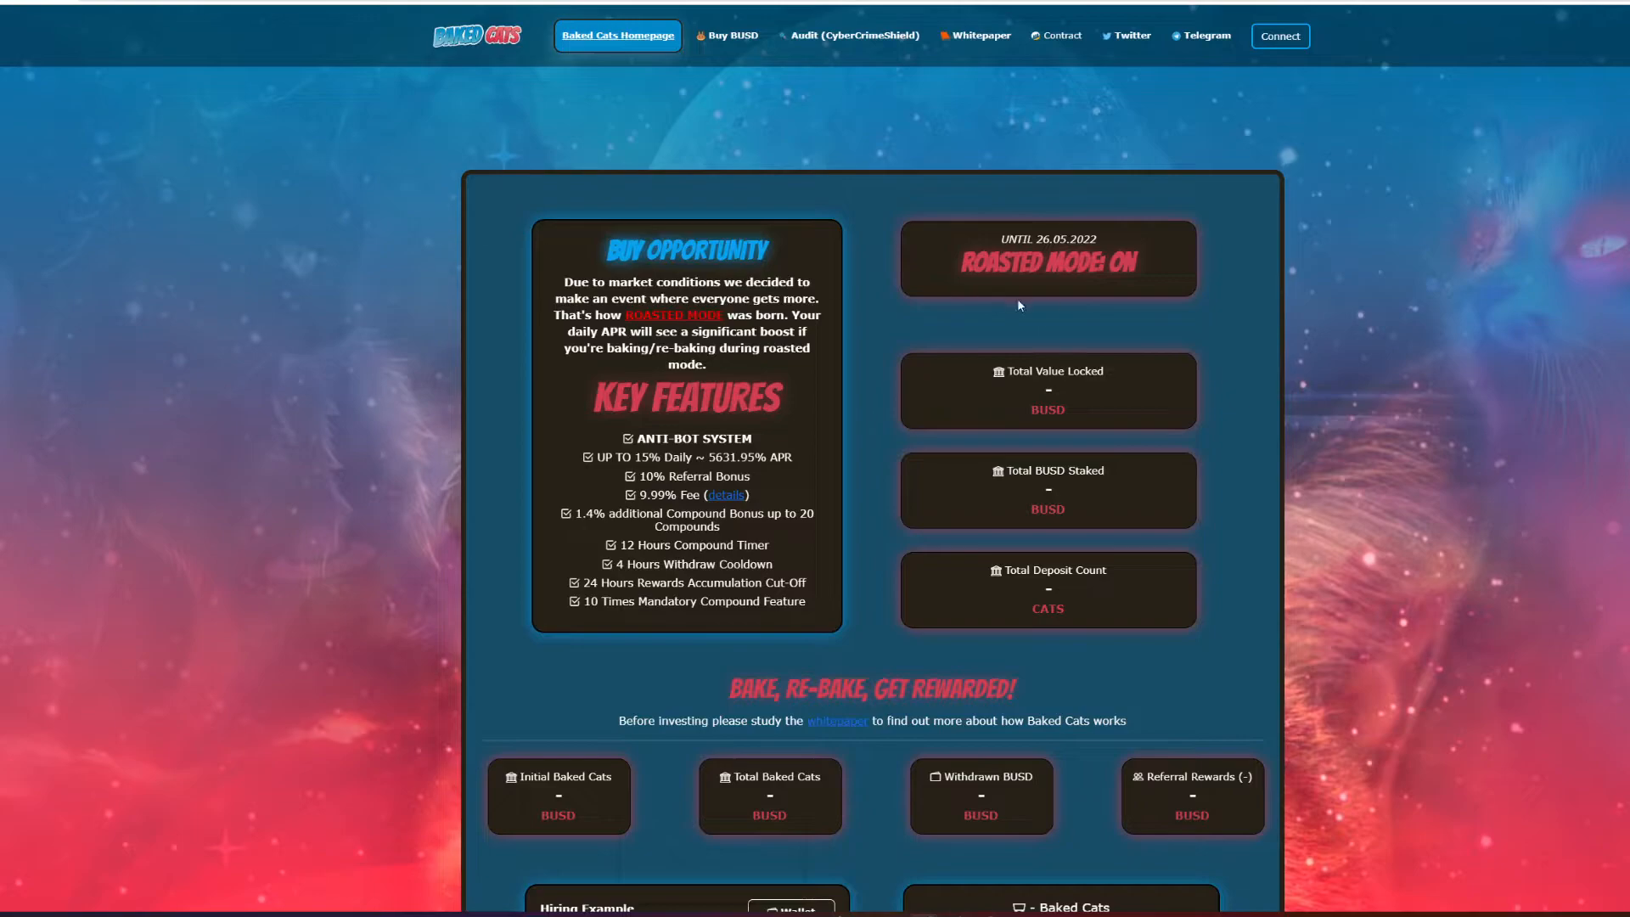
{"action": "mouse_move", "coordinate": [956, 269]}
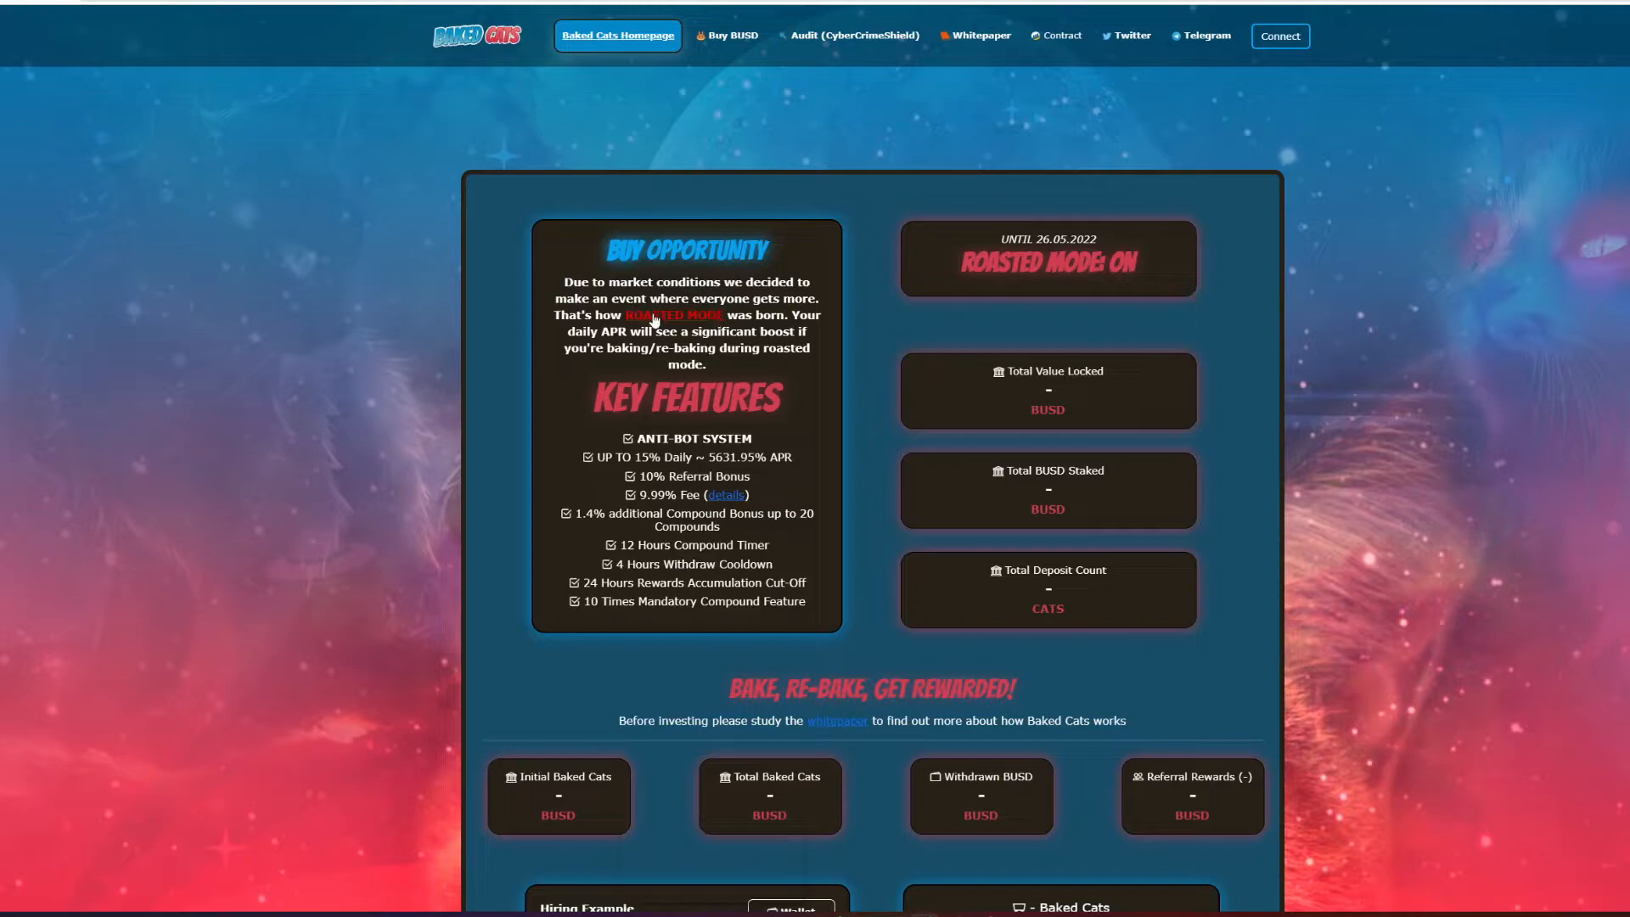
{"action": "mouse_move", "coordinate": [688, 324]}
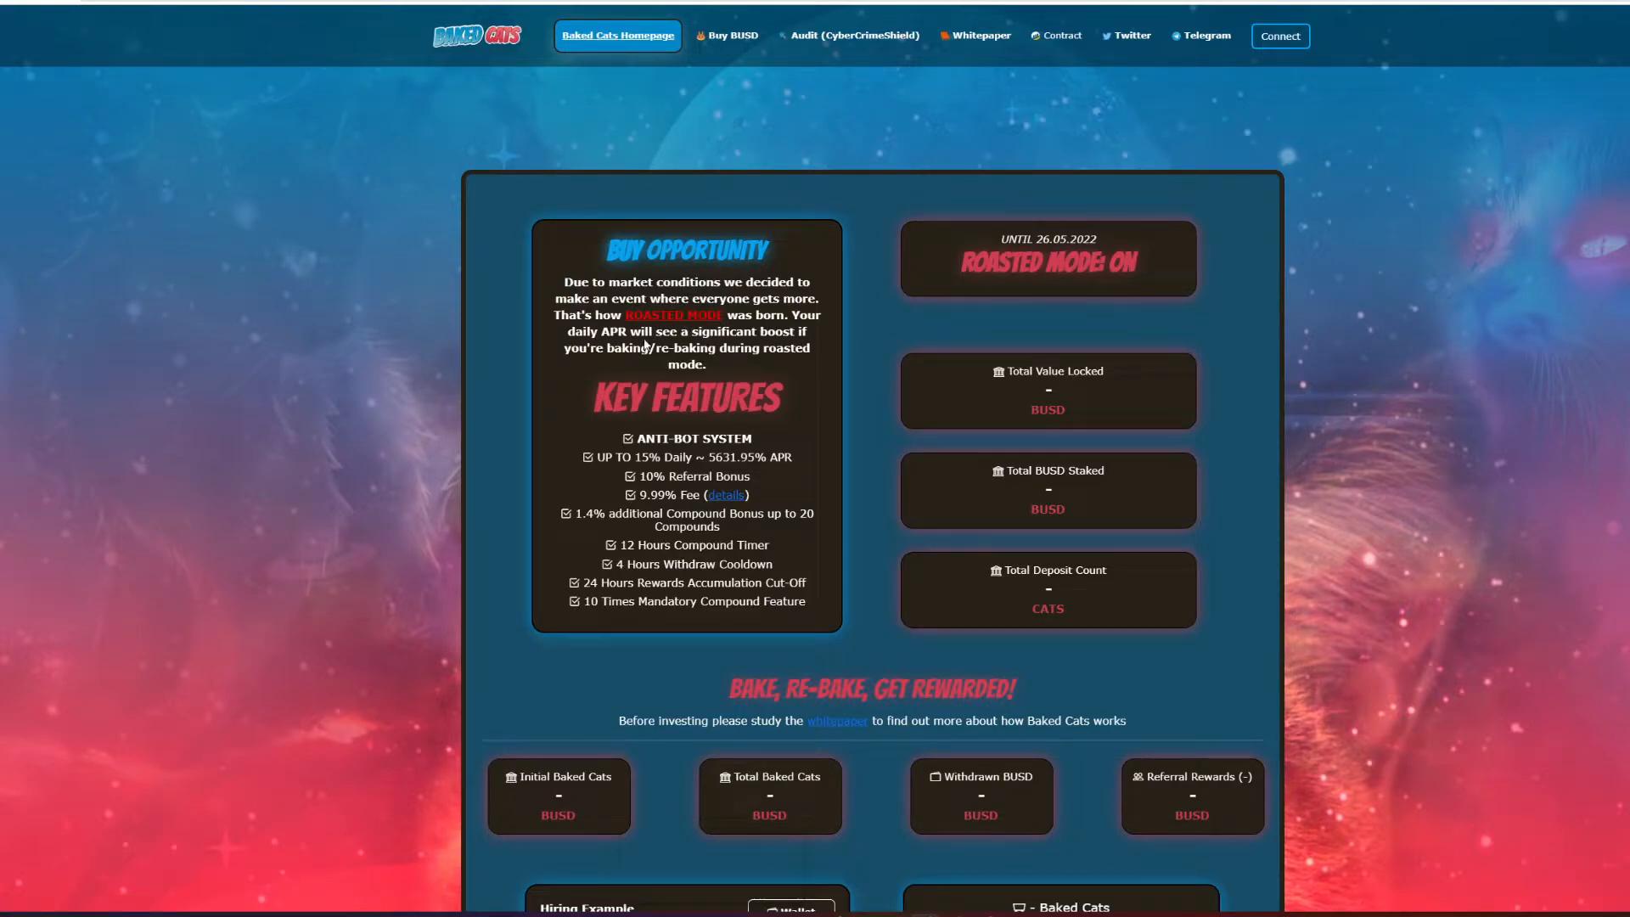
{"action": "mouse_move", "coordinate": [849, 411]}
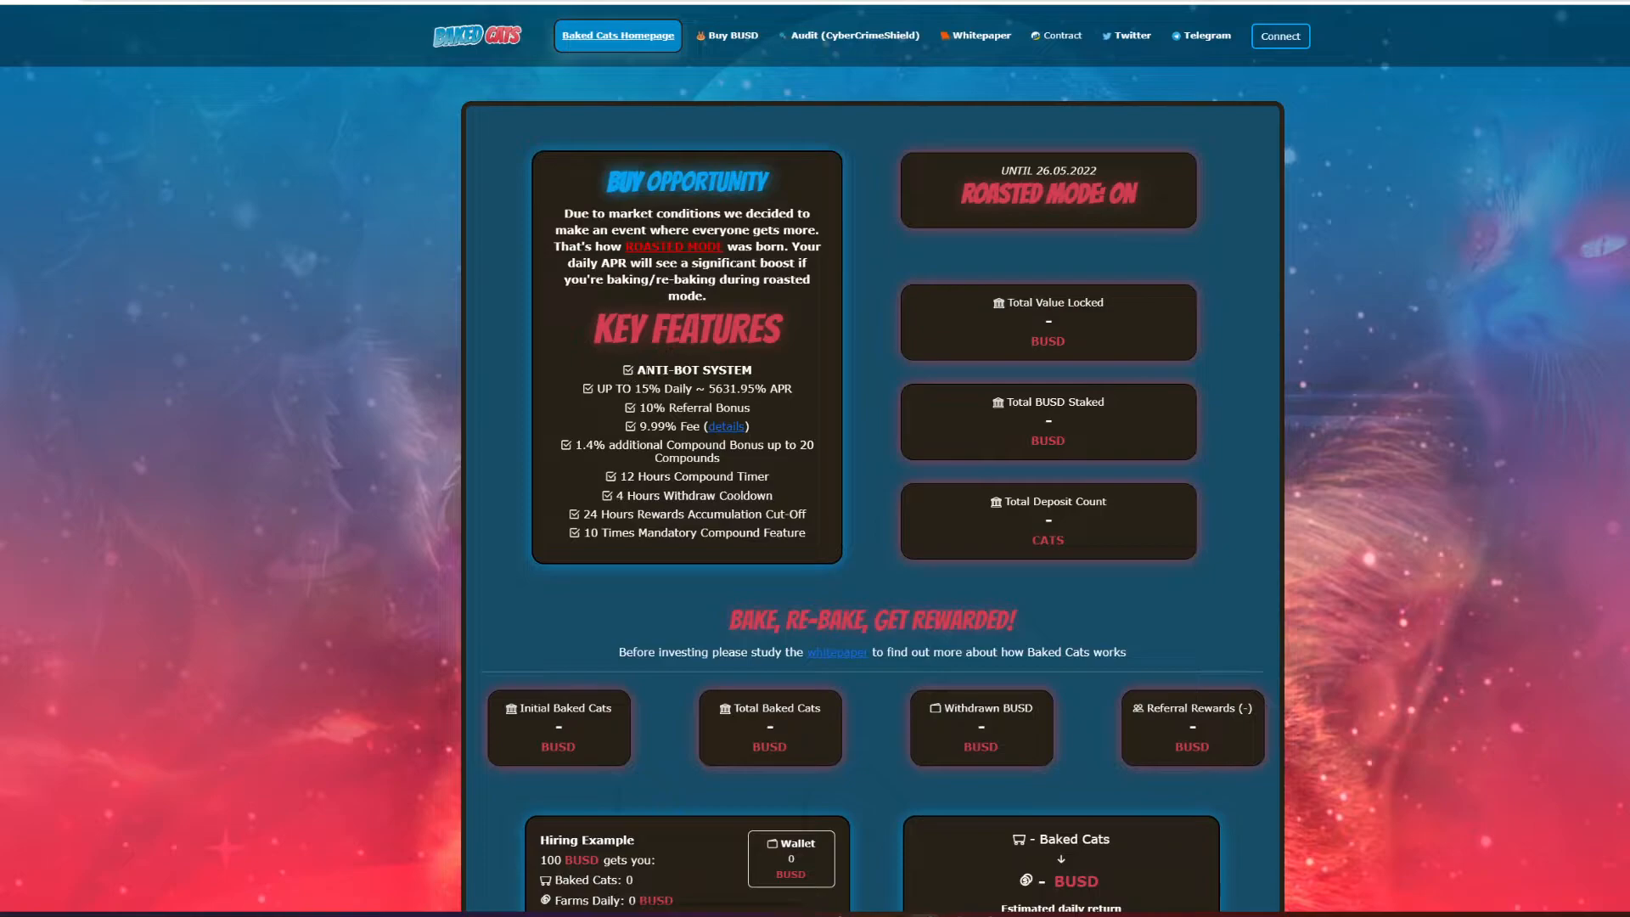
{"action": "mouse_move", "coordinate": [826, 408]}
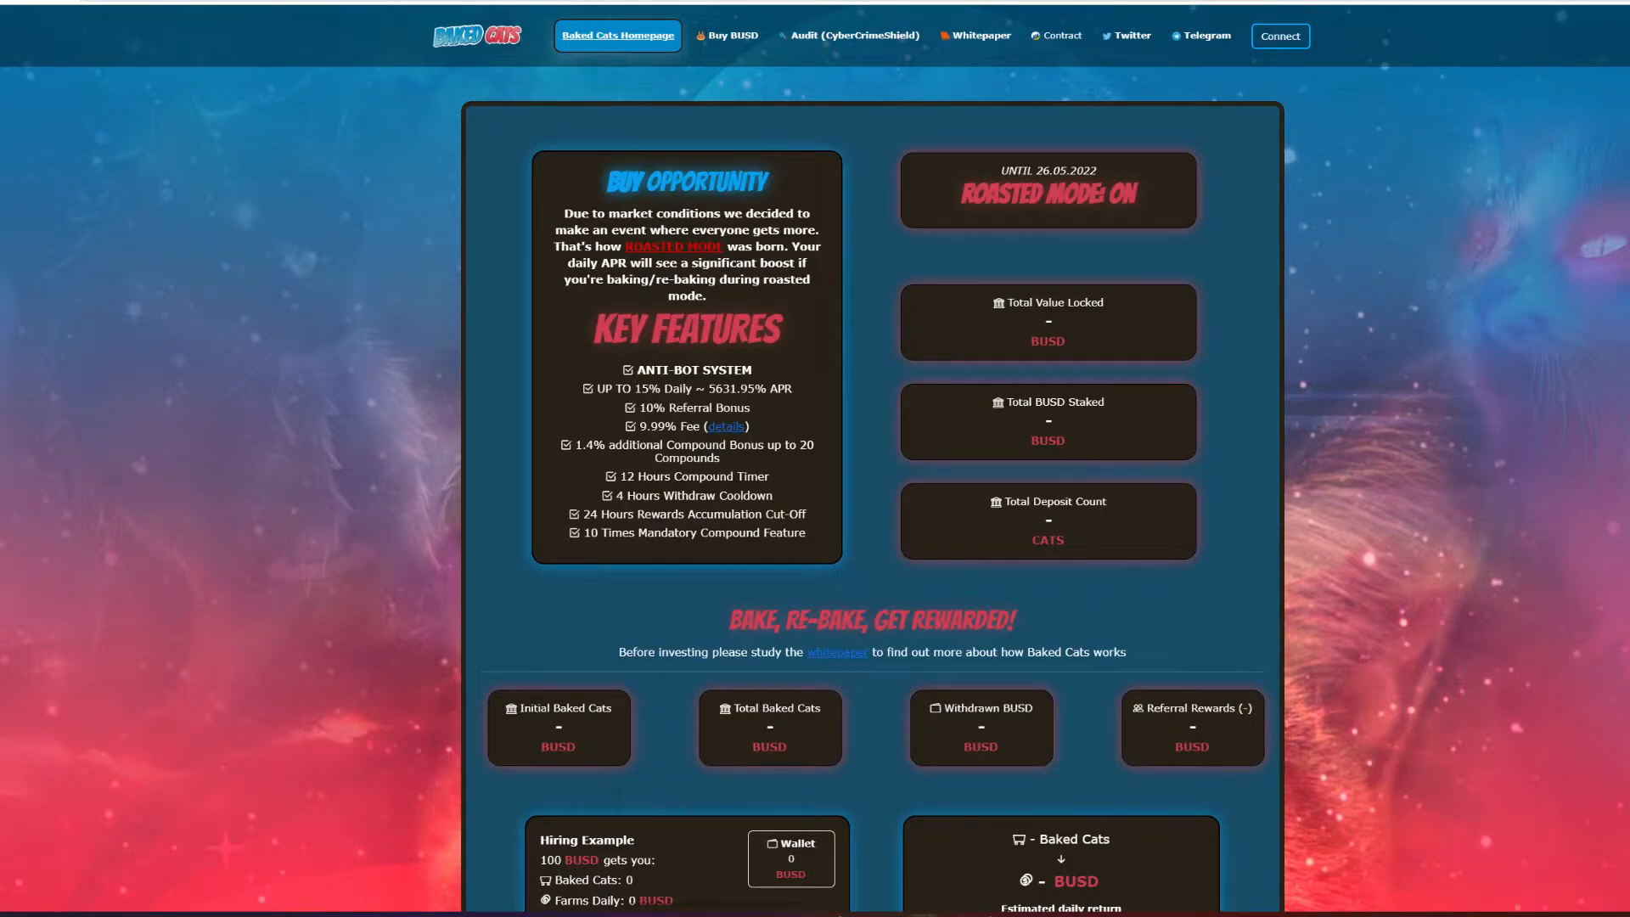
{"action": "mouse_move", "coordinate": [844, 496]}
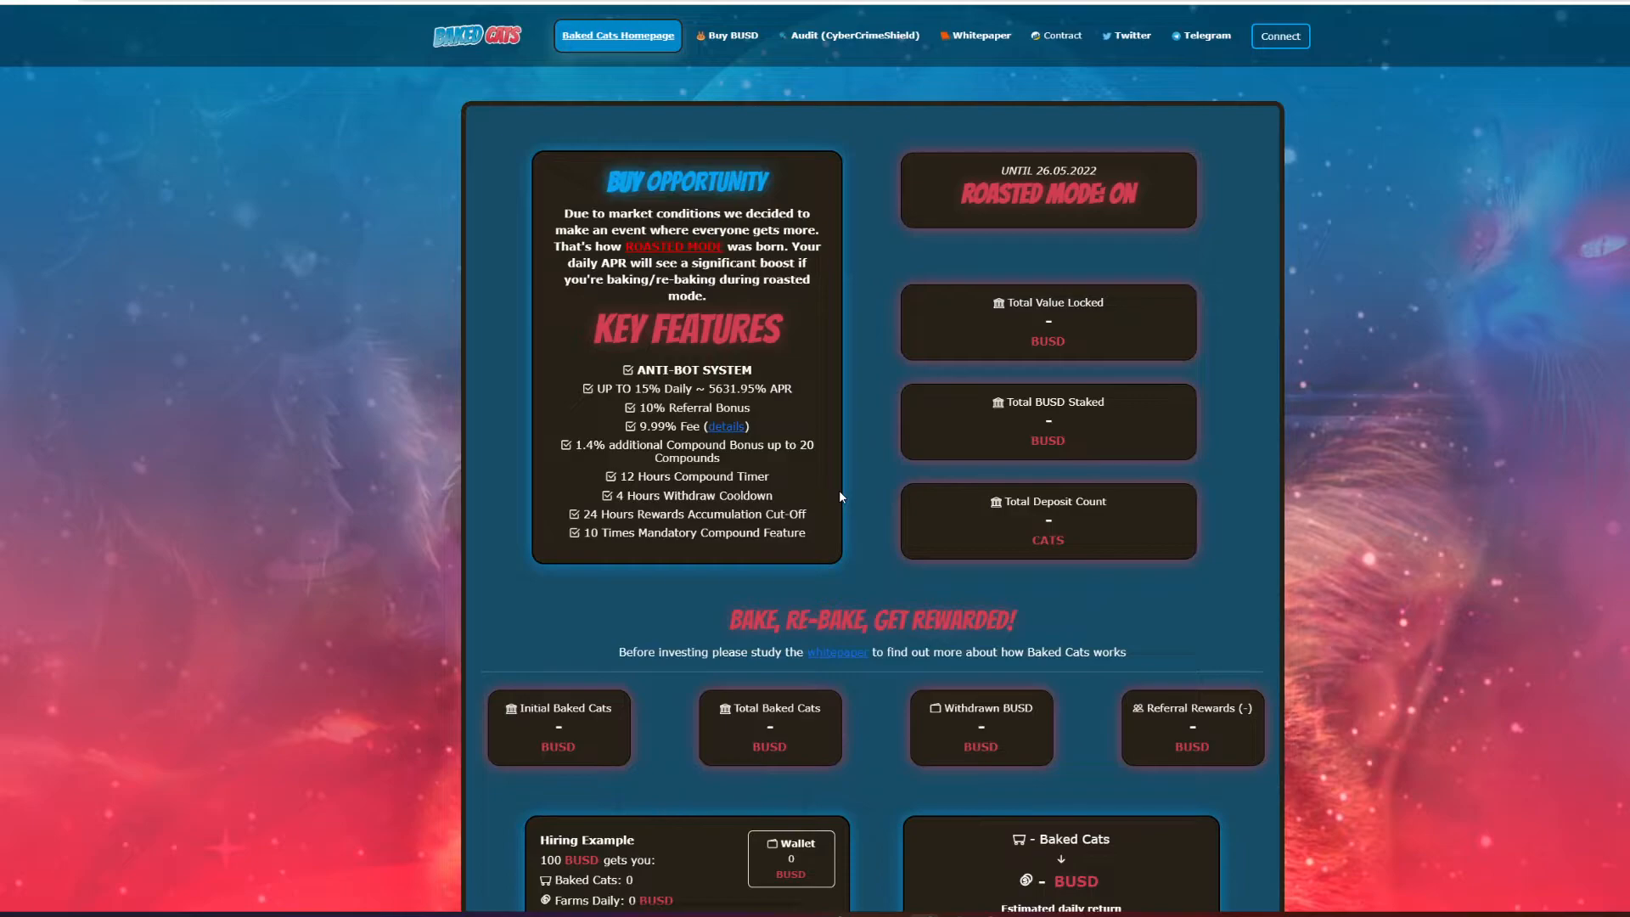
{"action": "scroll", "scroll_direction": "down", "scroll_amount": 3}
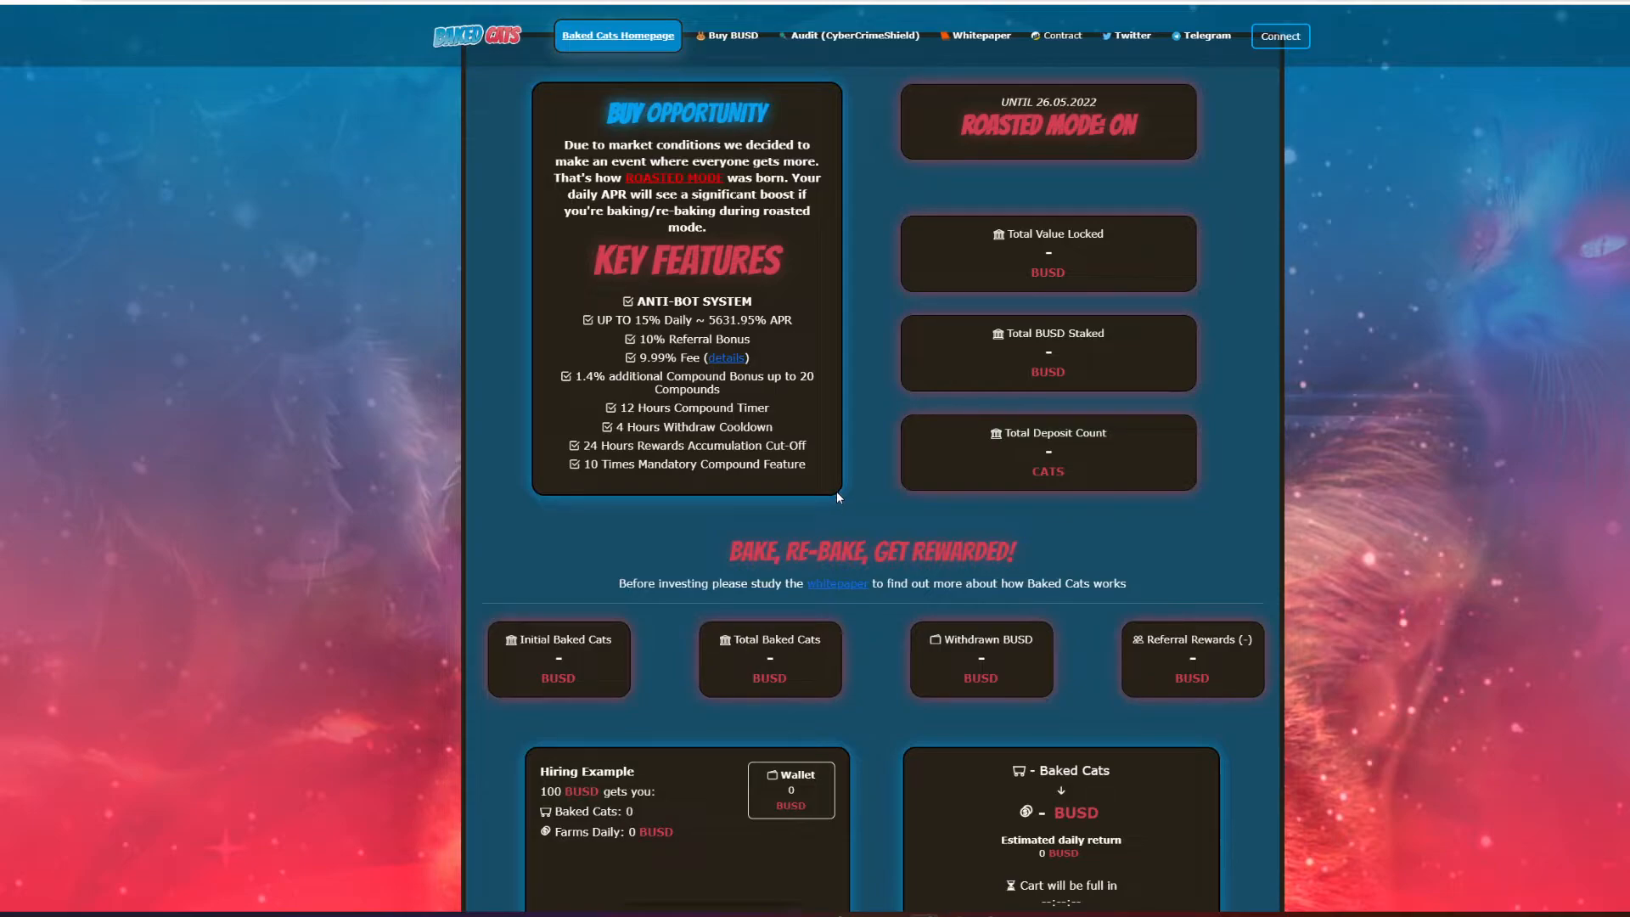
{"action": "scroll", "scroll_direction": "down", "scroll_amount": 3}
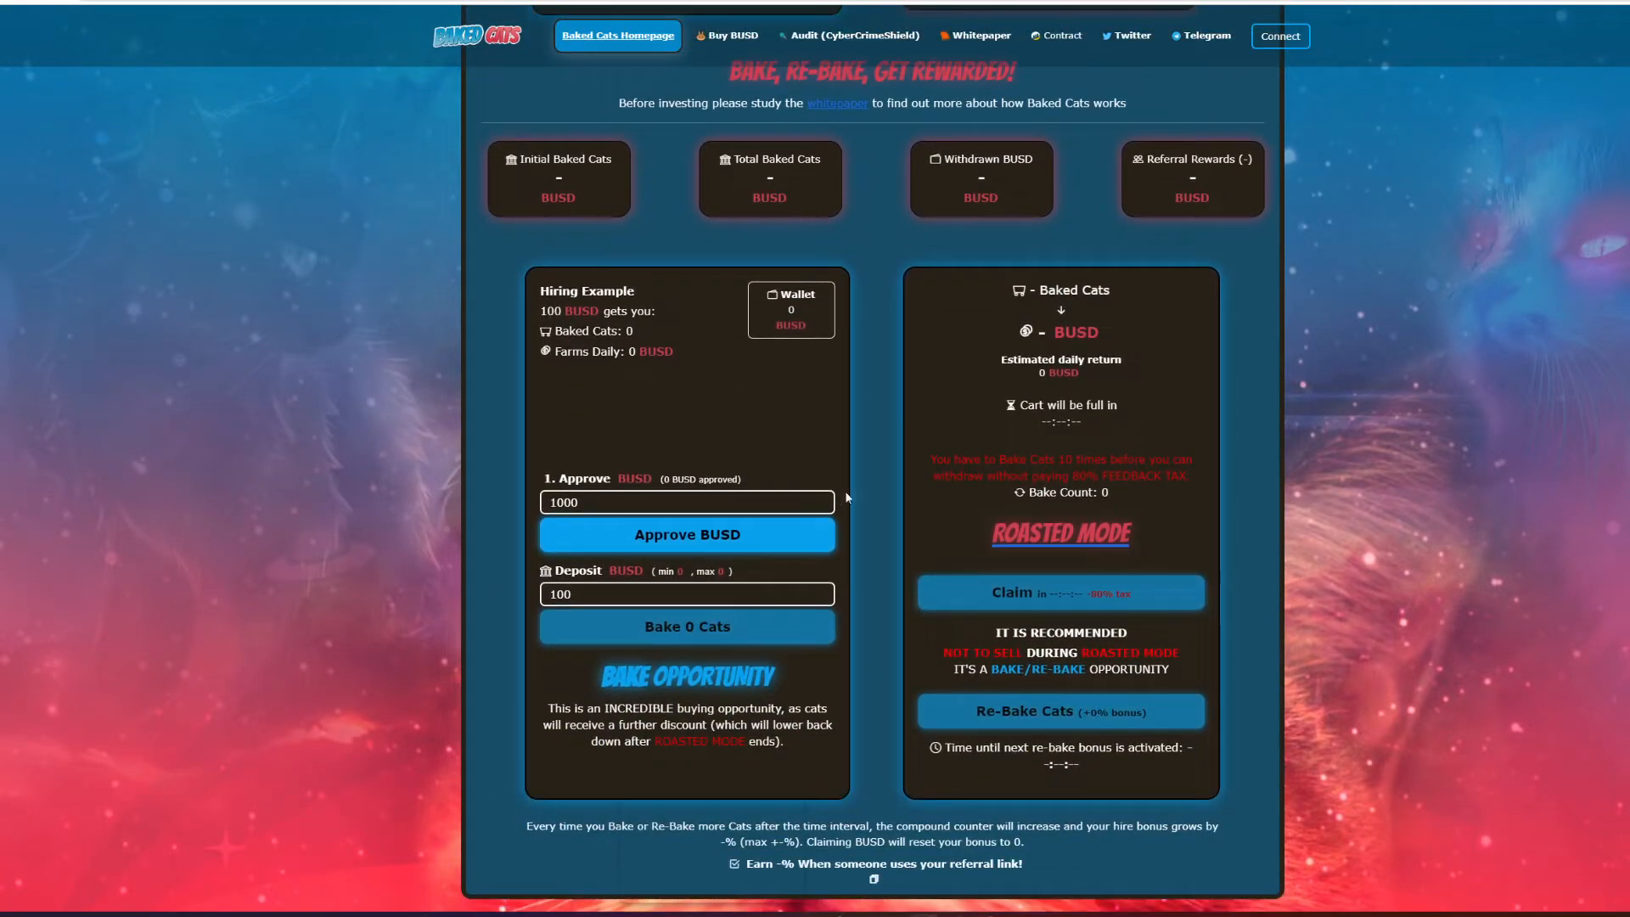
{"action": "scroll", "scroll_direction": "up", "scroll_amount": 3}
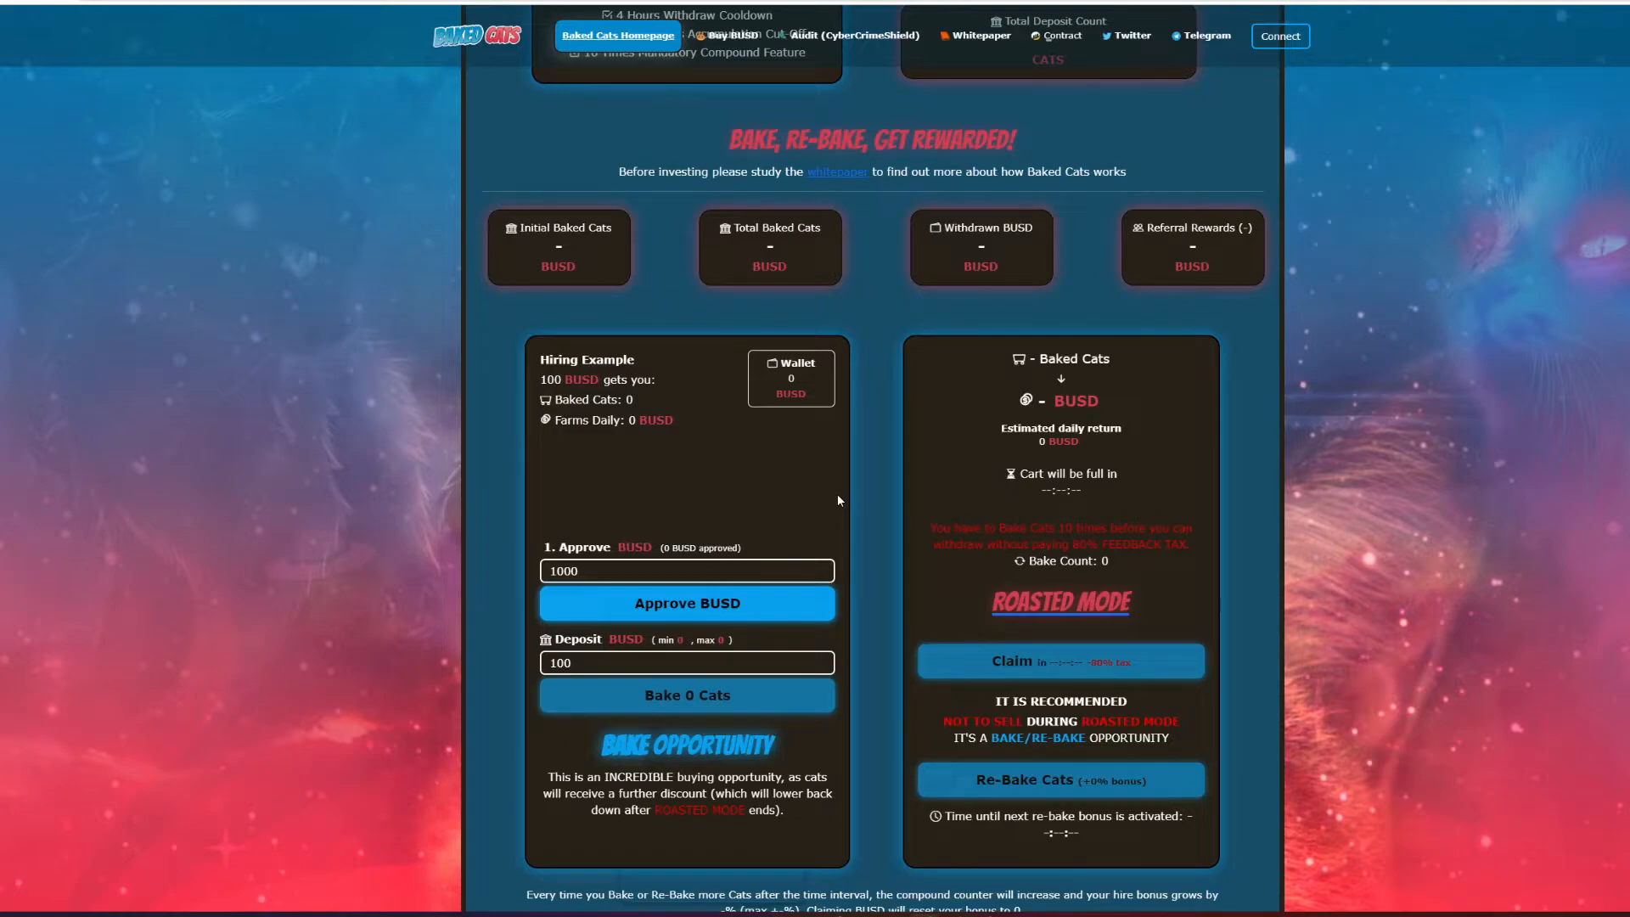
{"action": "mouse_move", "coordinate": [562, 376]}
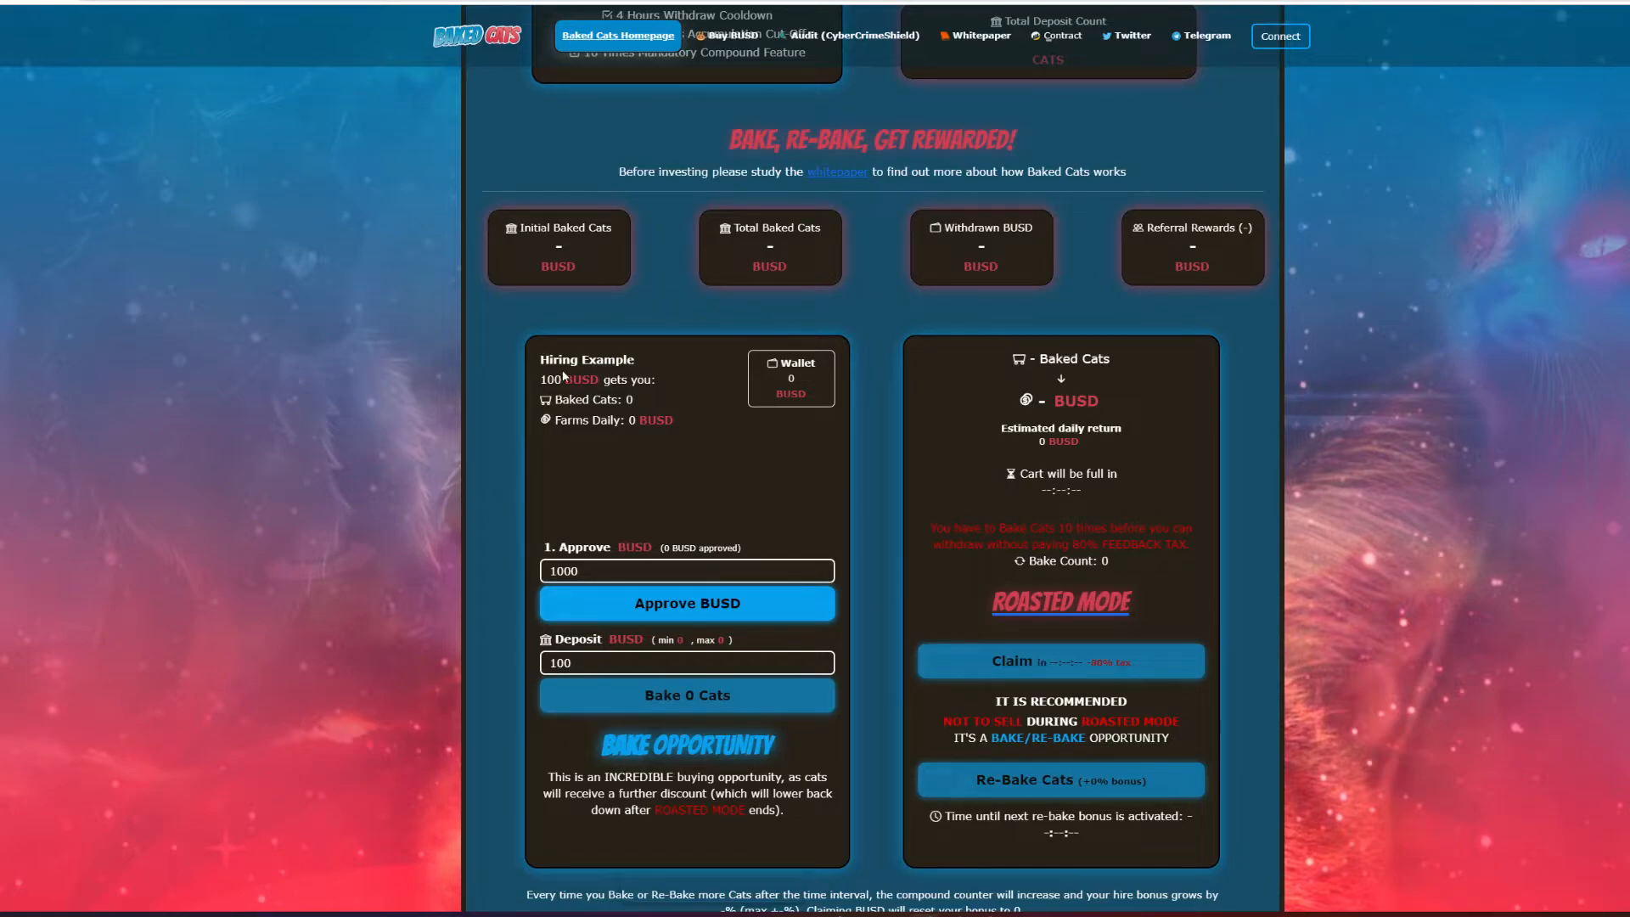
{"action": "scroll", "scroll_direction": "down", "scroll_amount": 3}
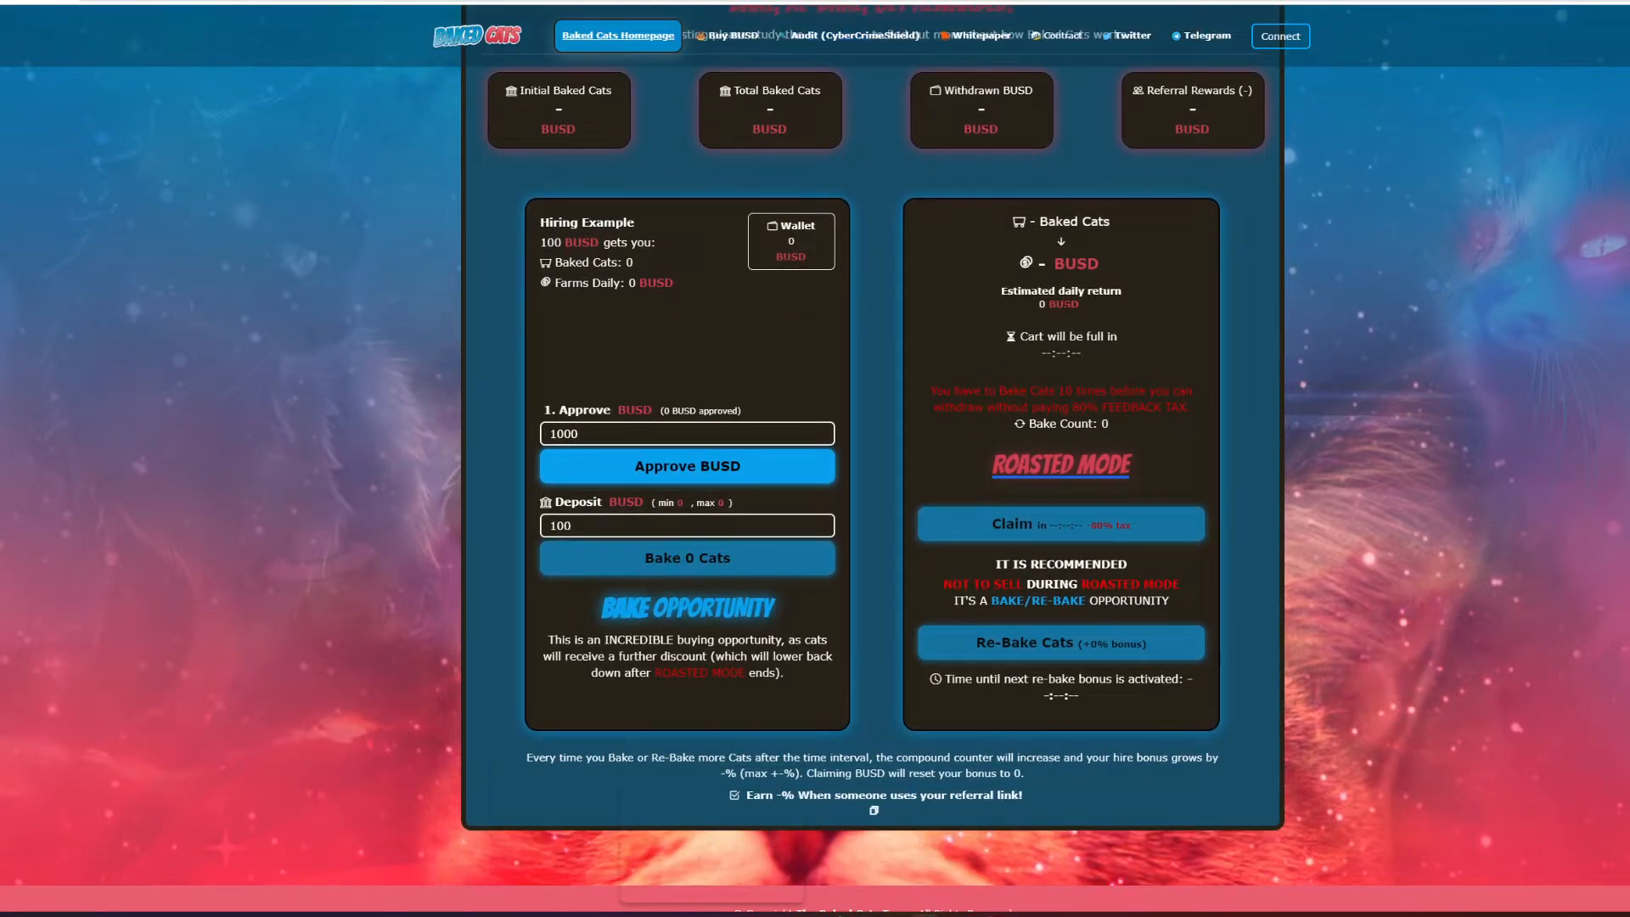
{"action": "mouse_move", "coordinate": [852, 418]}
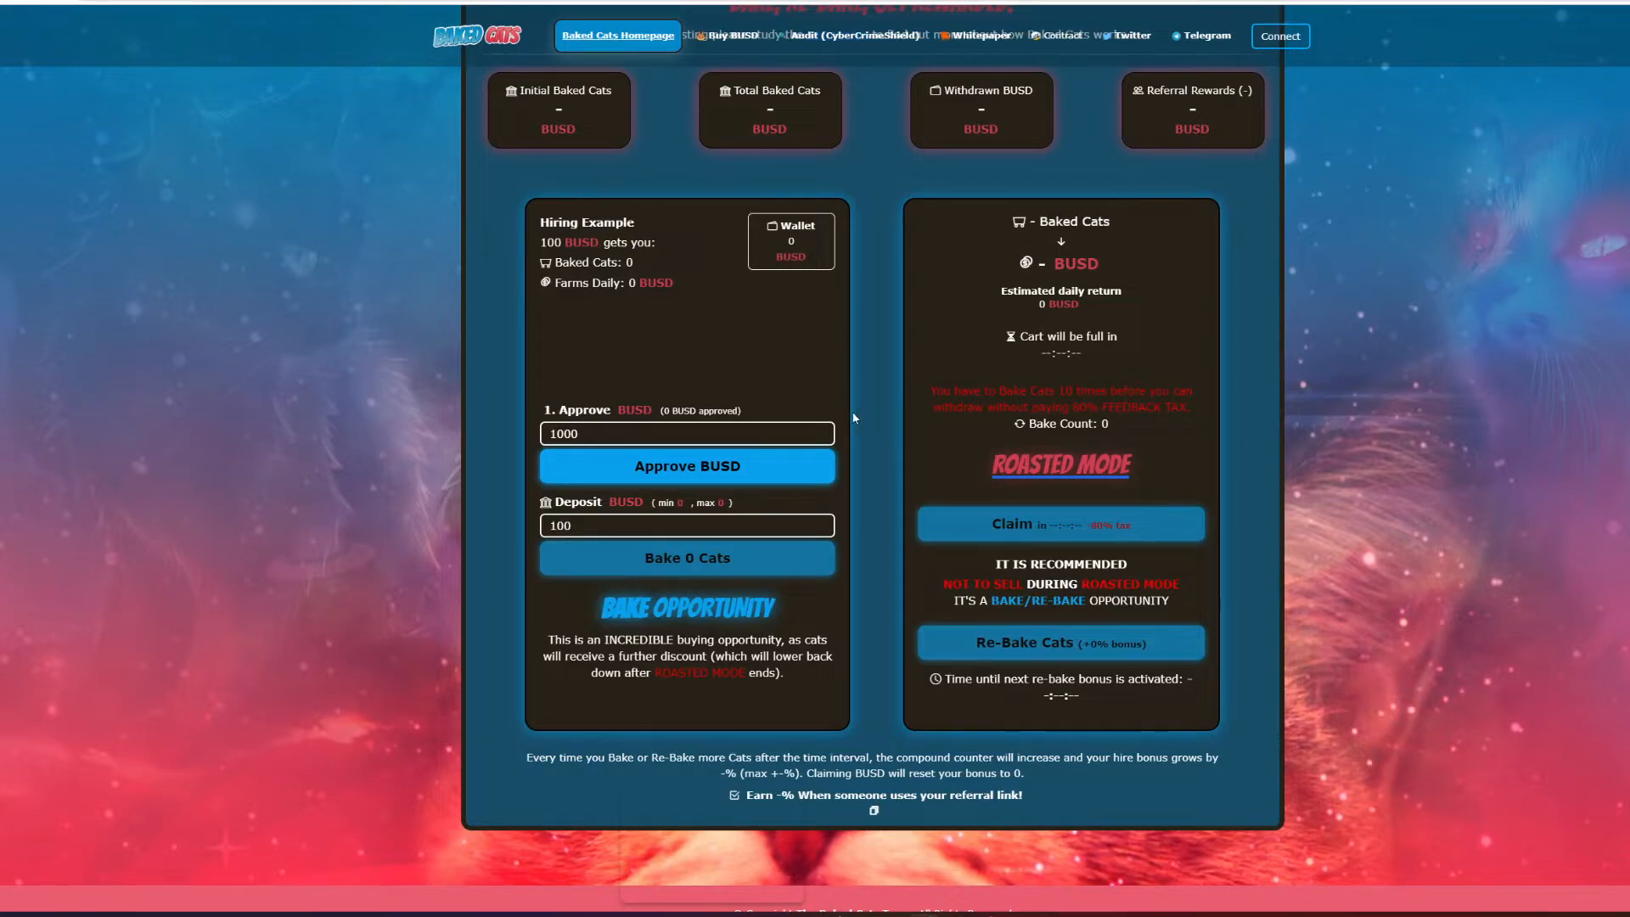
{"action": "scroll", "scroll_direction": "down", "scroll_amount": 3}
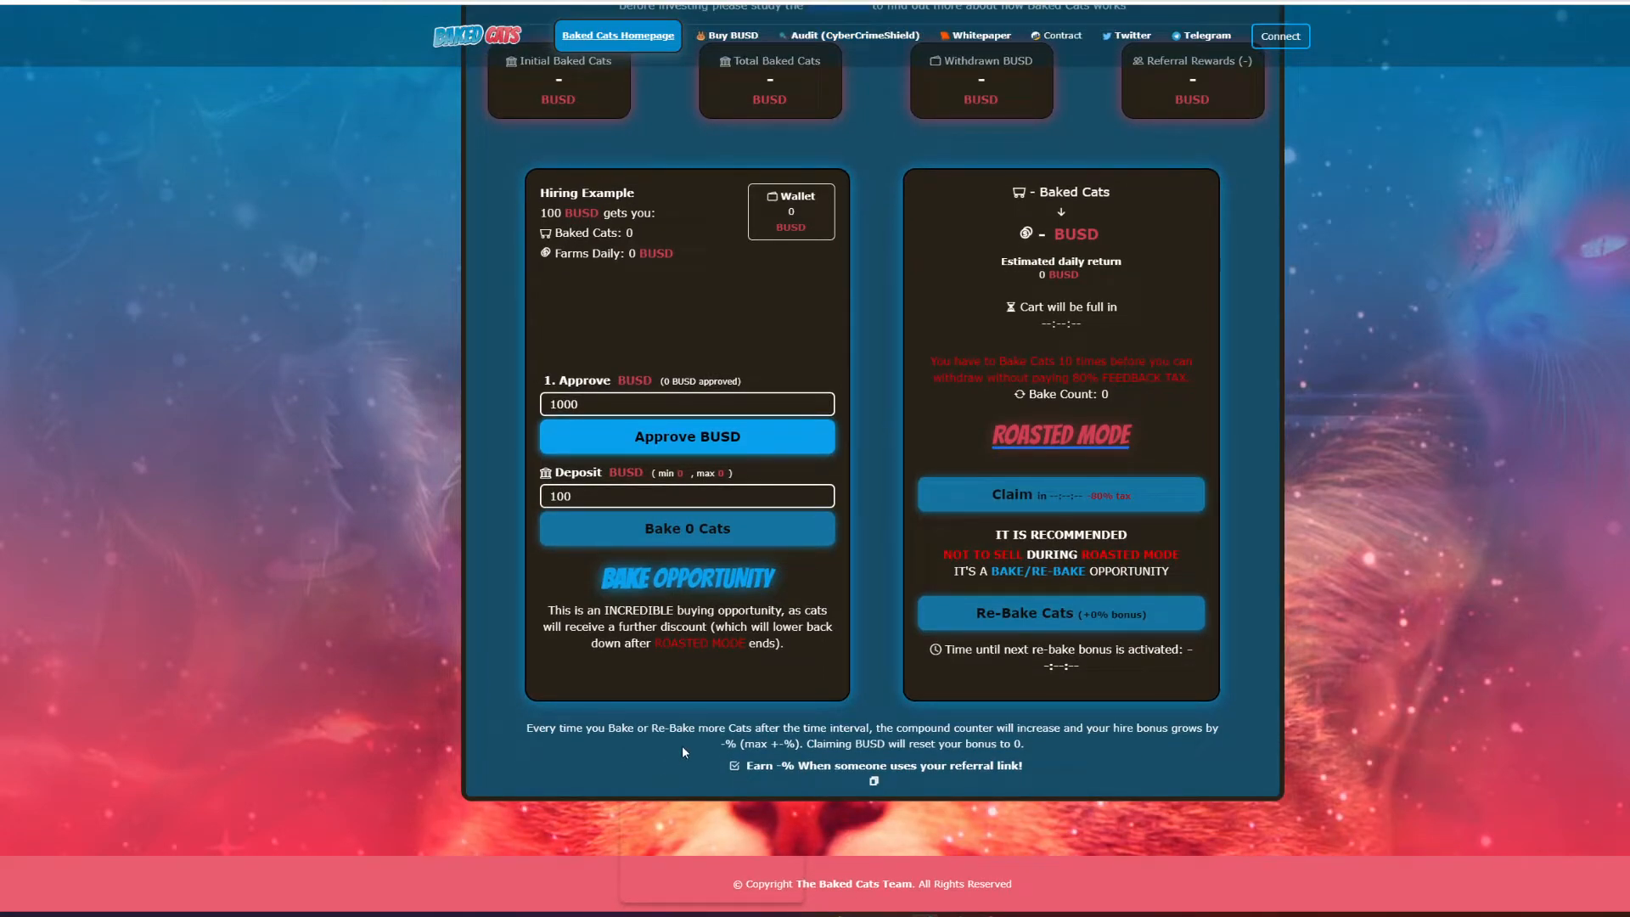
{"action": "mouse_move", "coordinate": [861, 705]}
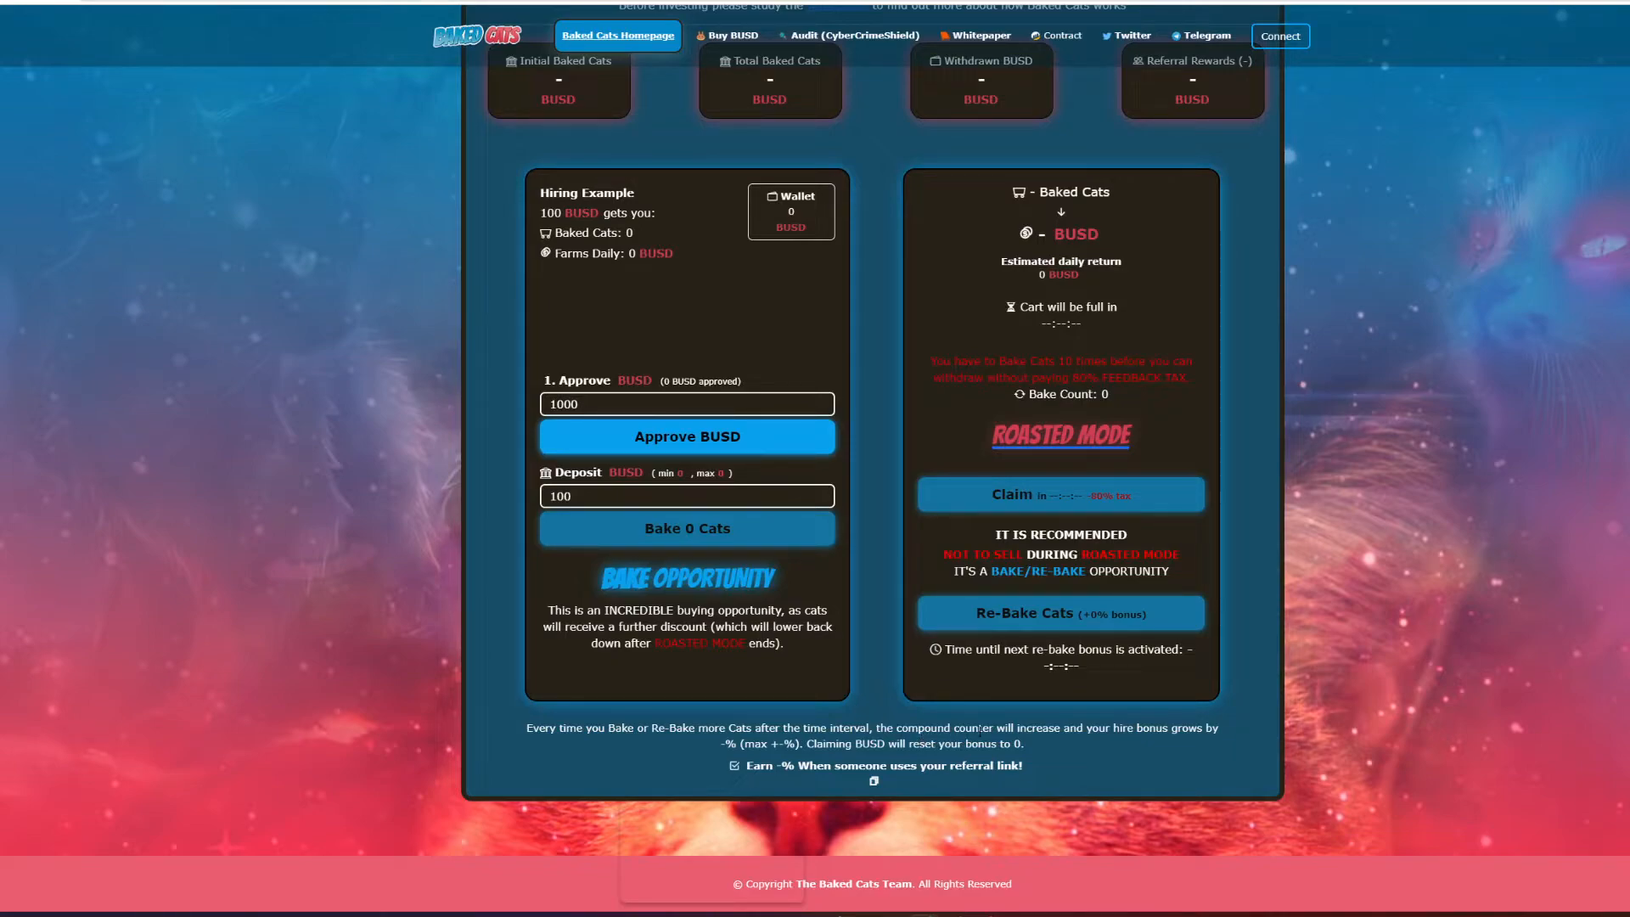
{"action": "mouse_move", "coordinate": [1075, 751]}
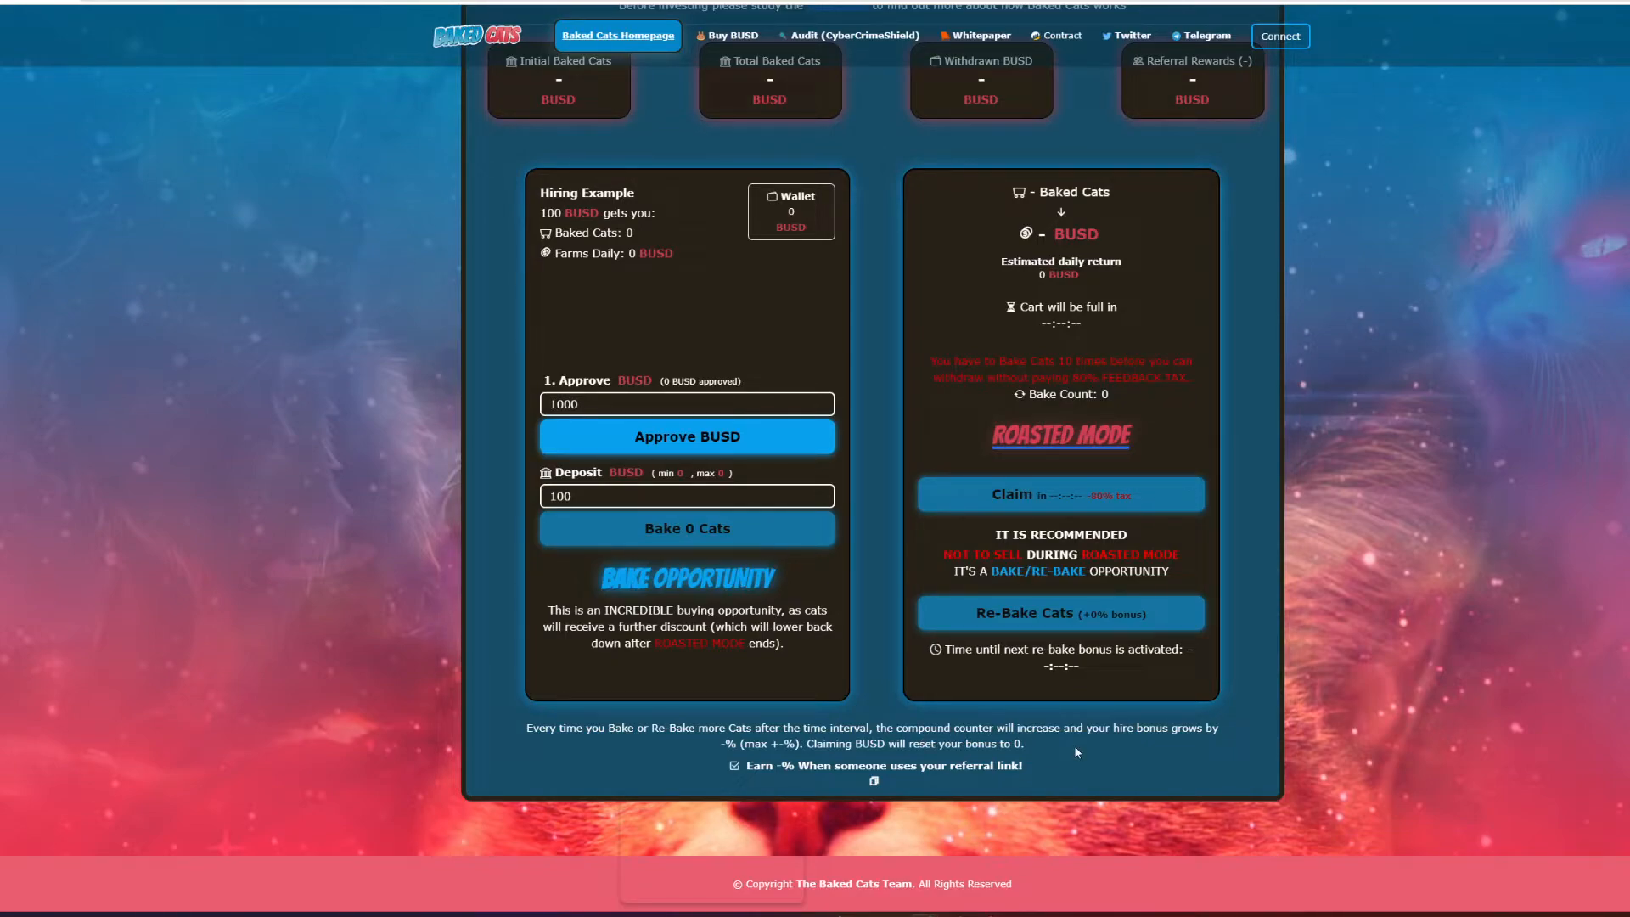
{"action": "mouse_move", "coordinate": [1089, 719]}
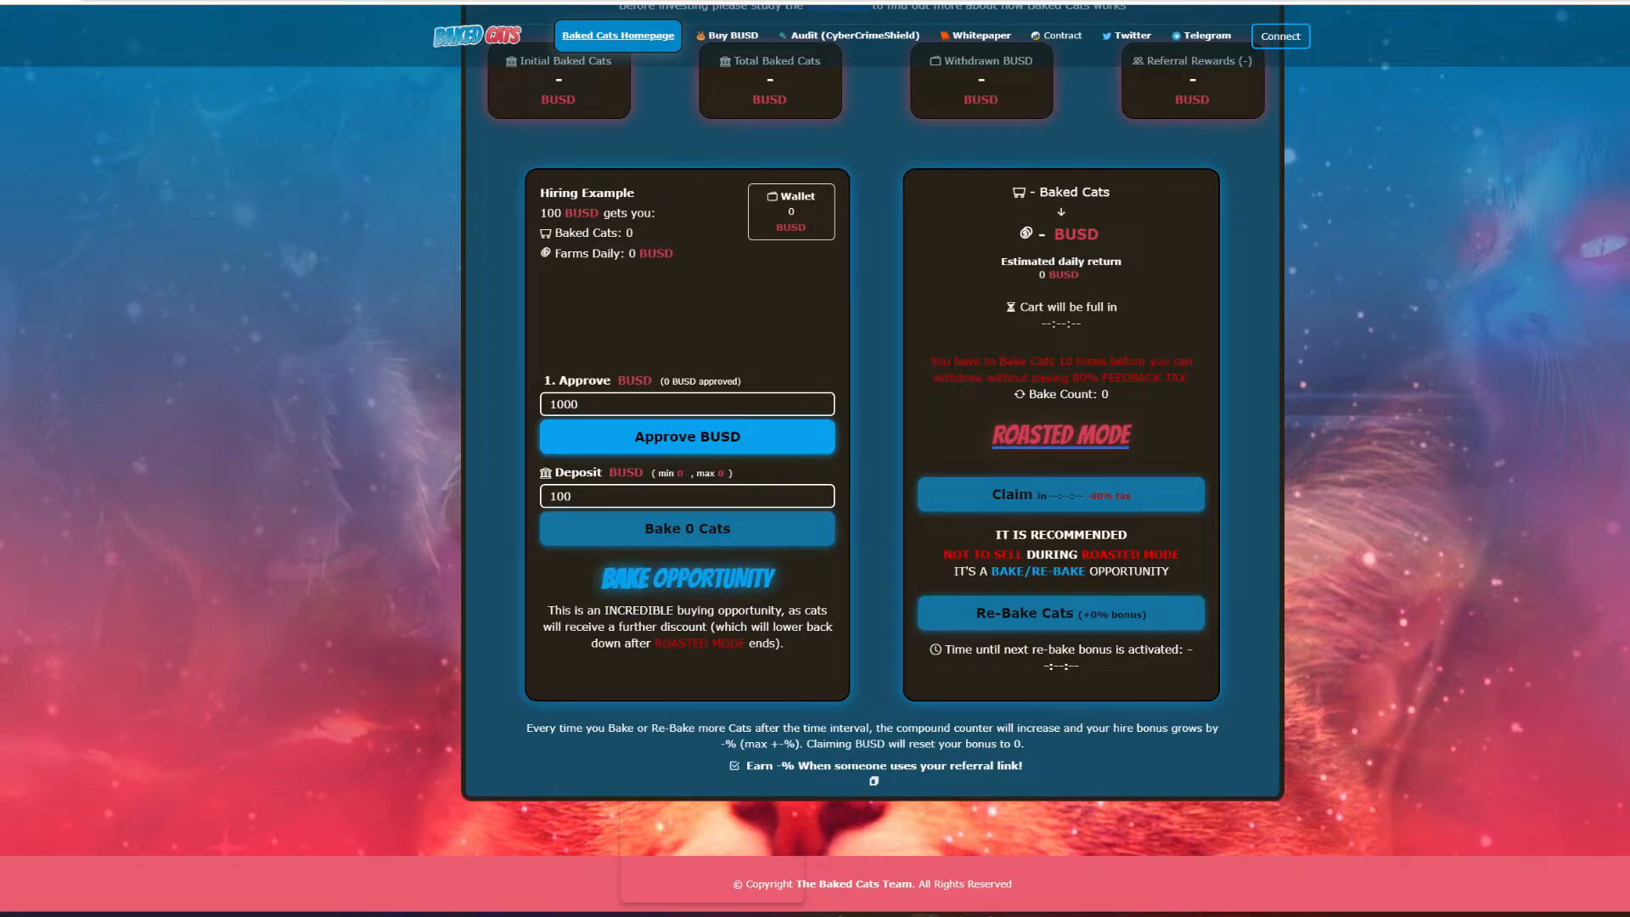
{"action": "mouse_move", "coordinate": [1033, 756]}
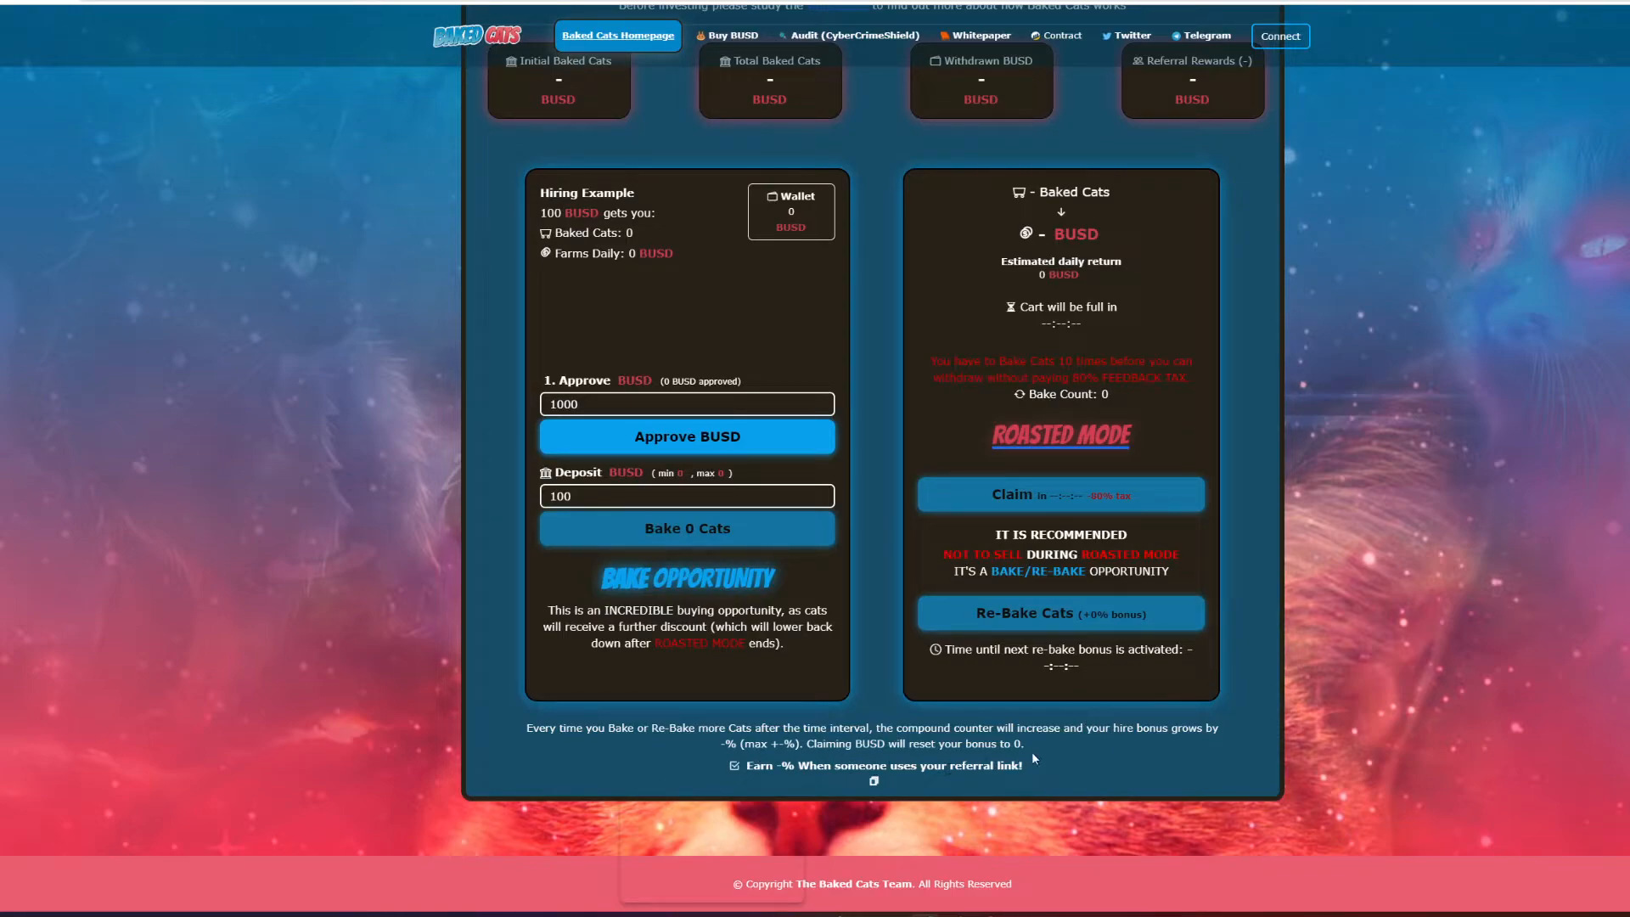
{"action": "mouse_move", "coordinate": [798, 781]}
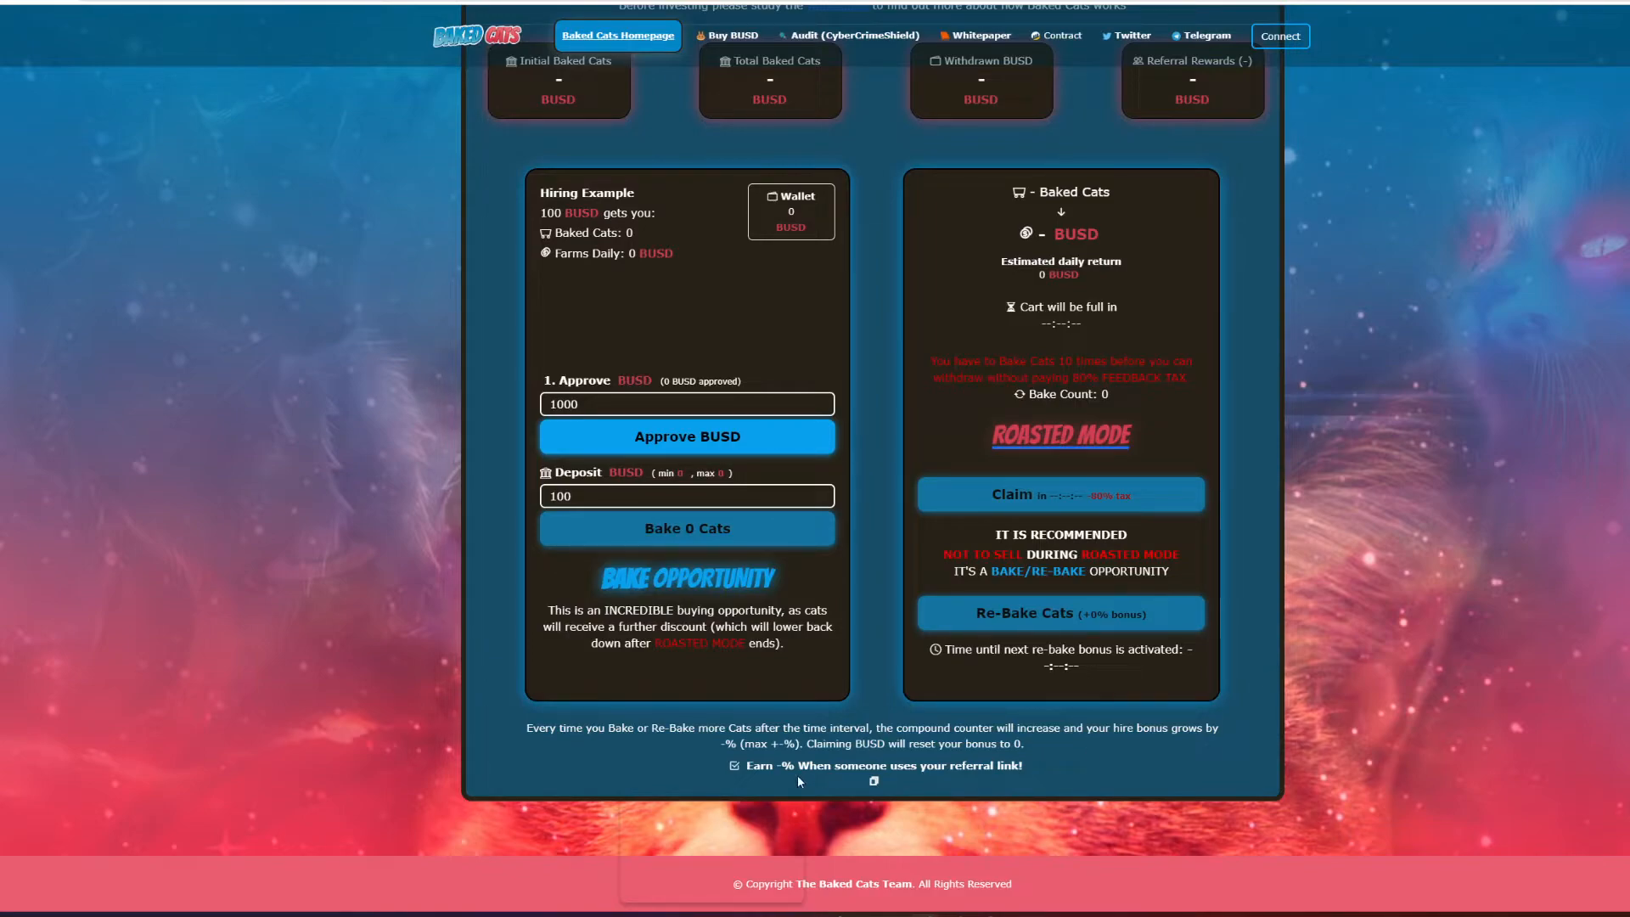
{"action": "scroll", "scroll_direction": "up", "scroll_amount": 3}
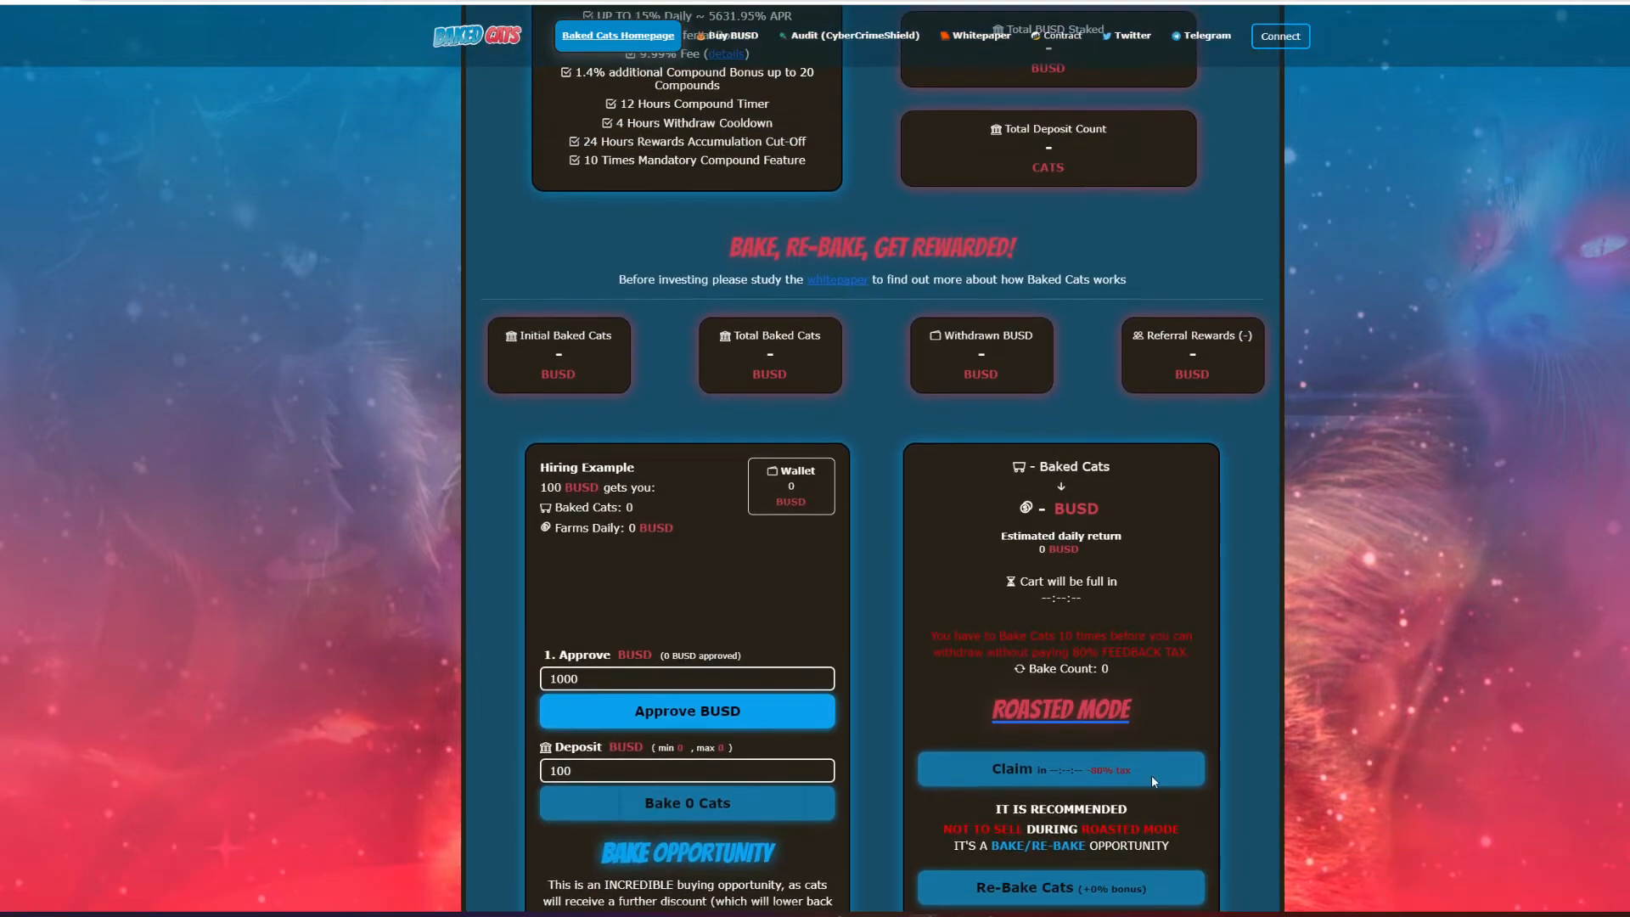
{"action": "scroll", "scroll_direction": "up", "scroll_amount": 3}
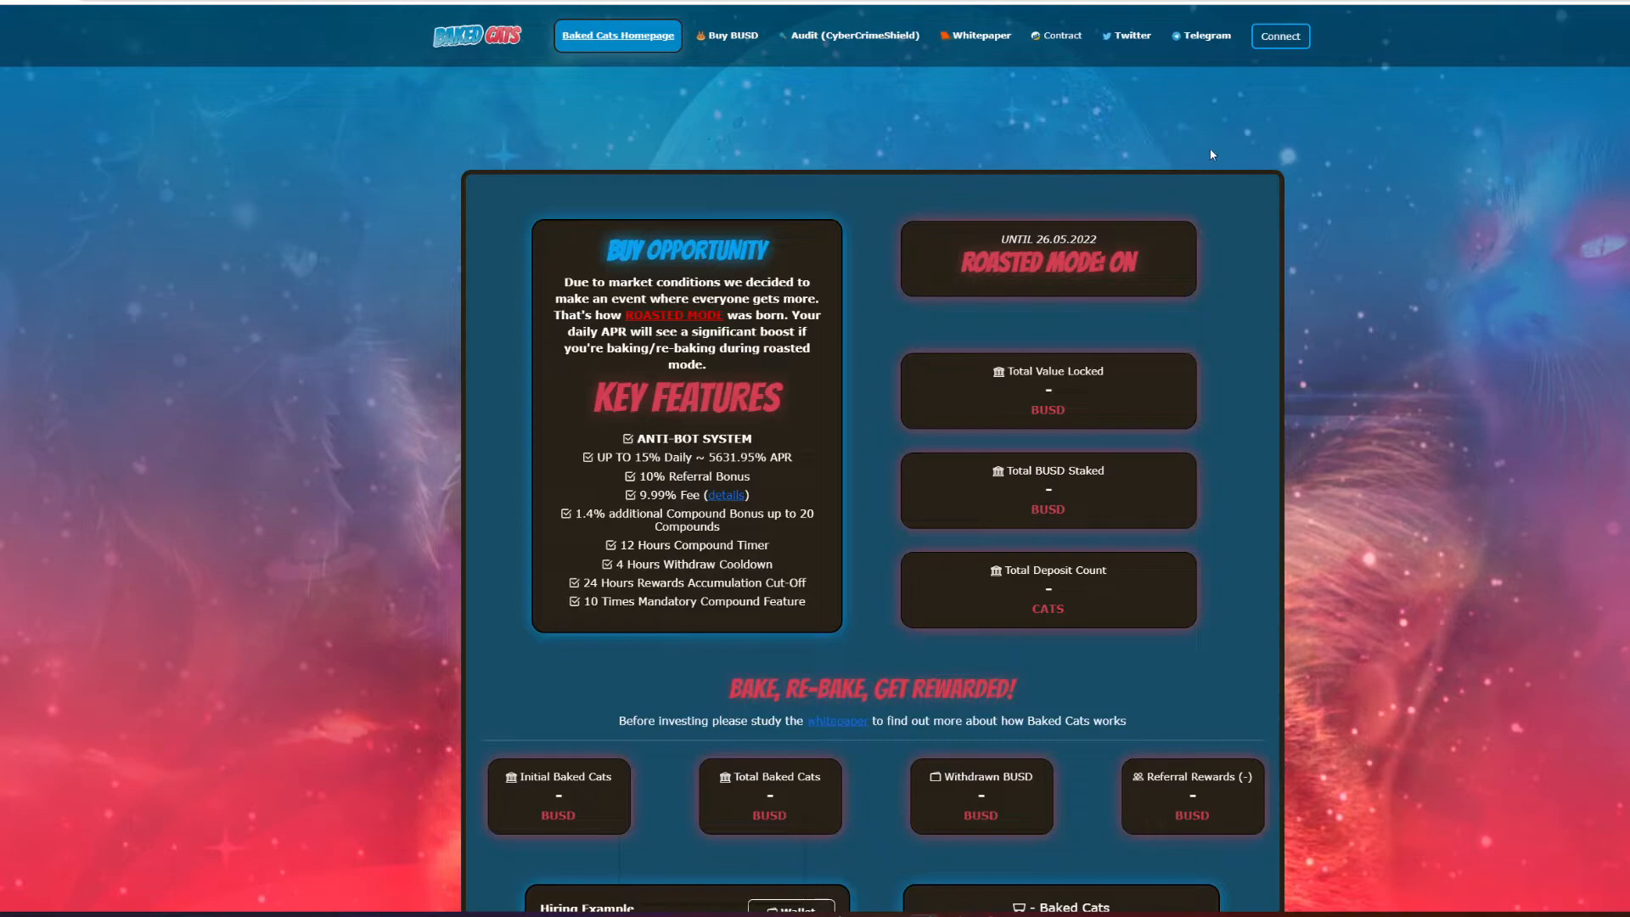
{"action": "mouse_move", "coordinate": [1207, 36]}
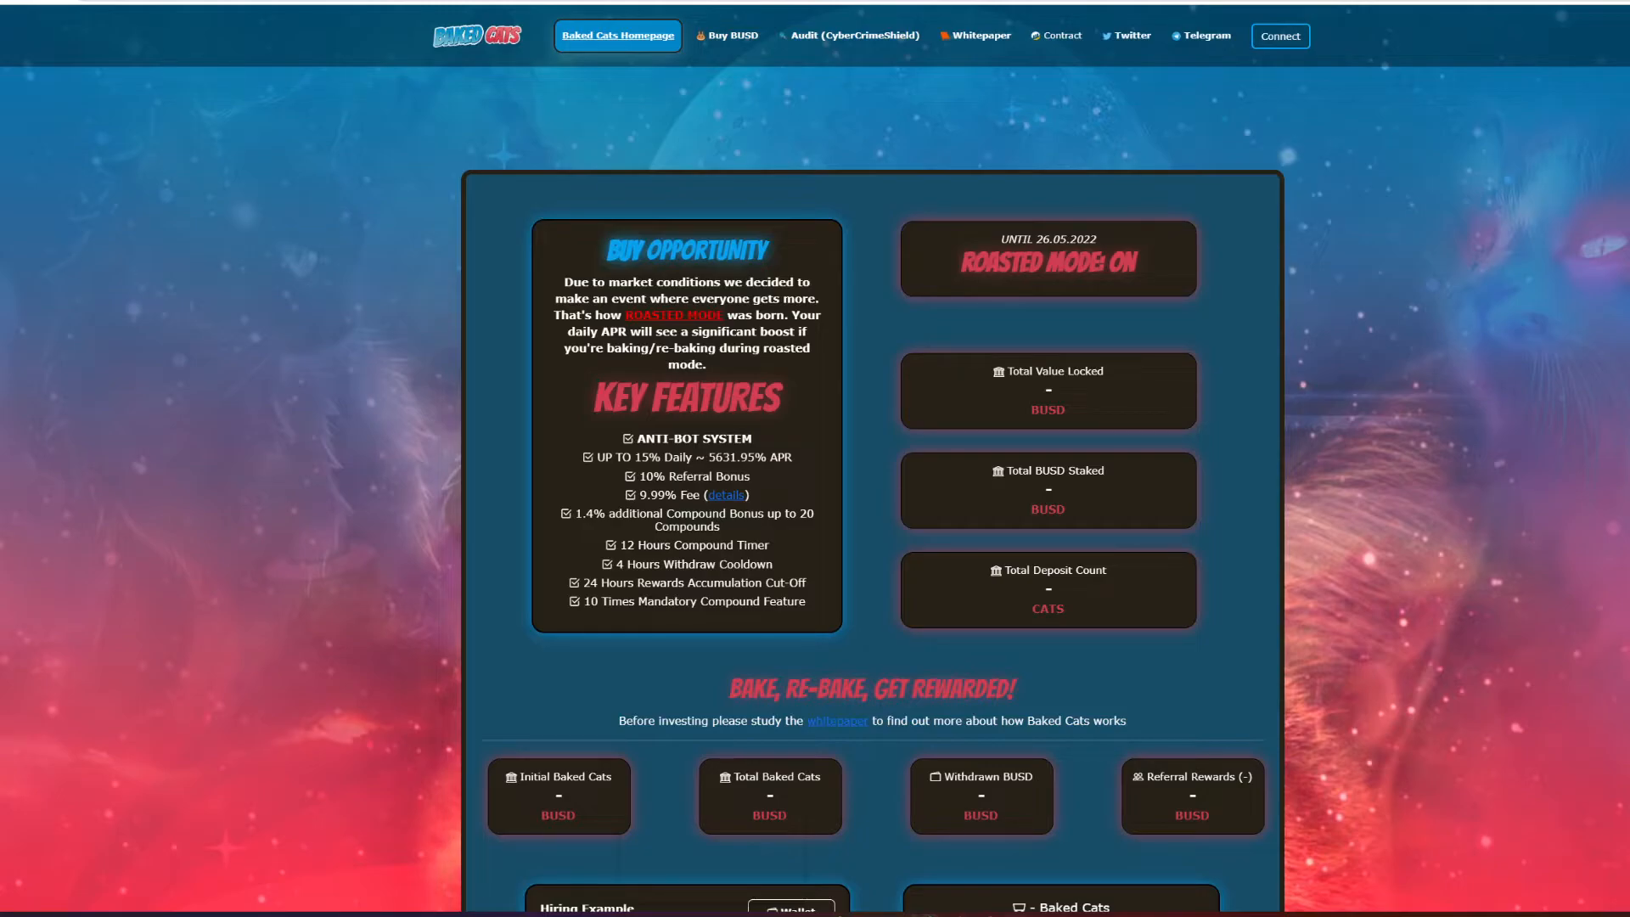
Open Baked Cats' Twitter profile and scroll through its miner and roasted mode tweets.
{"action": "left_click", "coordinate": [1126, 36]}
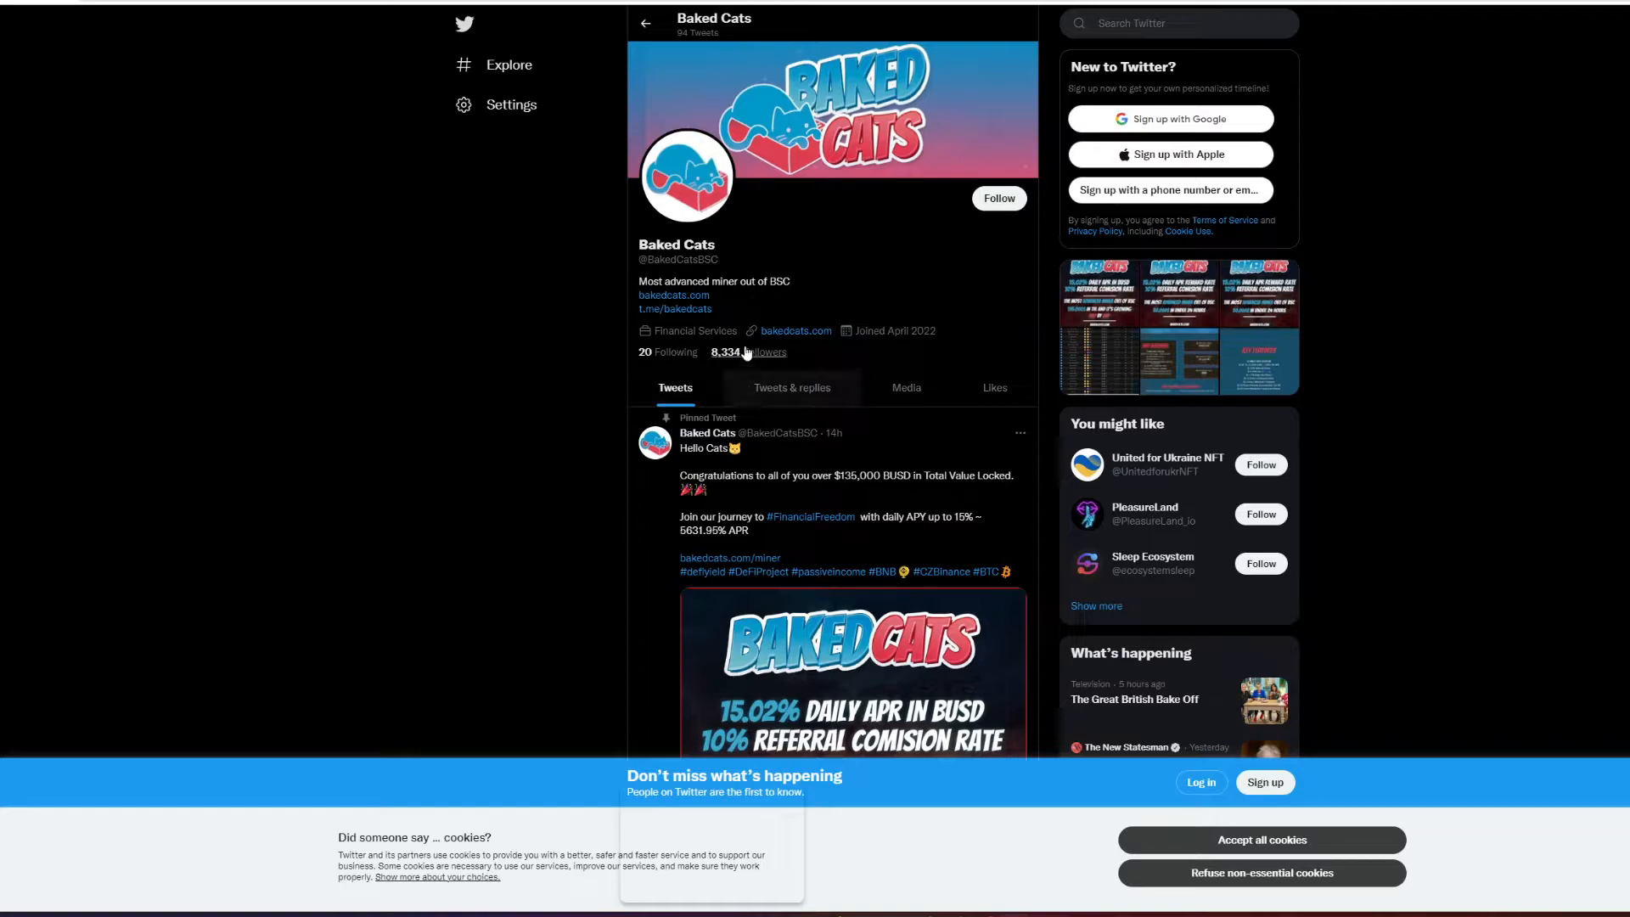
{"action": "scroll", "scroll_direction": "down", "scroll_amount": 3}
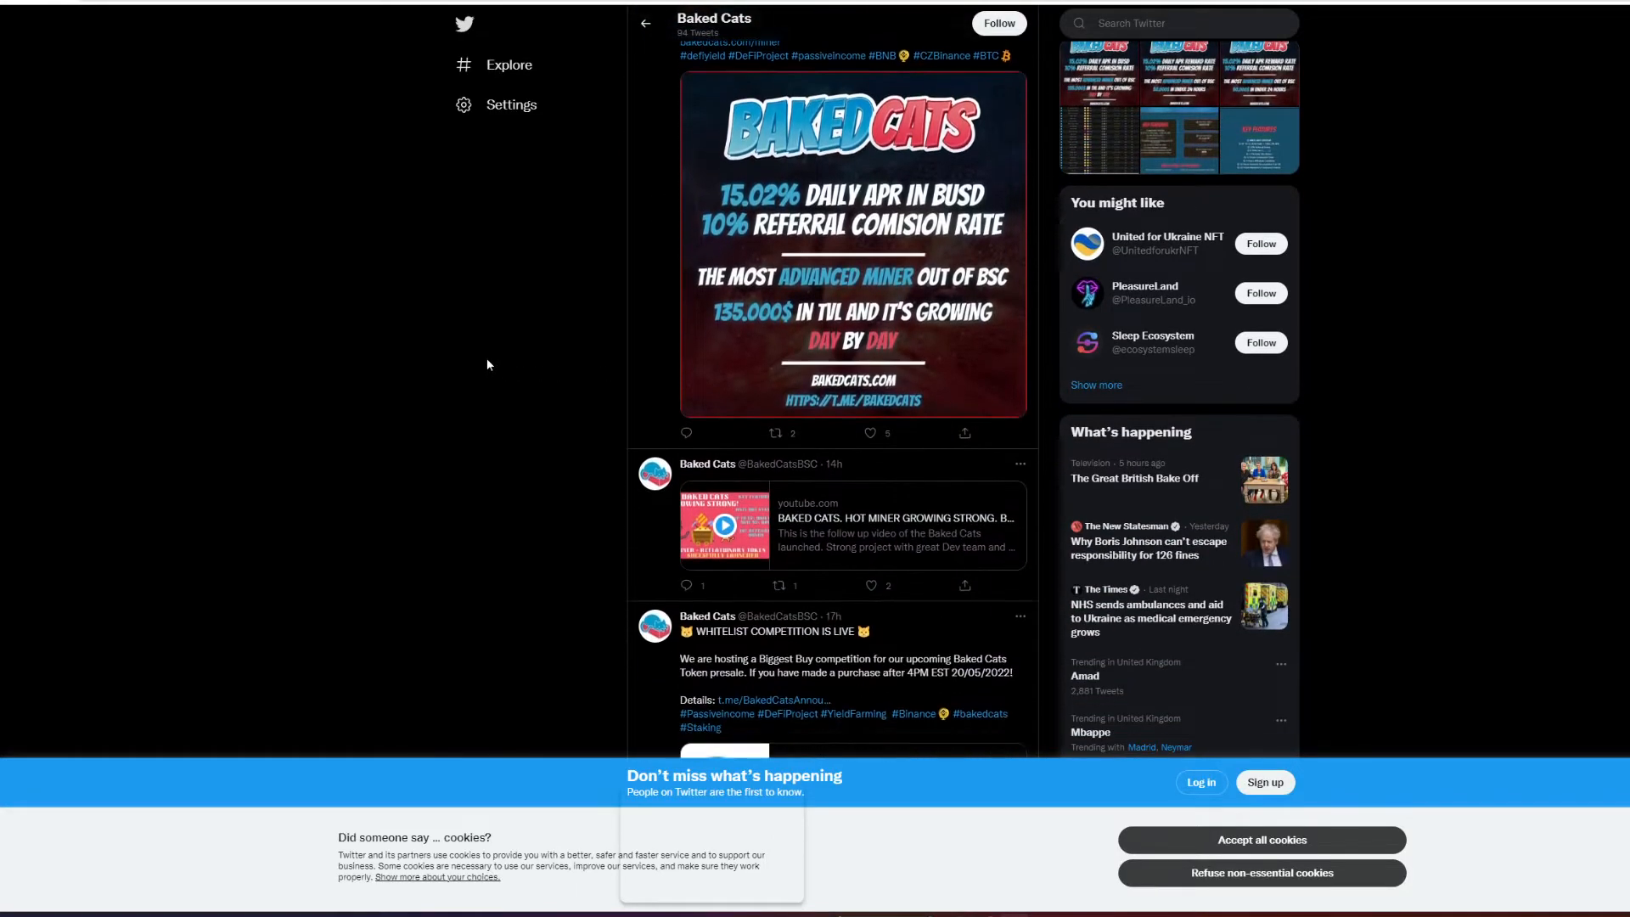
{"action": "scroll", "scroll_direction": "down", "scroll_amount": 3}
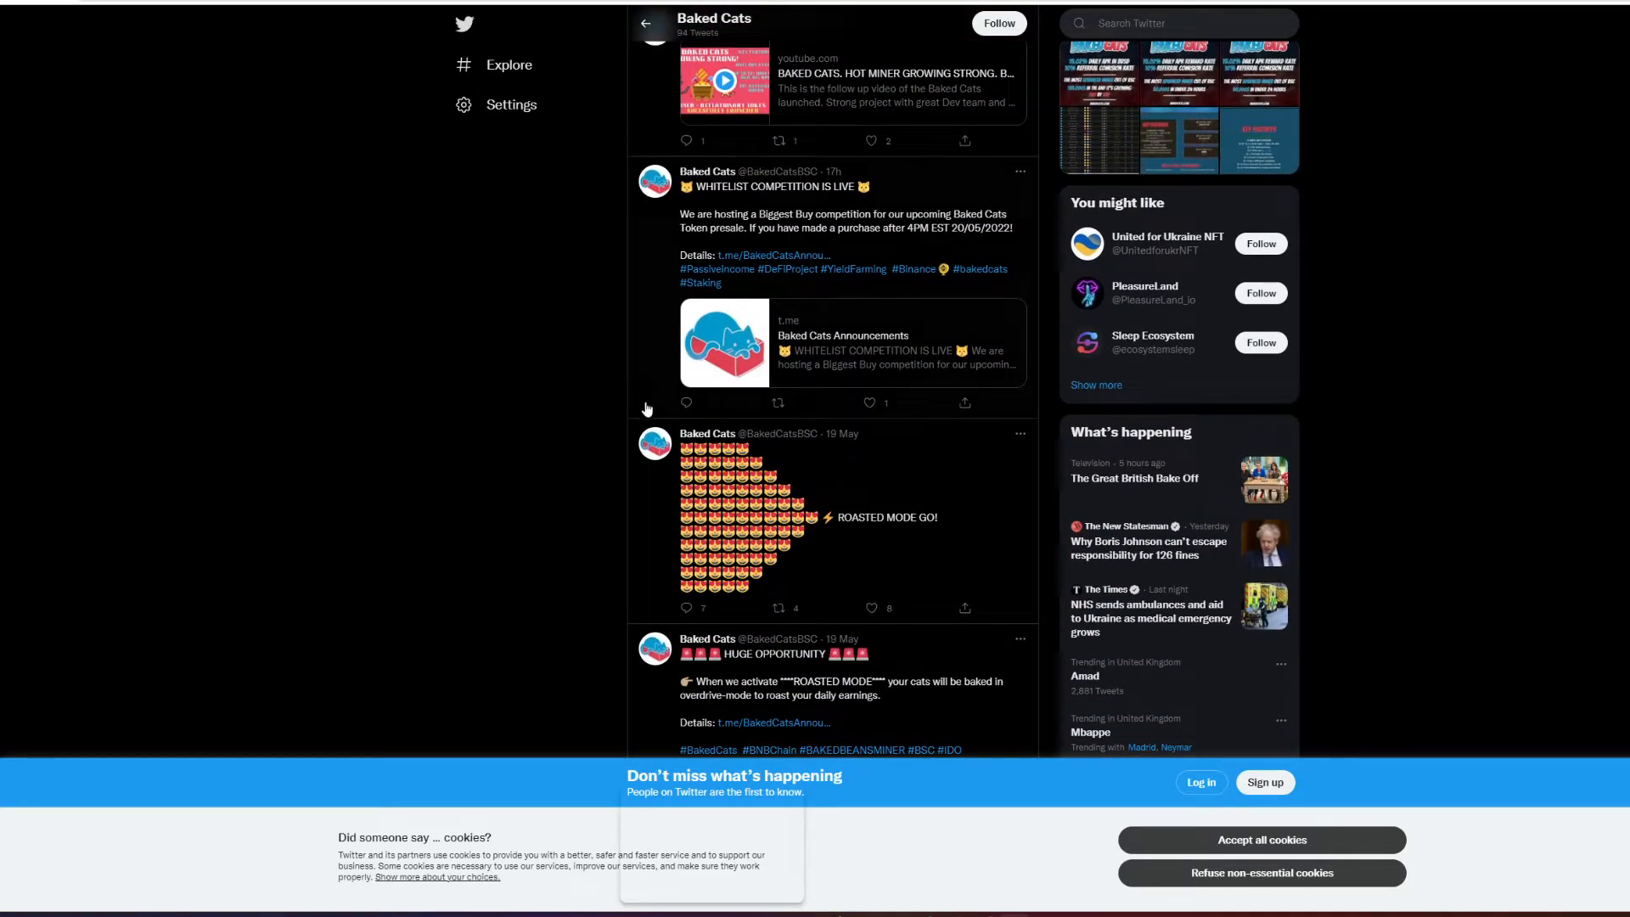
{"action": "scroll", "scroll_direction": "up", "scroll_amount": 3}
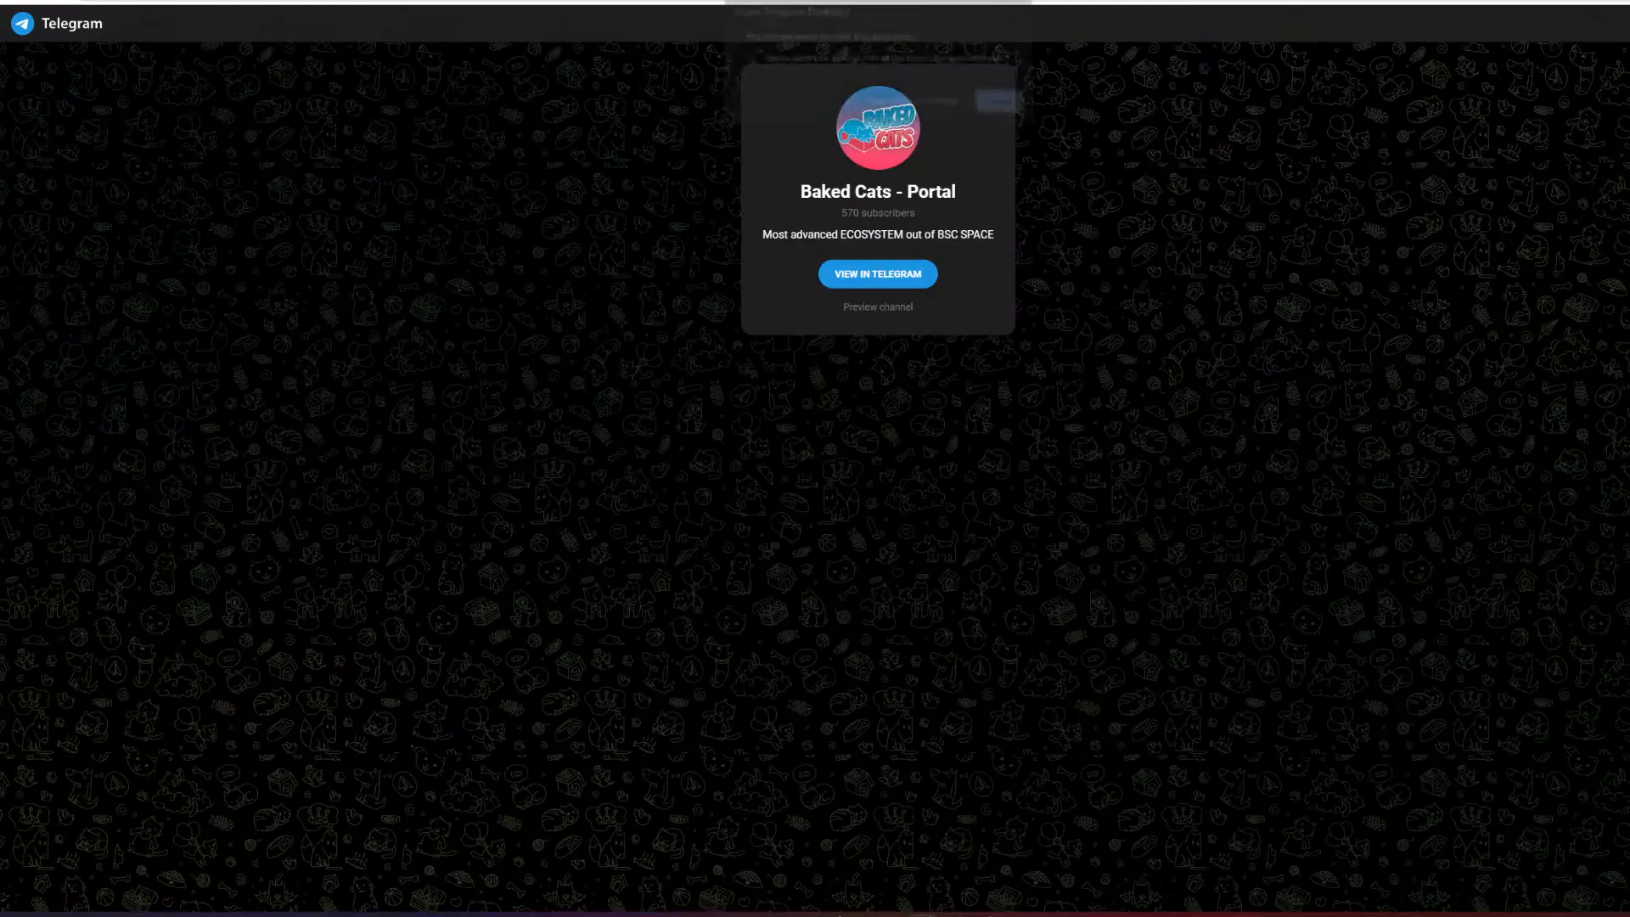
Open the Baked Cats - Portal Telegram preview and cancel the Telegram Desktop prompt.
{"action": "left_click", "coordinate": [877, 274]}
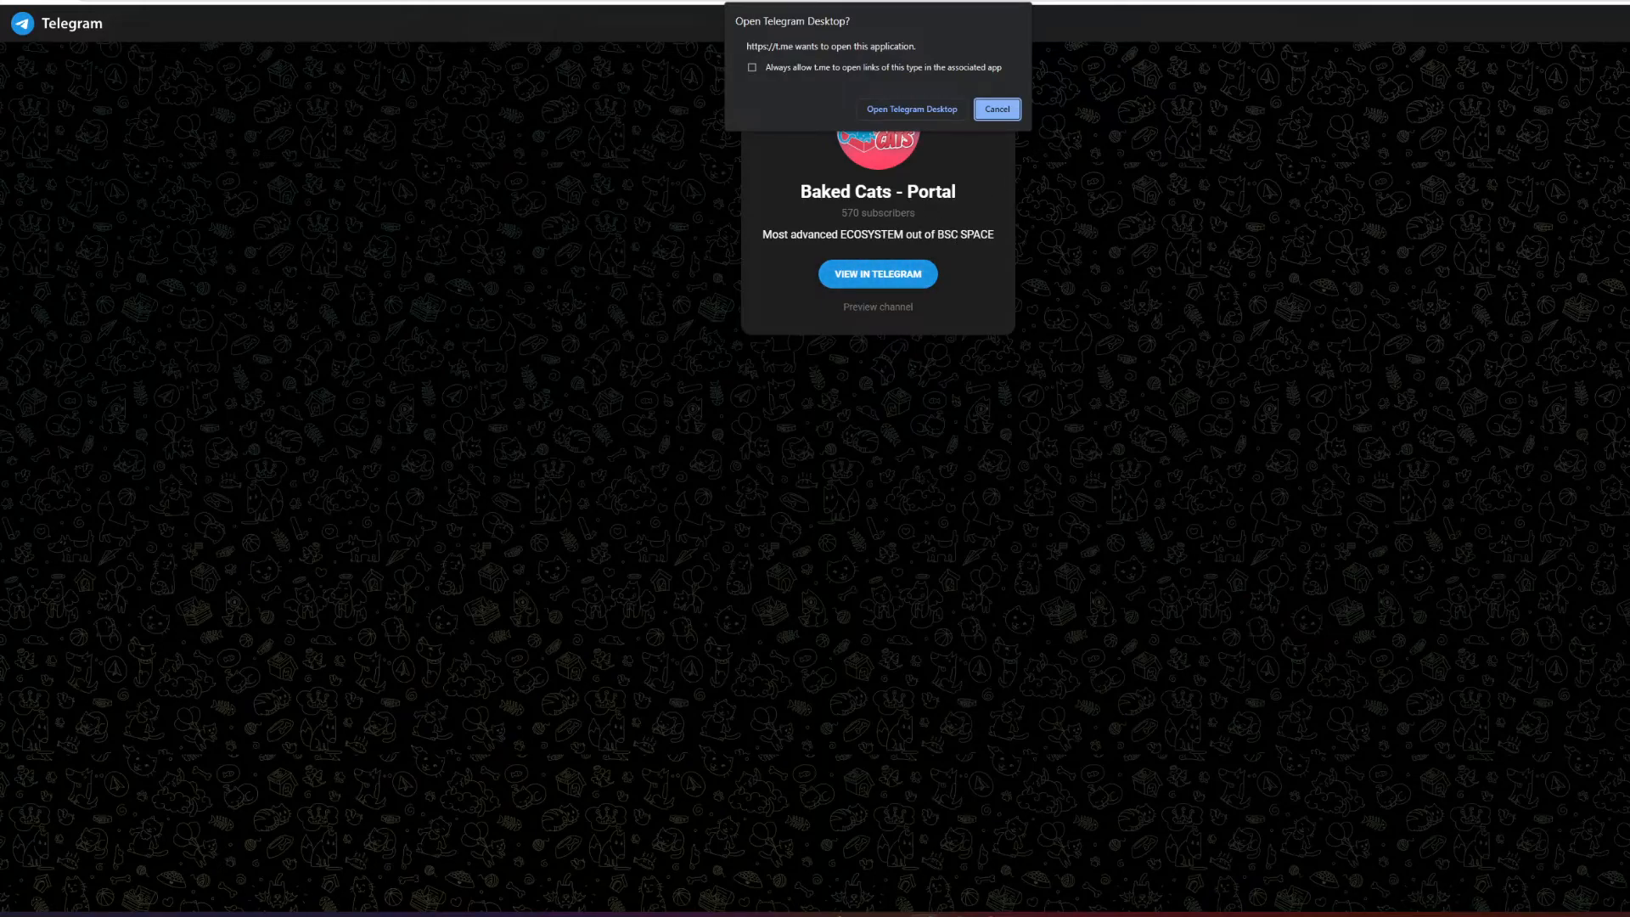
{"action": "left_click", "coordinate": [995, 107]}
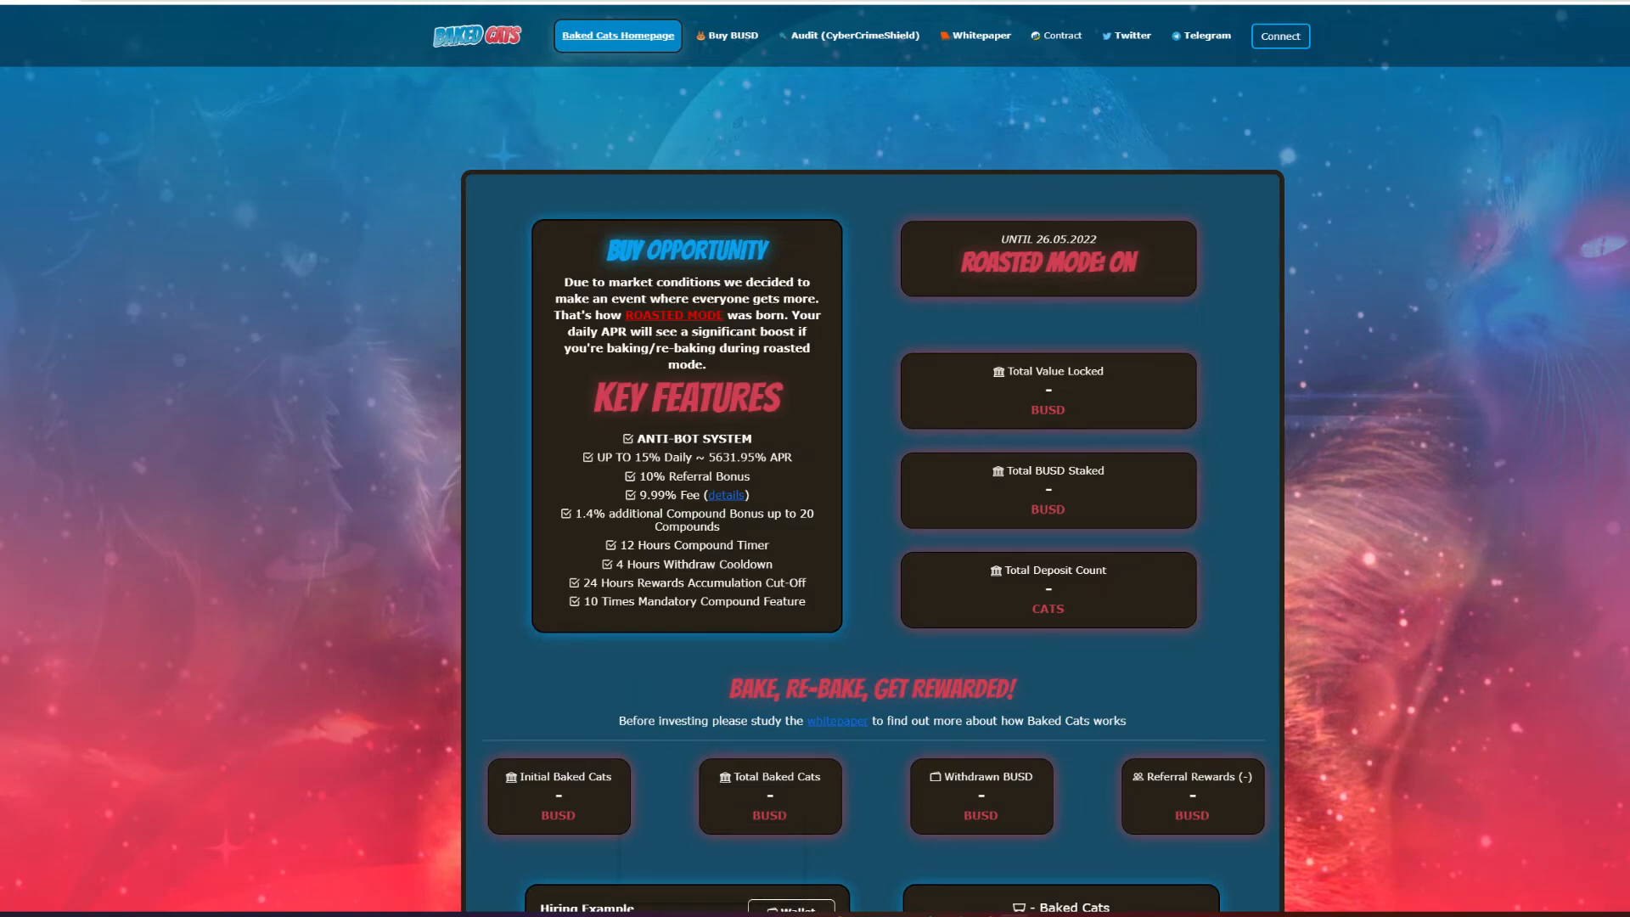
{"action": "scroll", "scroll_direction": "down", "scroll_amount": 3}
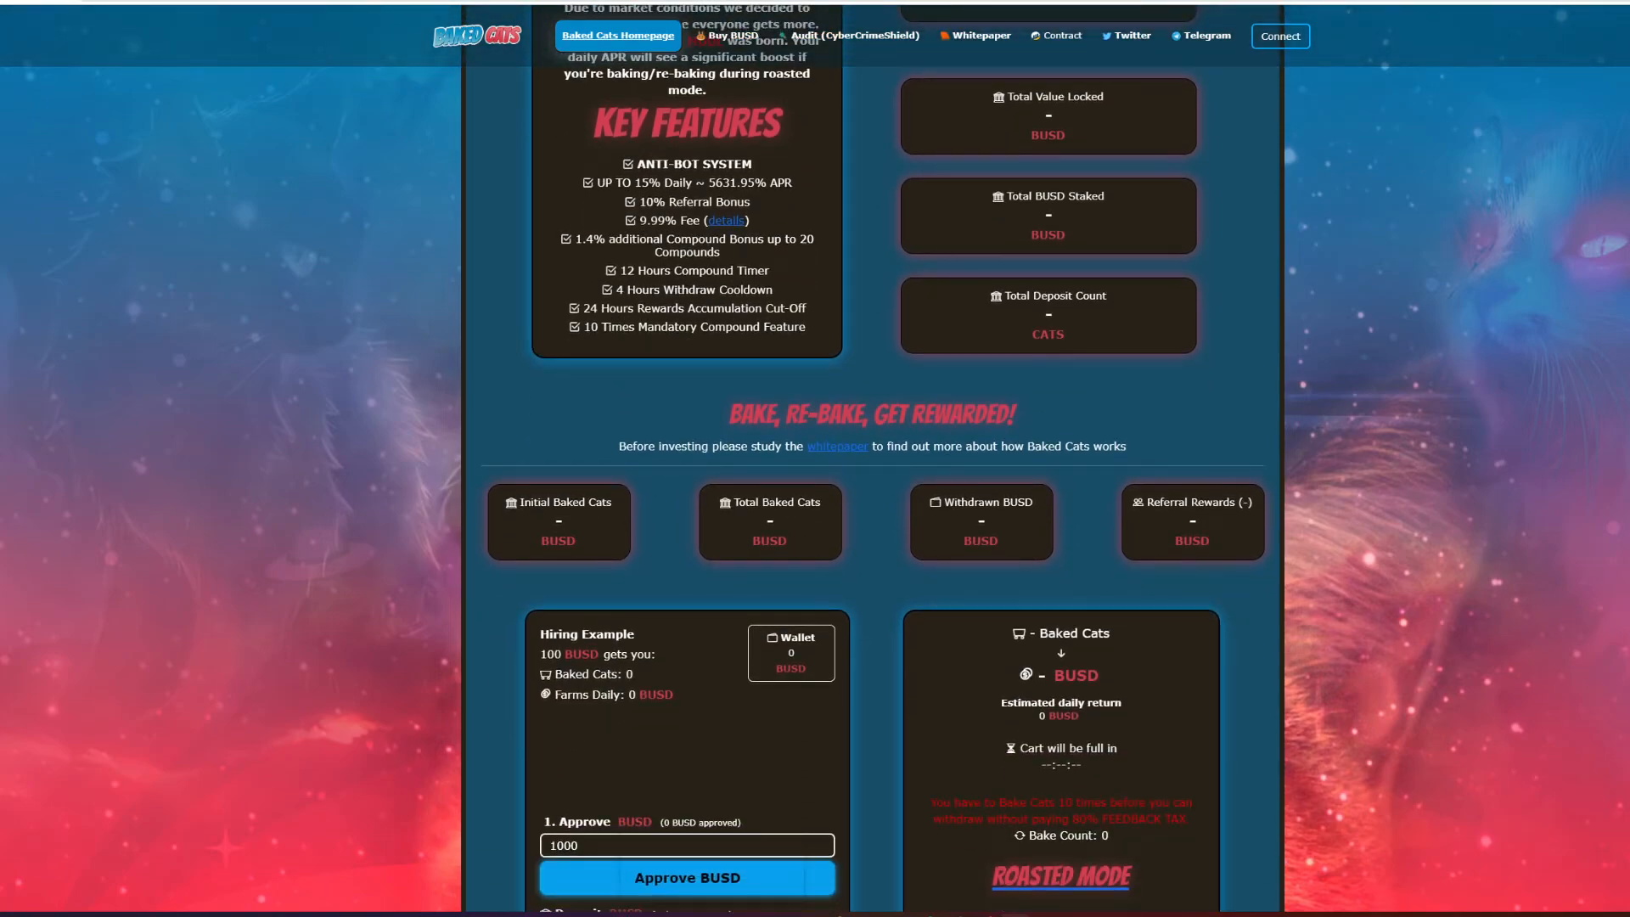
{"action": "scroll", "scroll_direction": "down", "scroll_amount": 3}
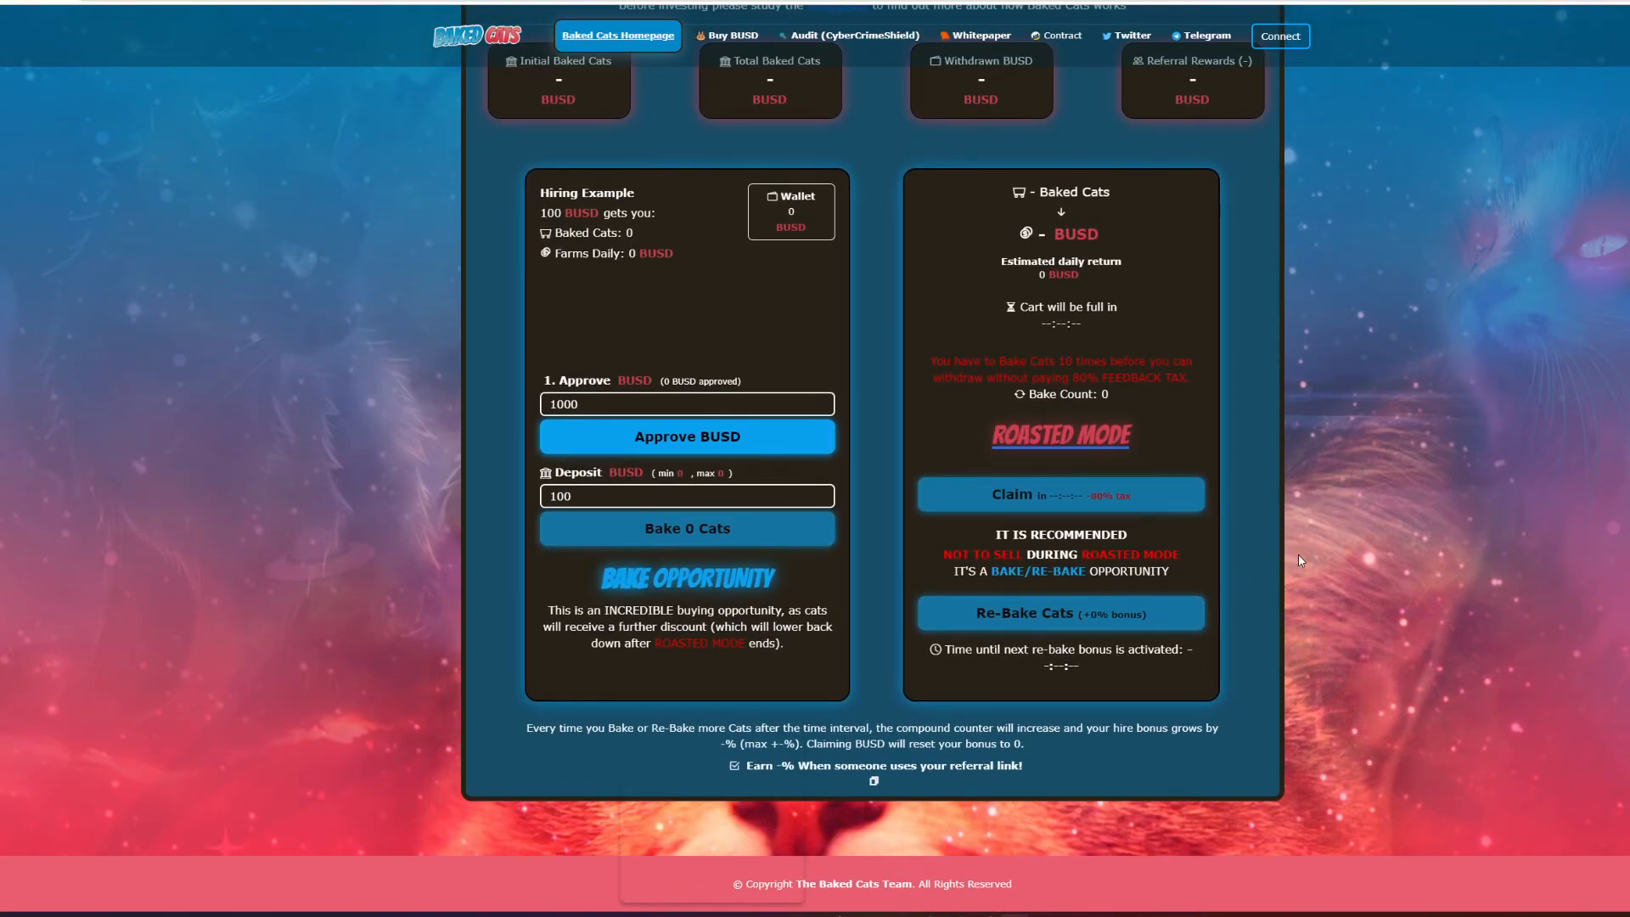
{"action": "scroll", "scroll_direction": "up", "scroll_amount": 3}
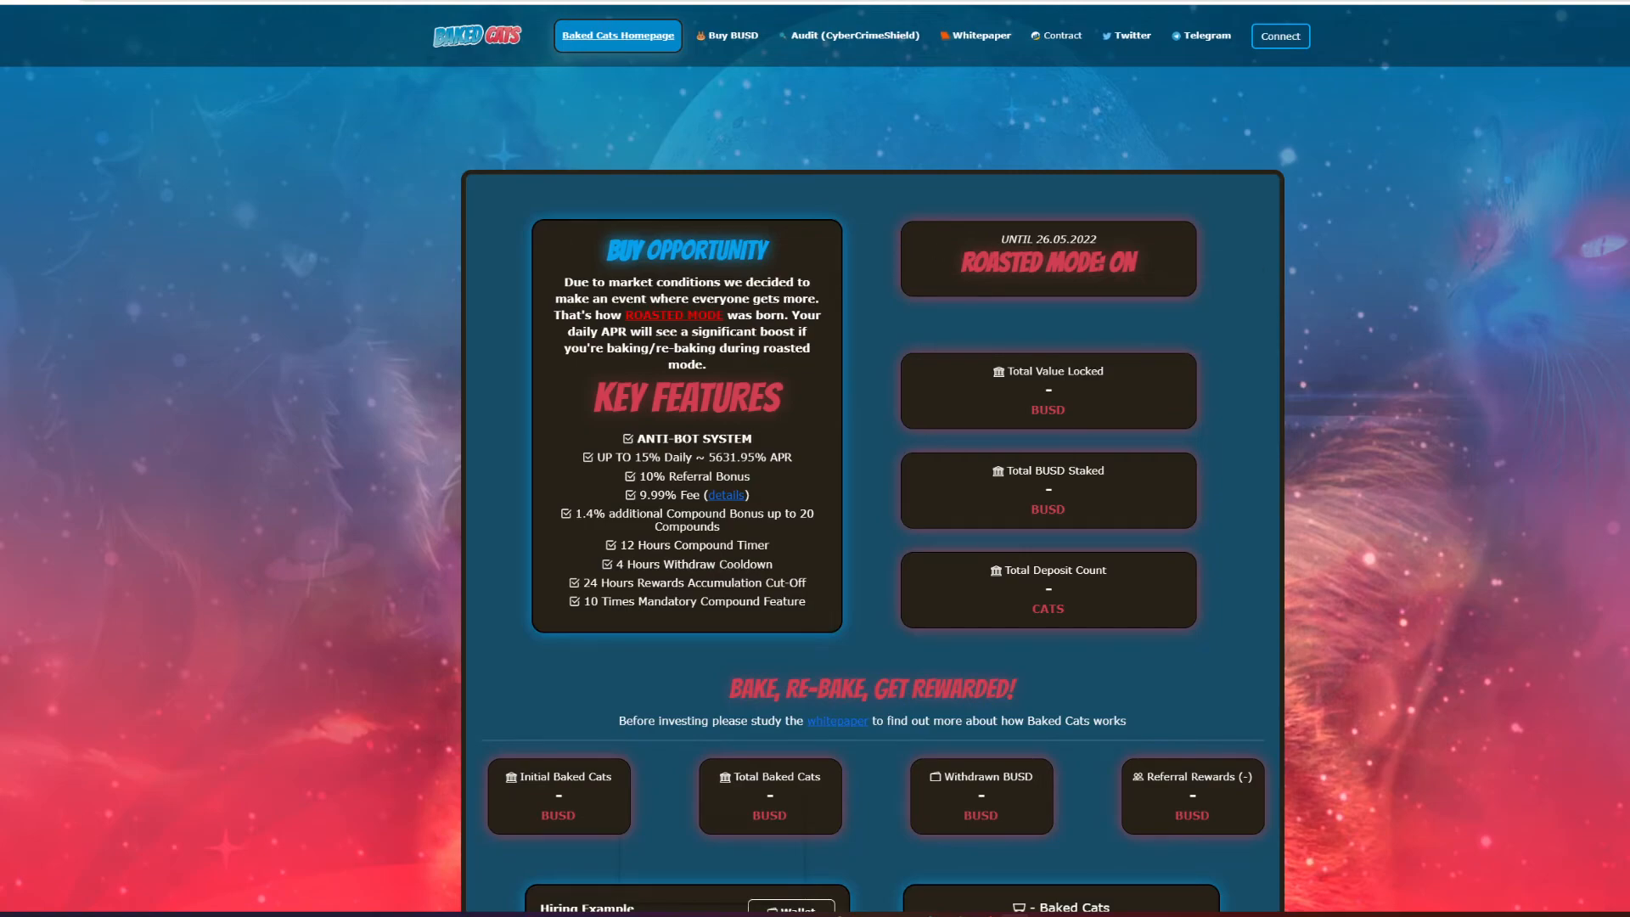
{"action": "mouse_move", "coordinate": [1088, 295]}
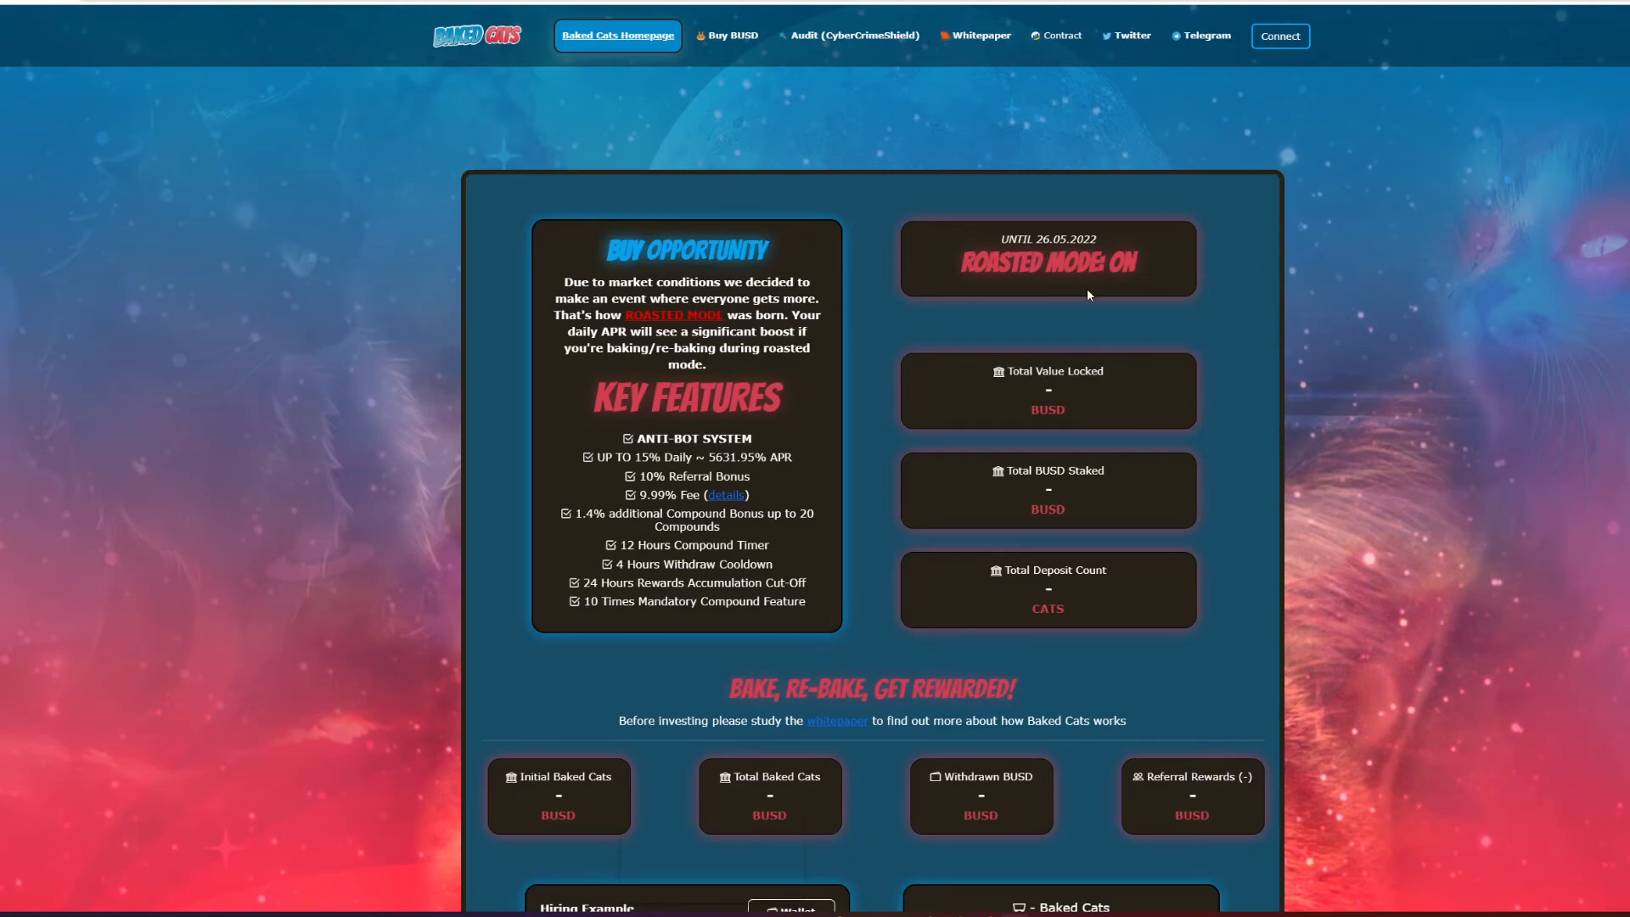
{"action": "mouse_move", "coordinate": [1377, 448]}
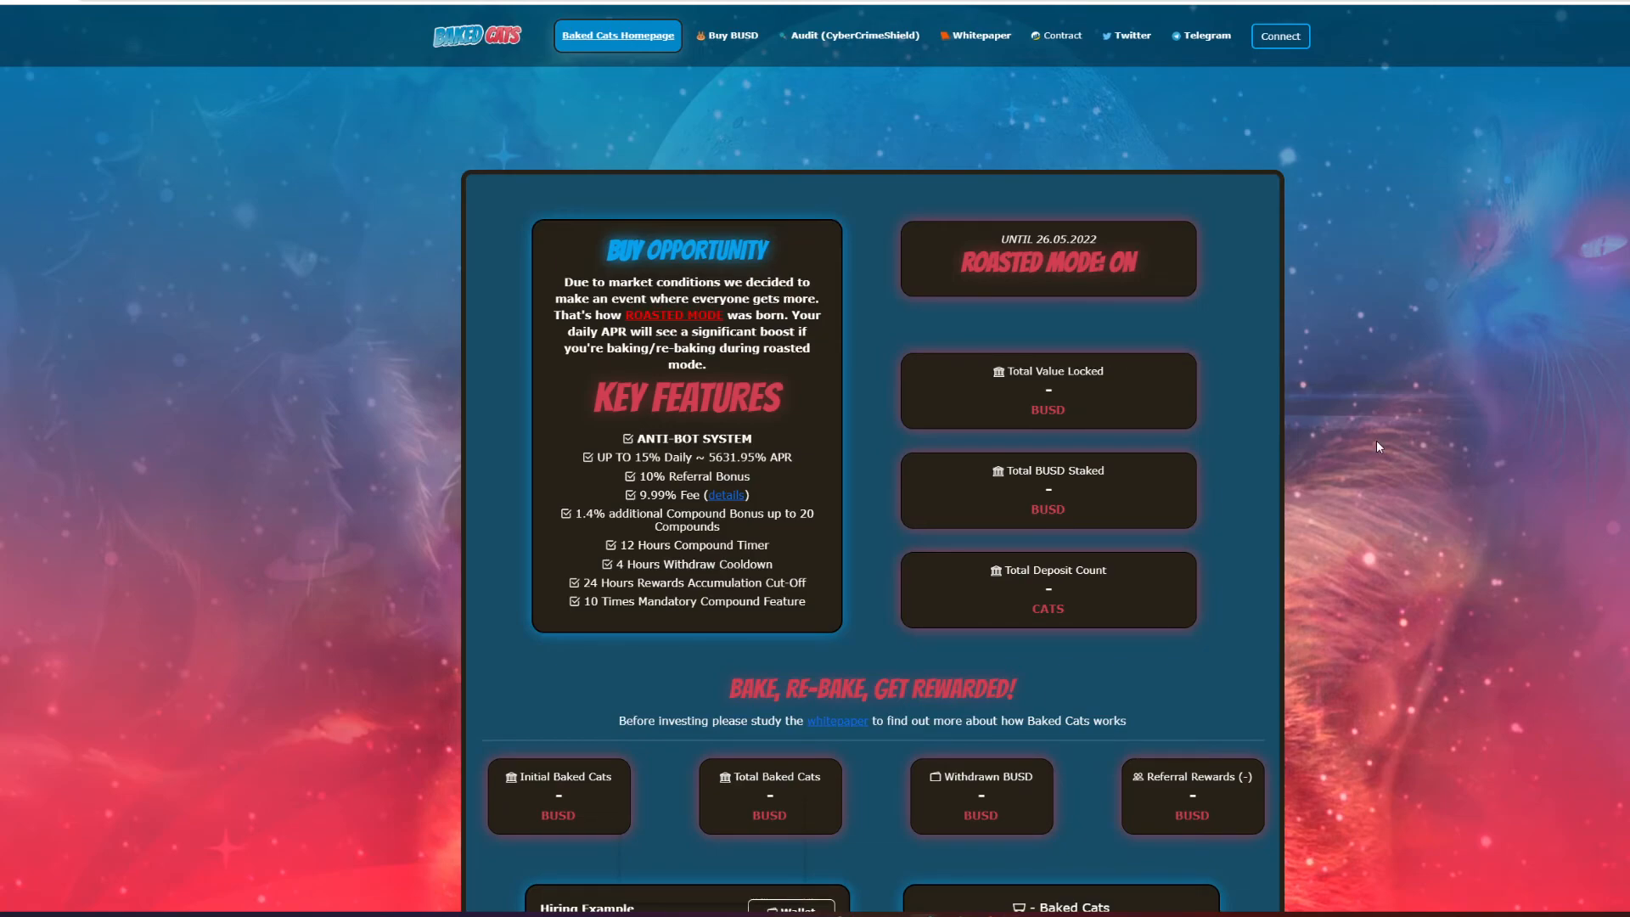
{"action": "mouse_move", "coordinate": [1320, 550]}
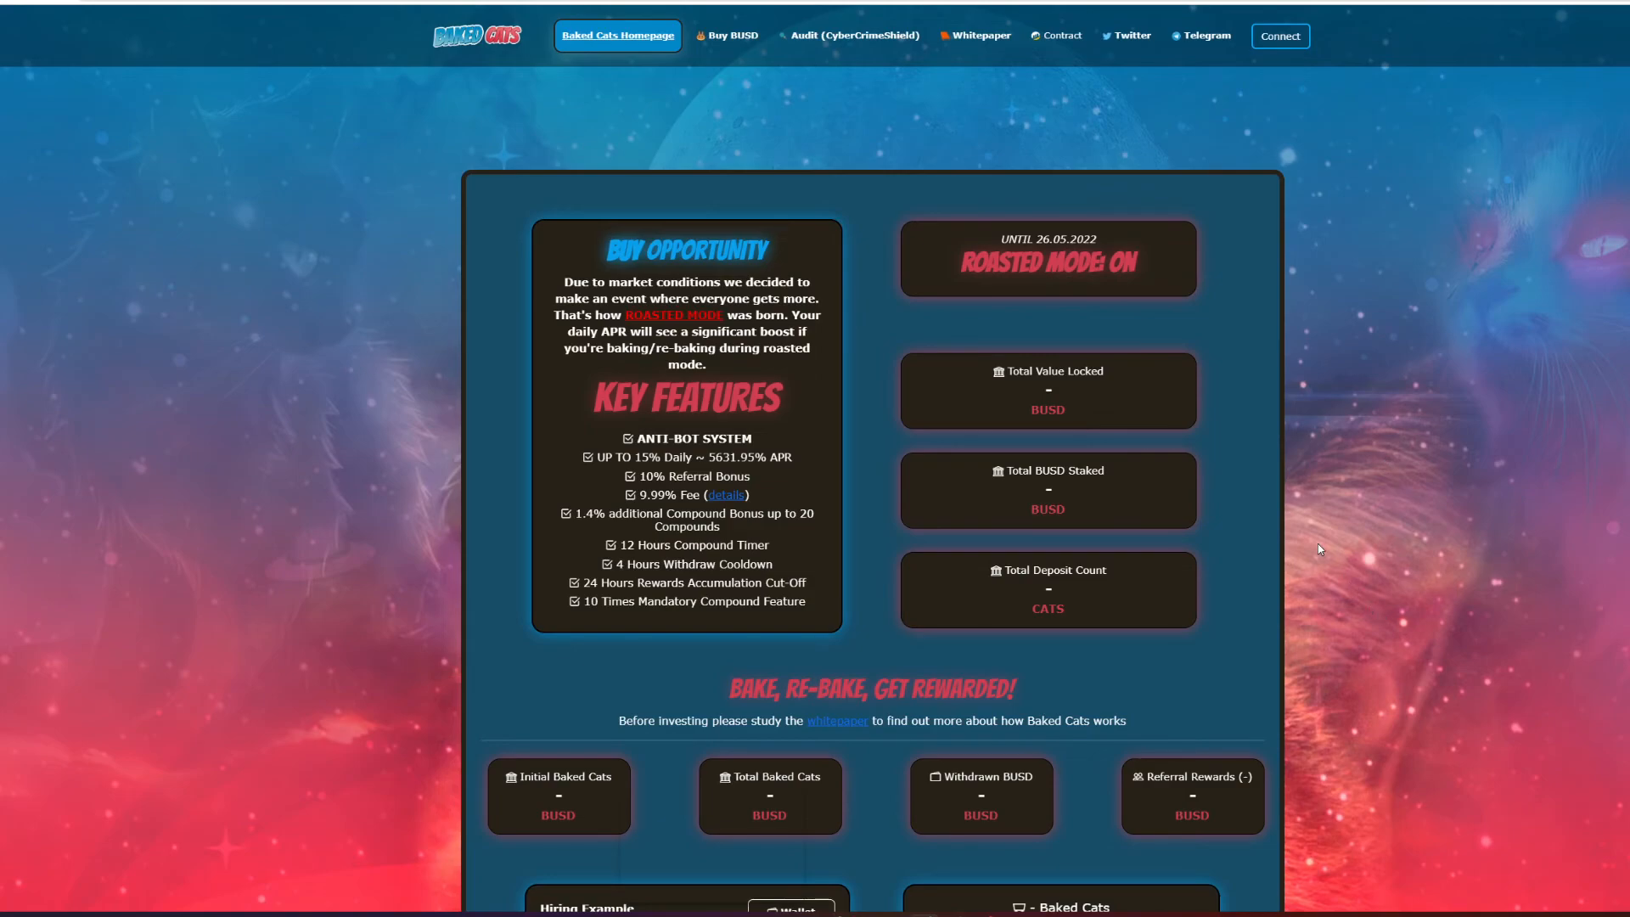
{"action": "mouse_move", "coordinate": [981, 36]}
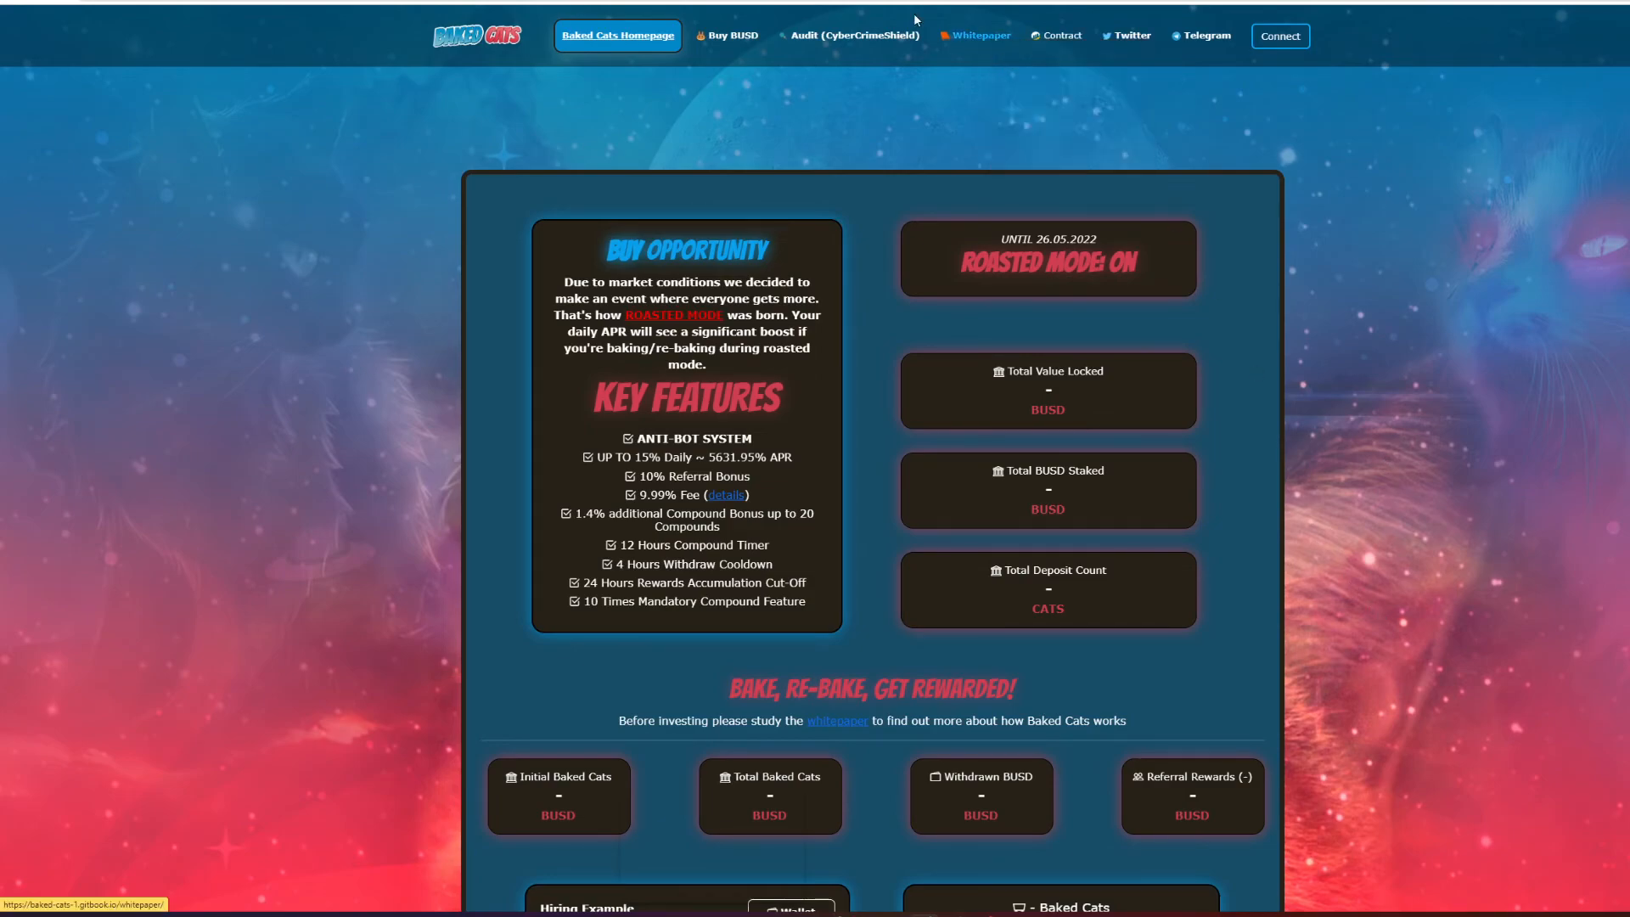
Open the GitBook whitepaper and read Our Approach, Formula for success and Our Goal.
{"action": "left_click", "coordinate": [979, 36]}
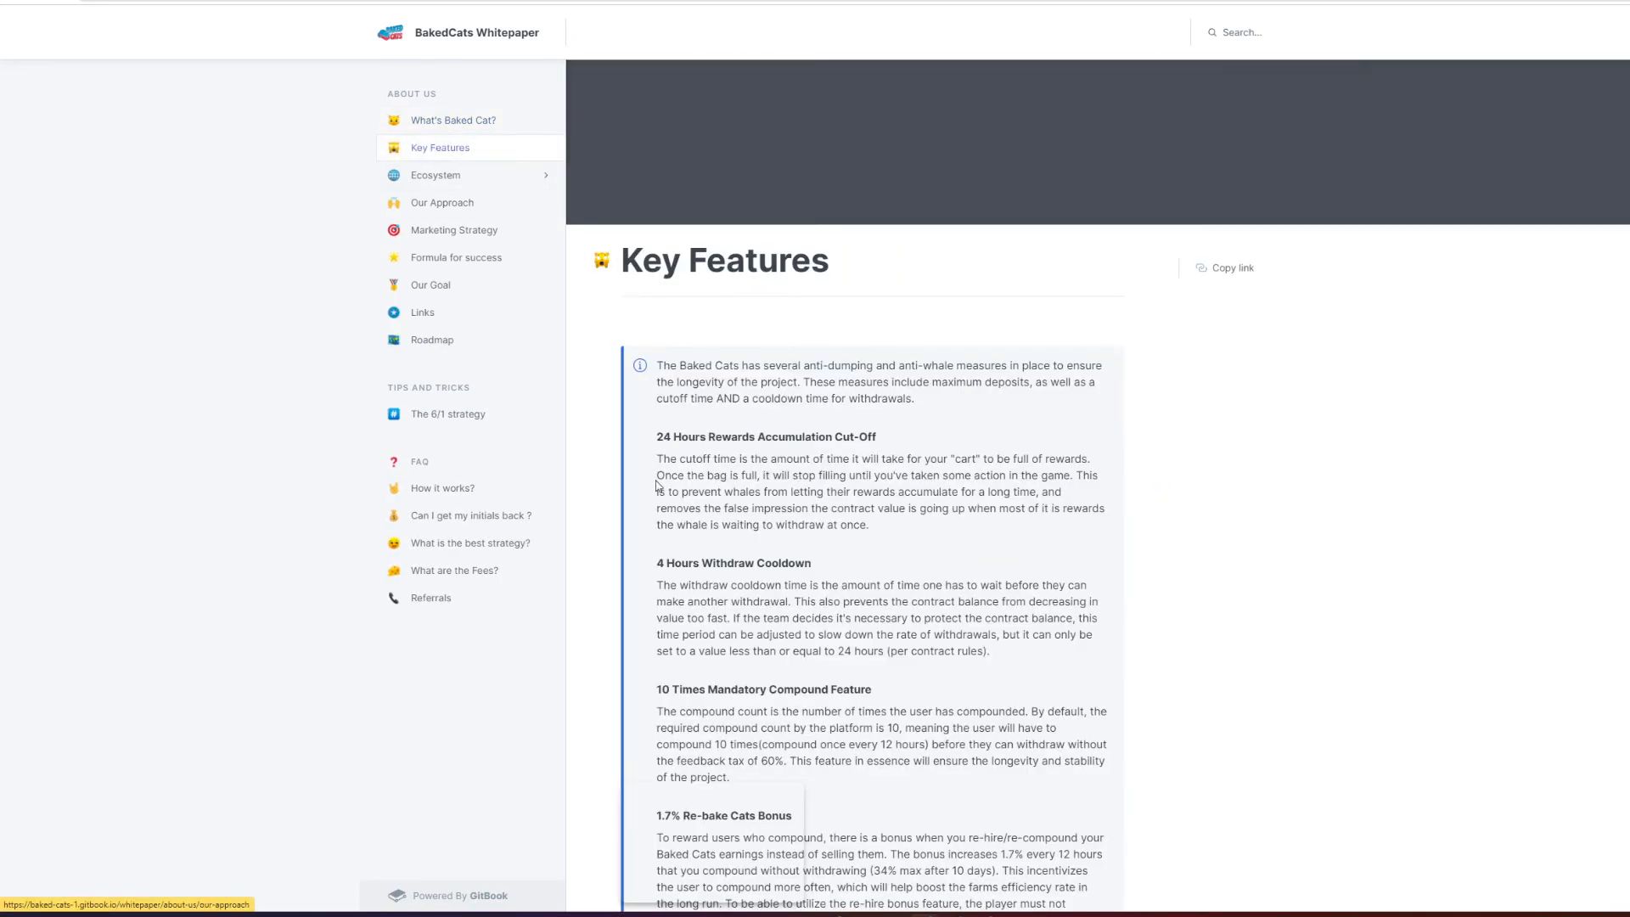
{"action": "scroll", "scroll_direction": "down", "scroll_amount": 3}
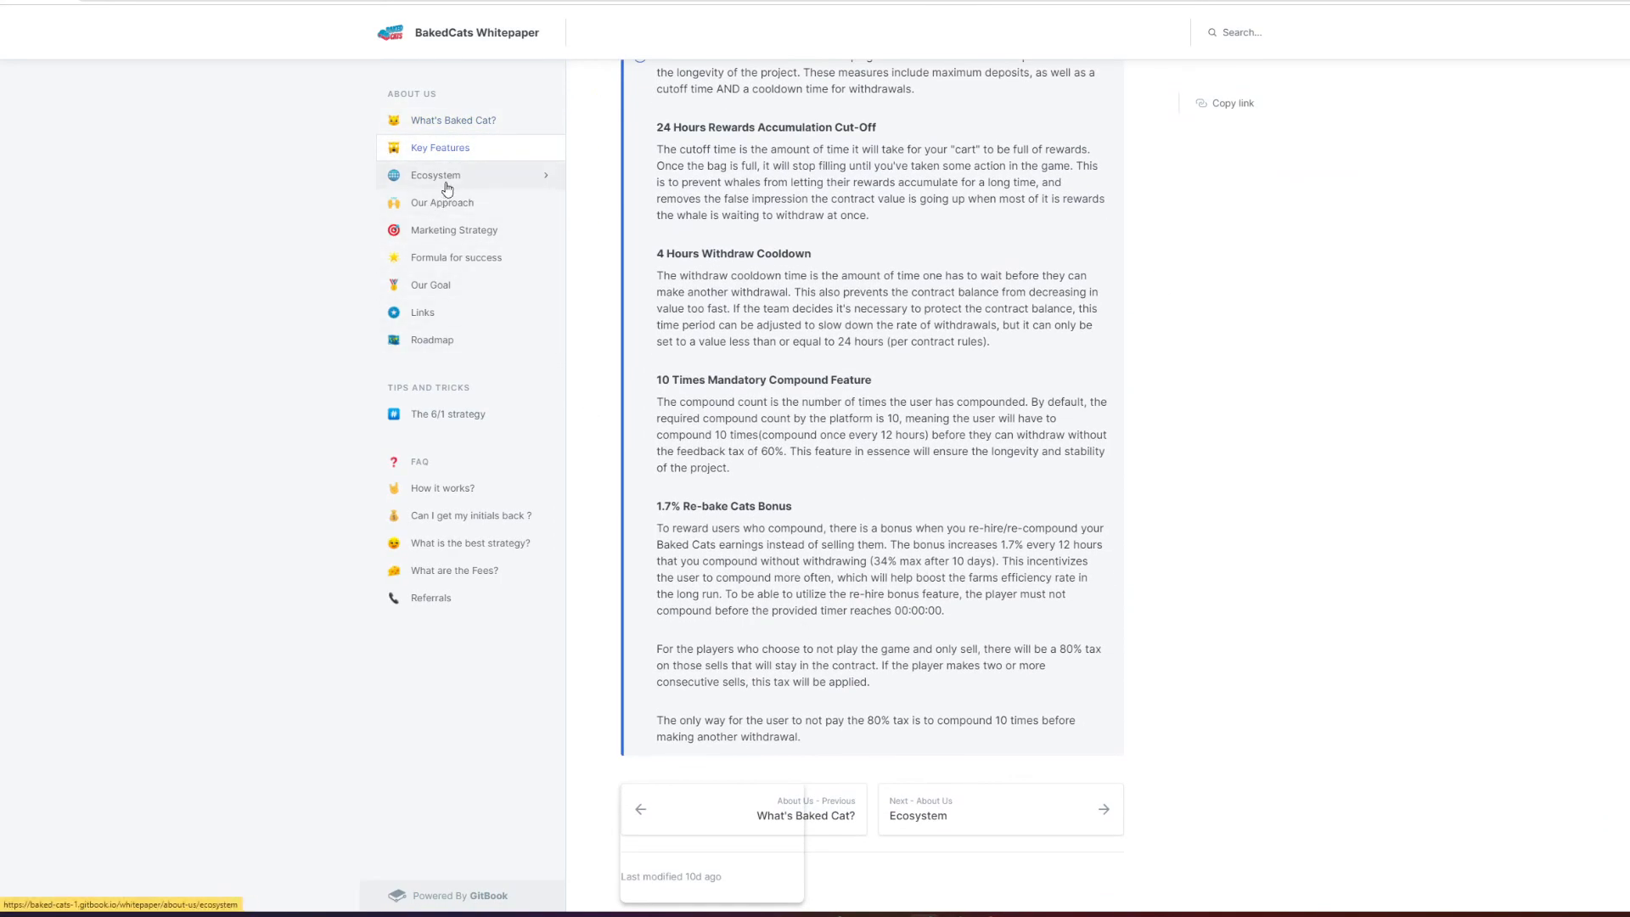
{"action": "left_click", "coordinate": [442, 202]}
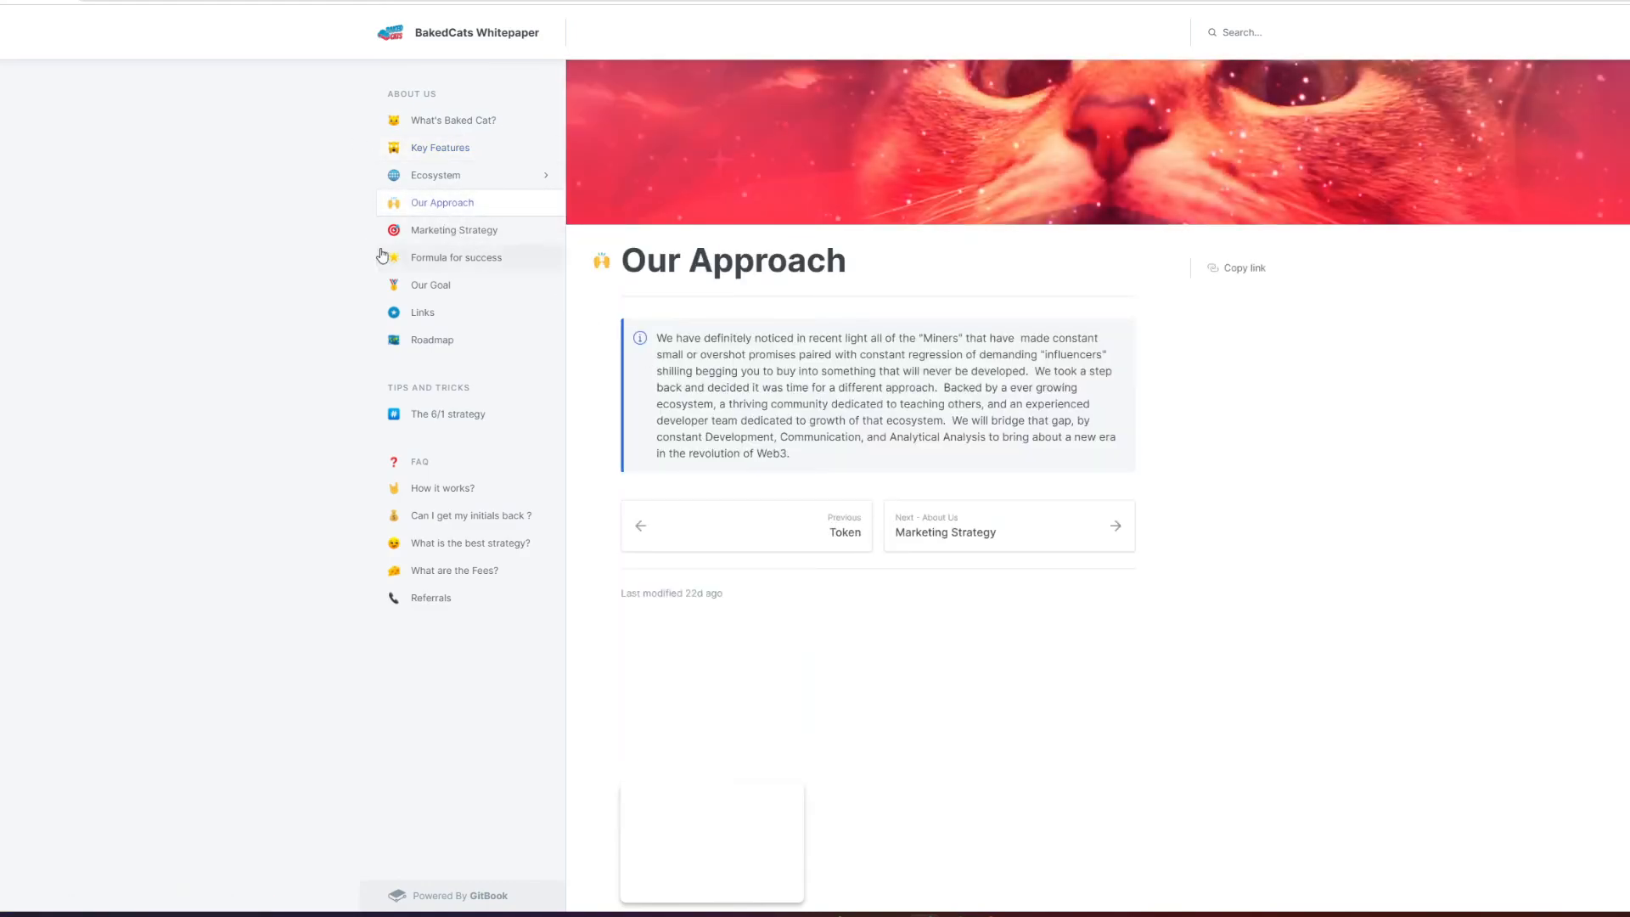
{"action": "mouse_move", "coordinate": [1190, 525]}
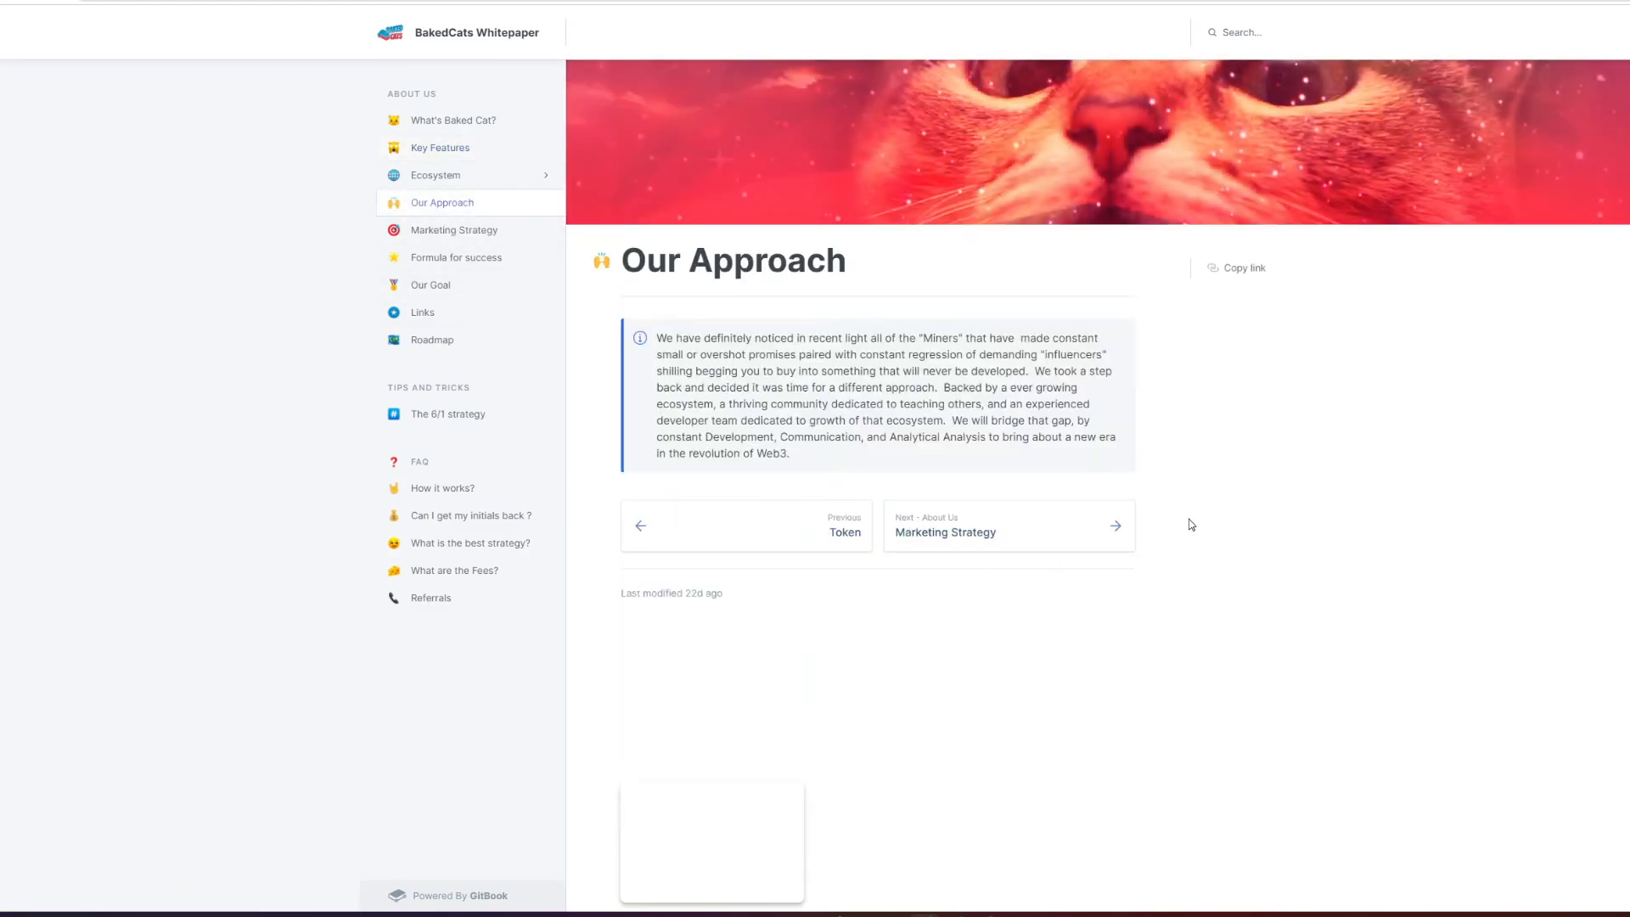
{"action": "left_click", "coordinate": [453, 230]}
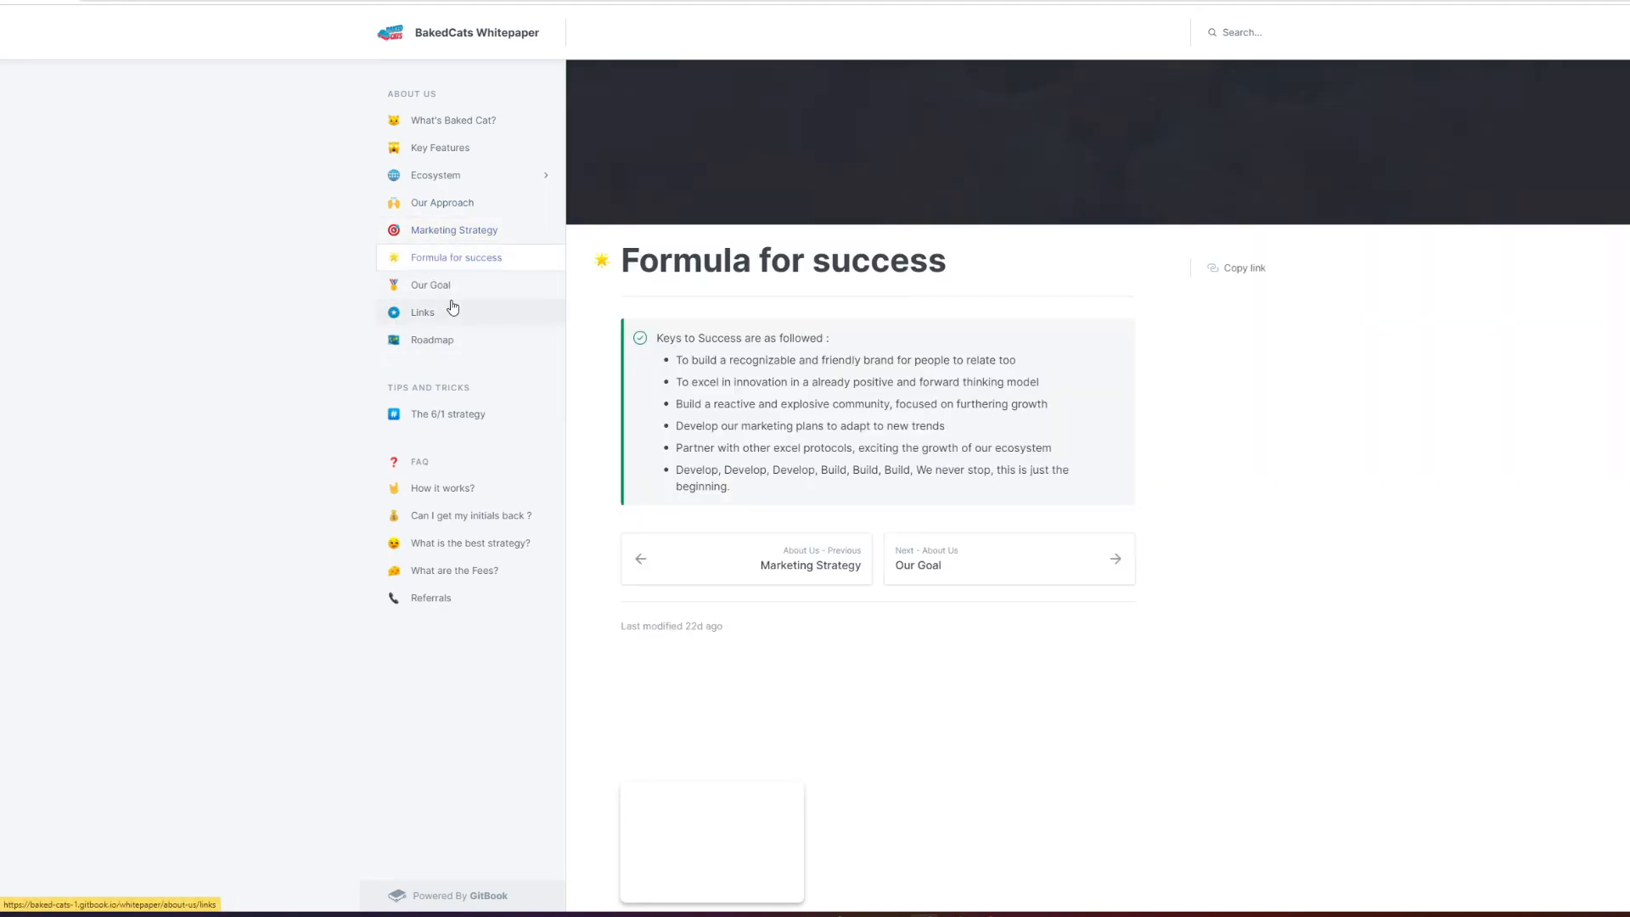
{"action": "left_click", "coordinate": [430, 283]}
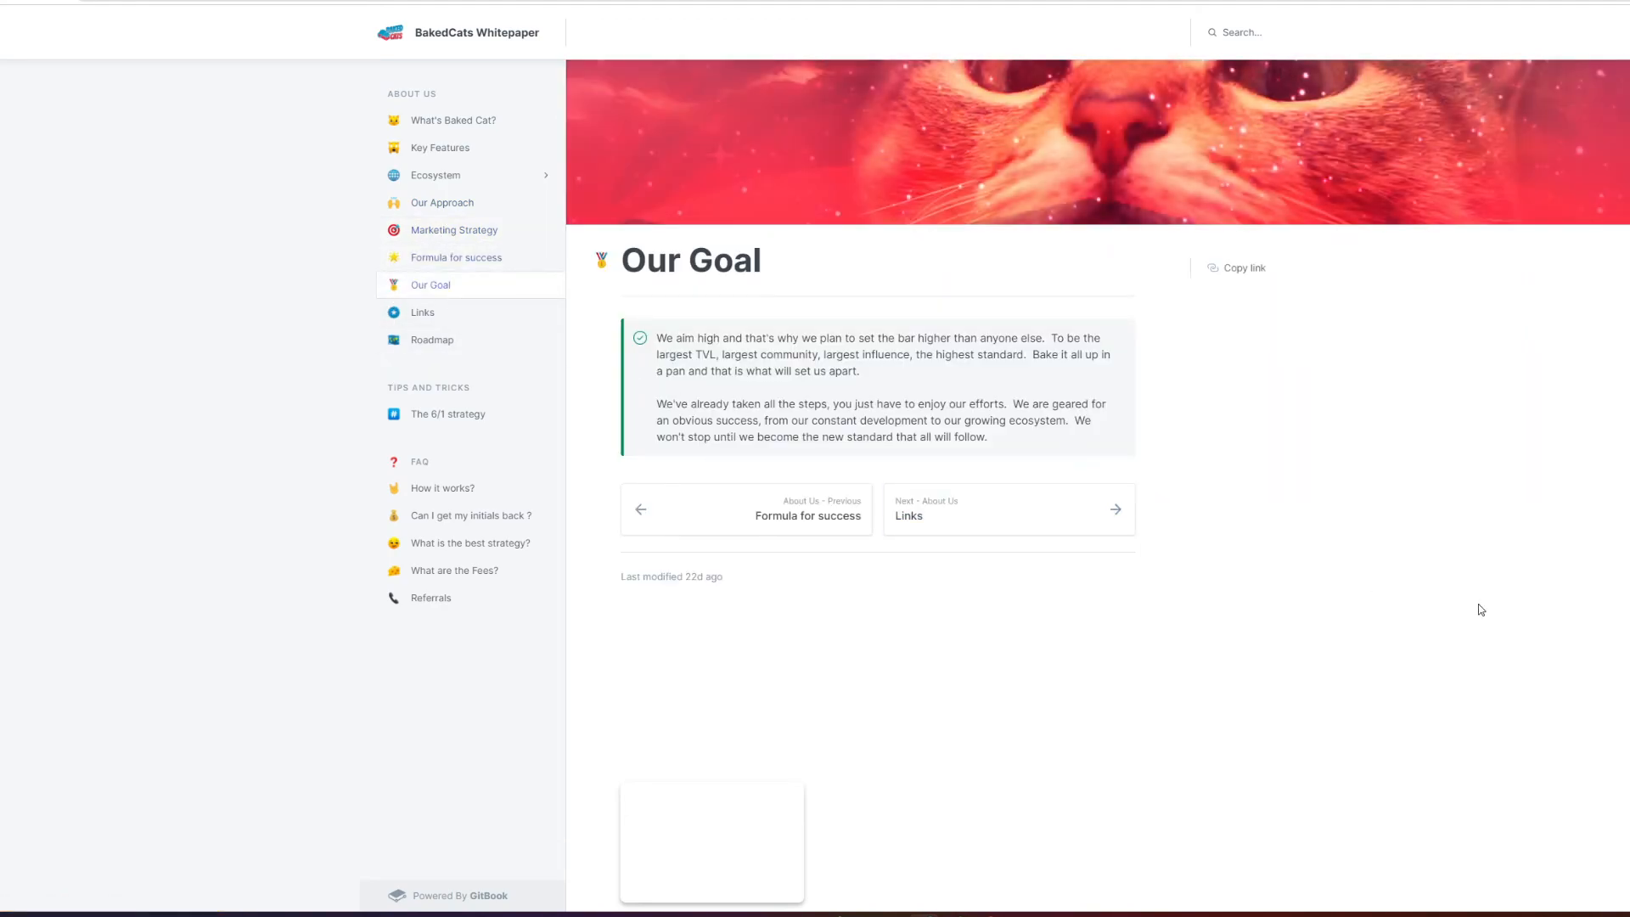